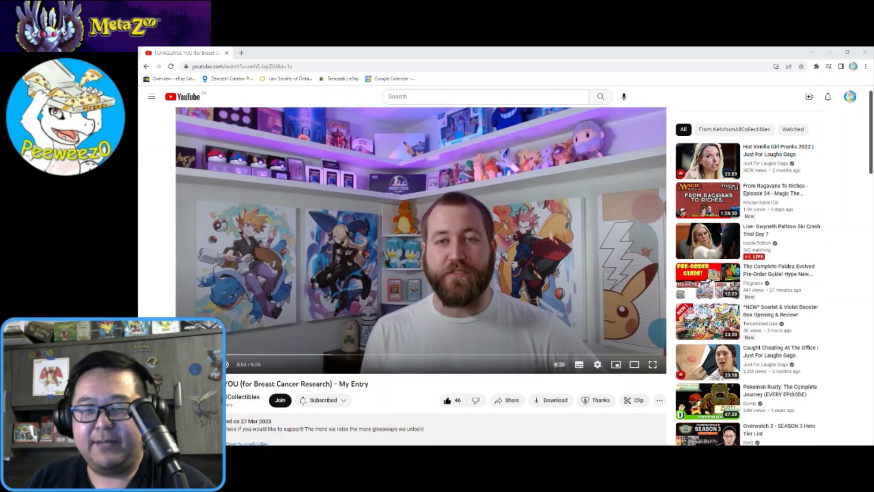
- Read the challenge description on YouTube, then open its sporcle.com 151 Original Pokémon quiz link
scroll(down, 3)
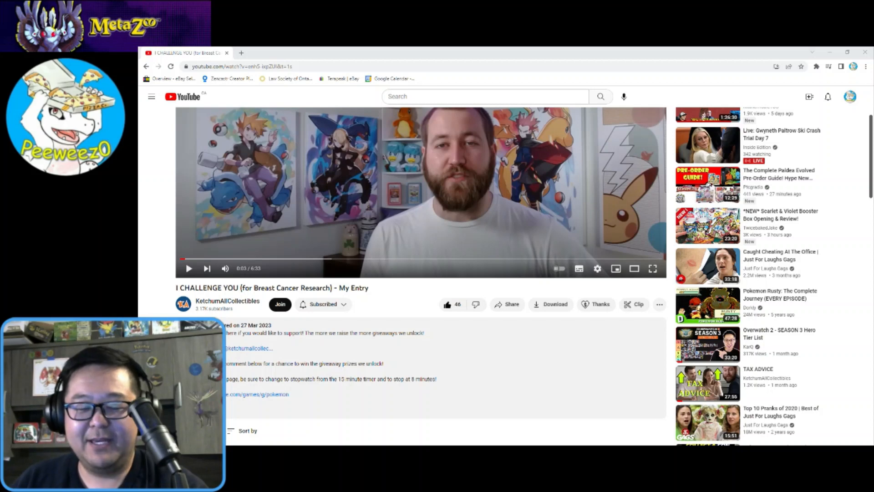
scroll(down, 3)
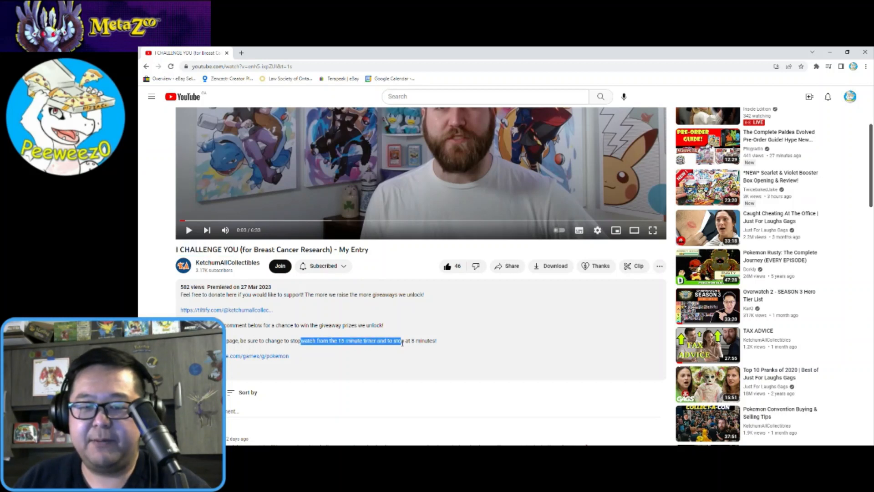
click(434, 341)
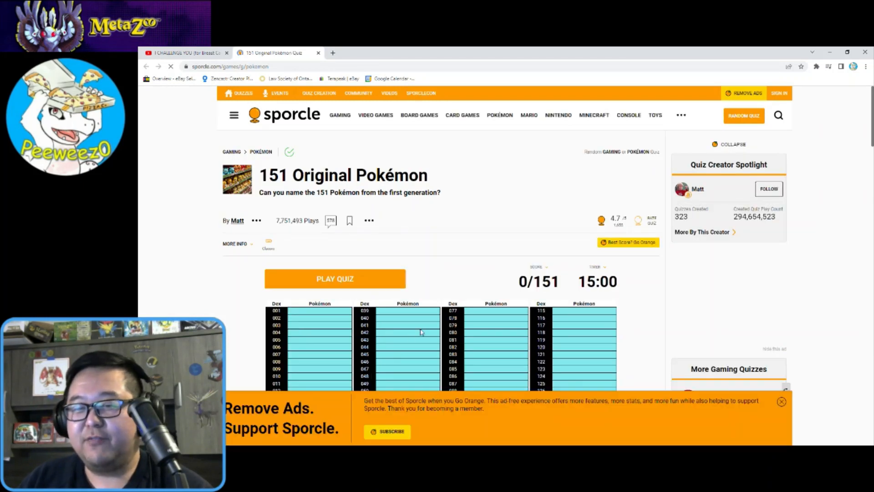
- Dismiss the Remove Ads banner and switch the 15-minute countdown timer to a stopwatch
click(781, 402)
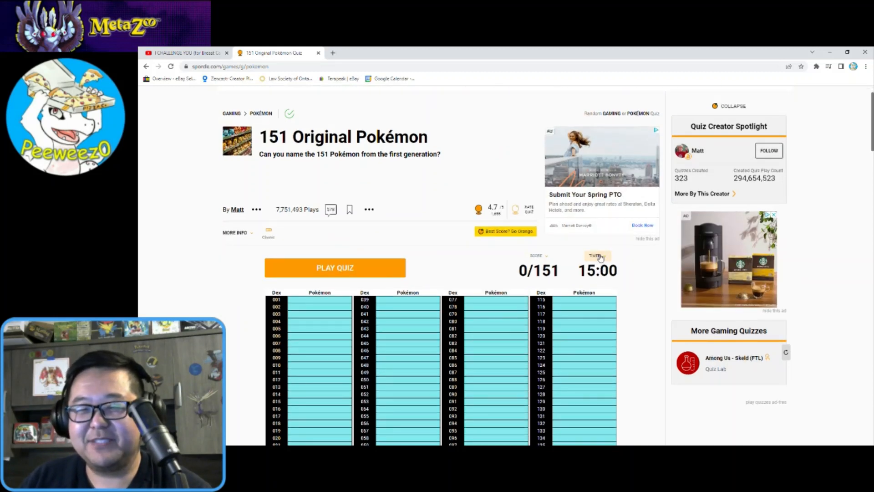
click(597, 256)
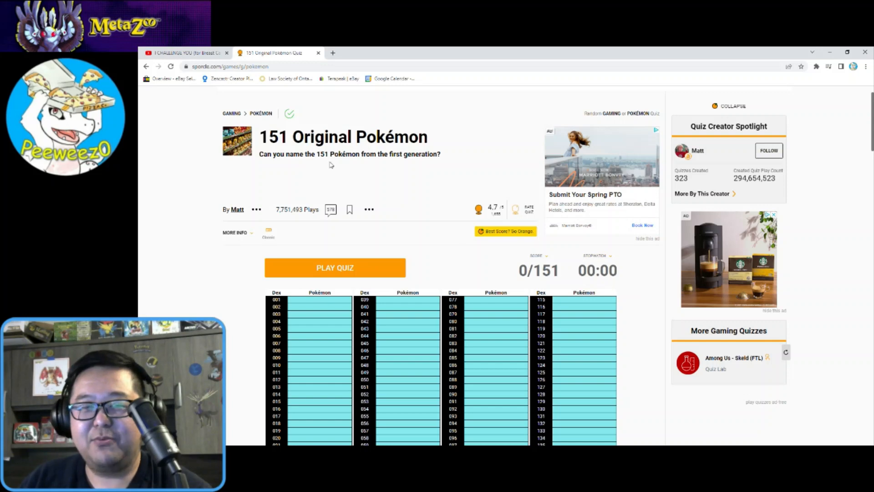
scroll(down, 3)
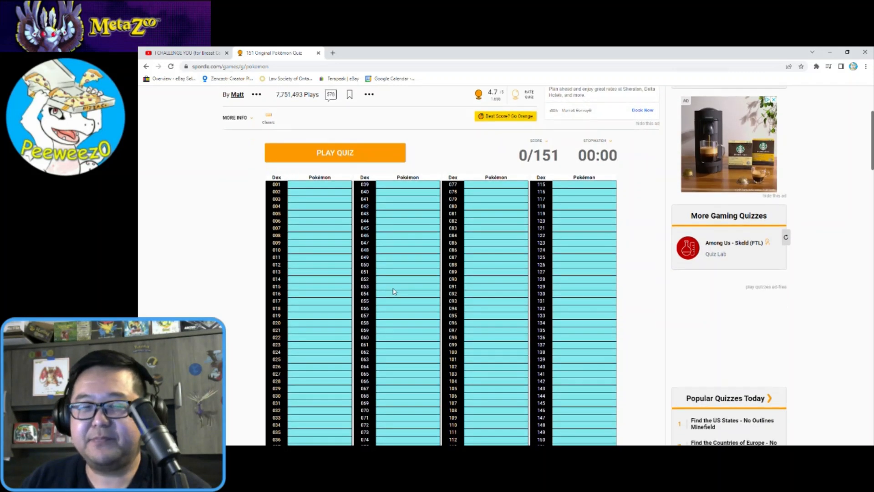
scroll(down, 3)
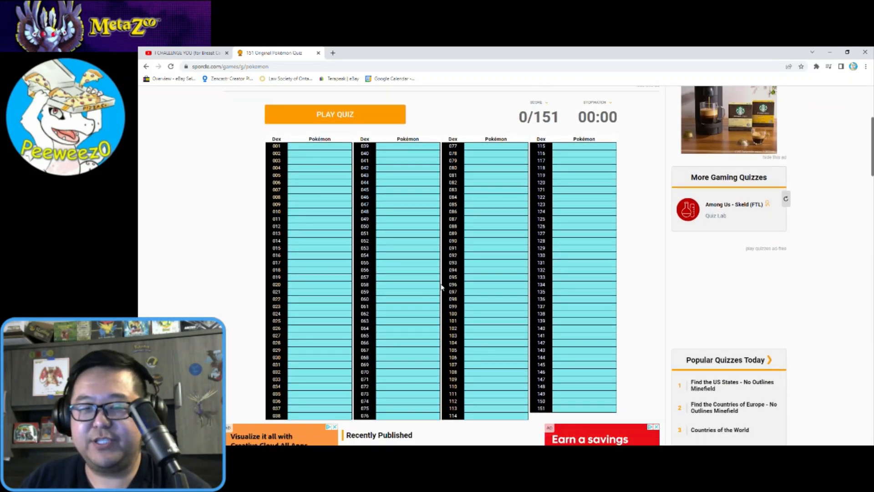
mouse_move(334, 114)
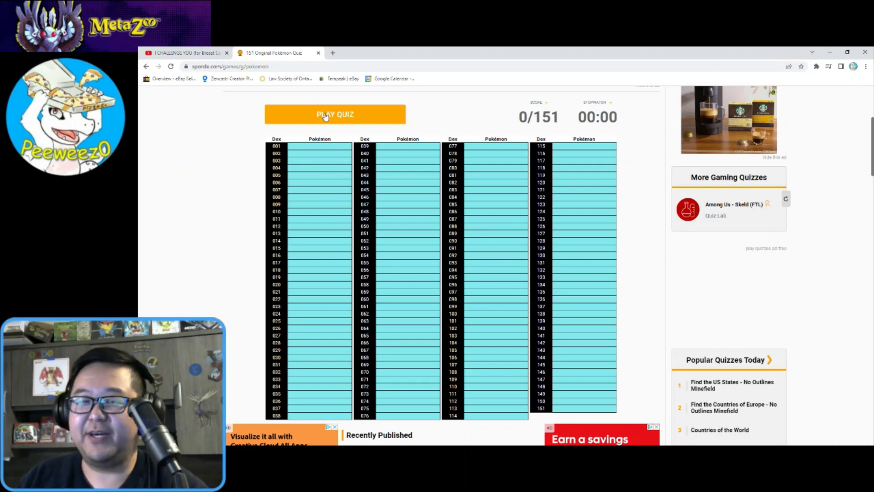
click(186, 52)
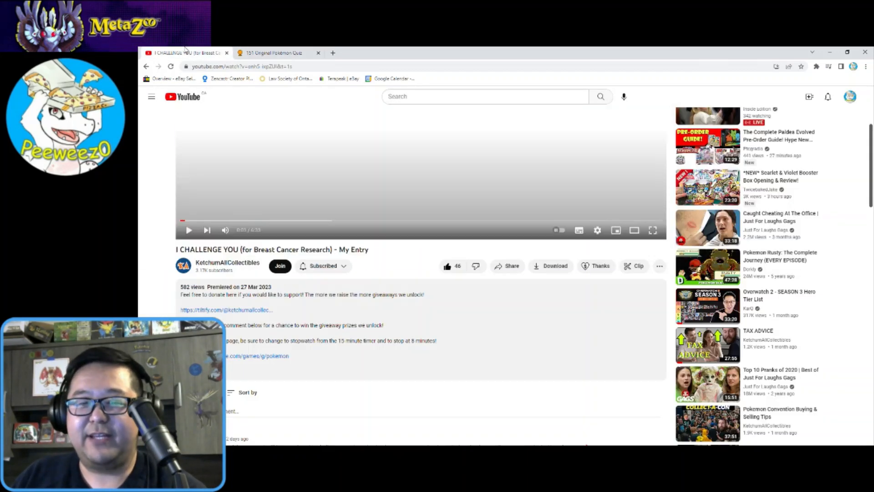
click(273, 53)
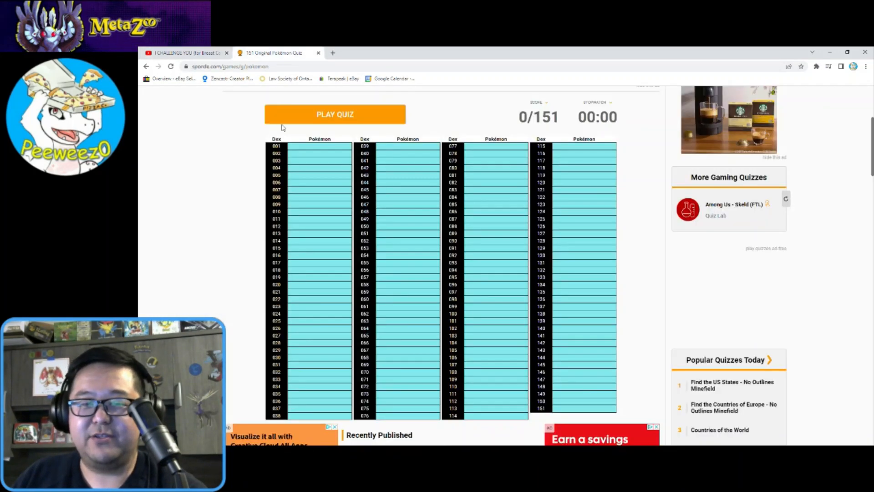
mouse_move(335, 114)
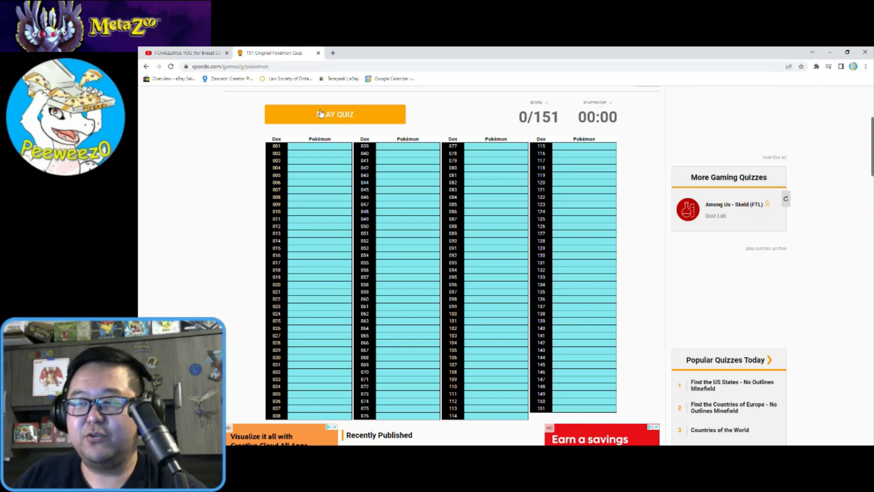
- Start the quiz and enter Bulbasaur and Ivysaur in the species box
click(335, 113)
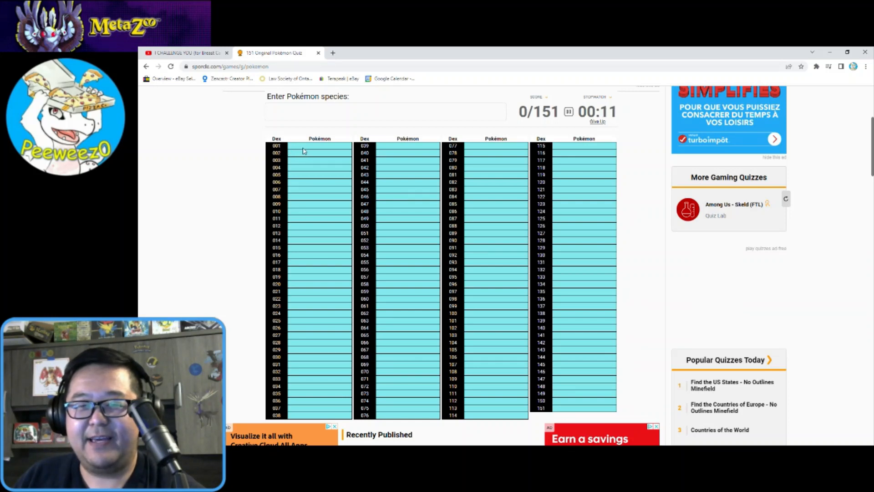
click(385, 111)
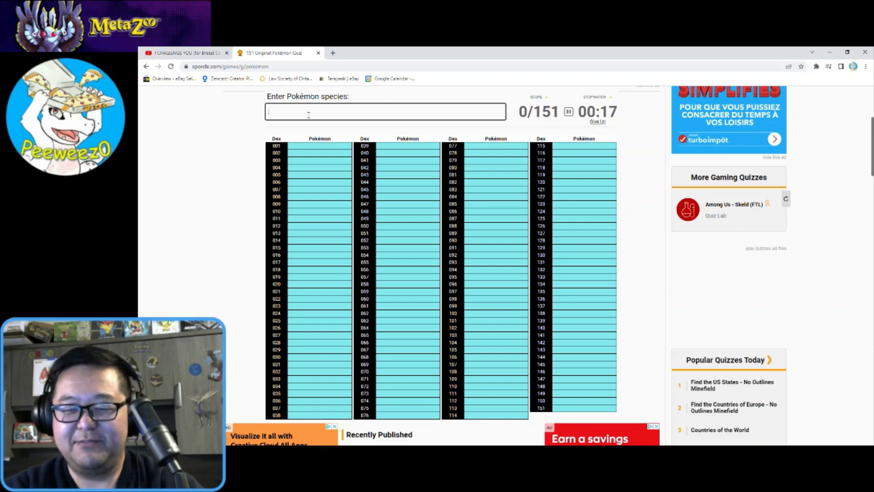
text(Bulb)
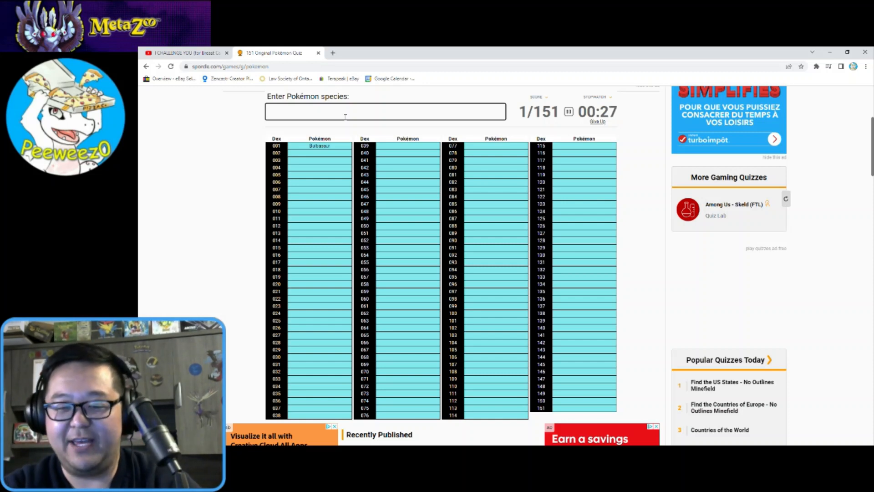
text(Ivy)
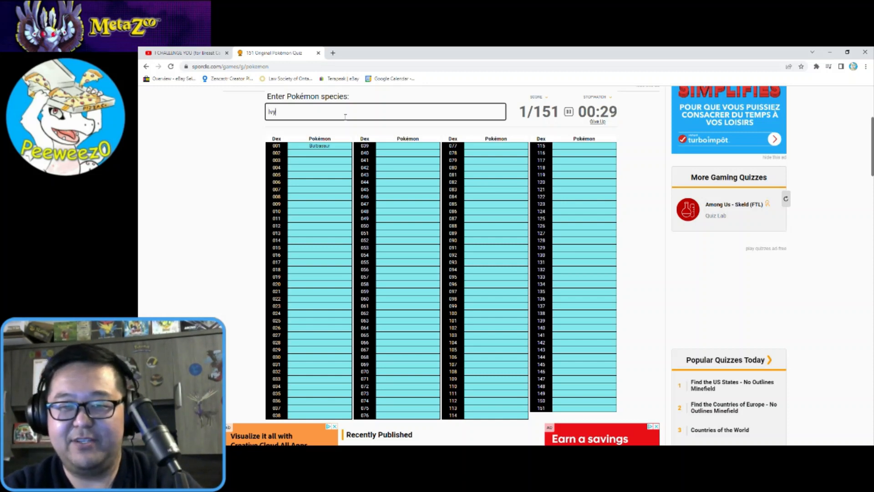
key(Return)
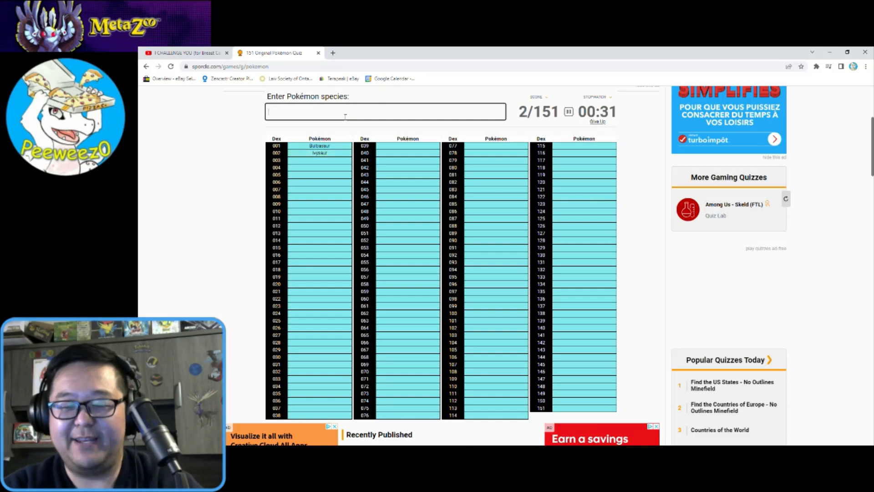
- Enter Venusaur, Blastoise, Squirtle and Wartortle
text(Venusau)
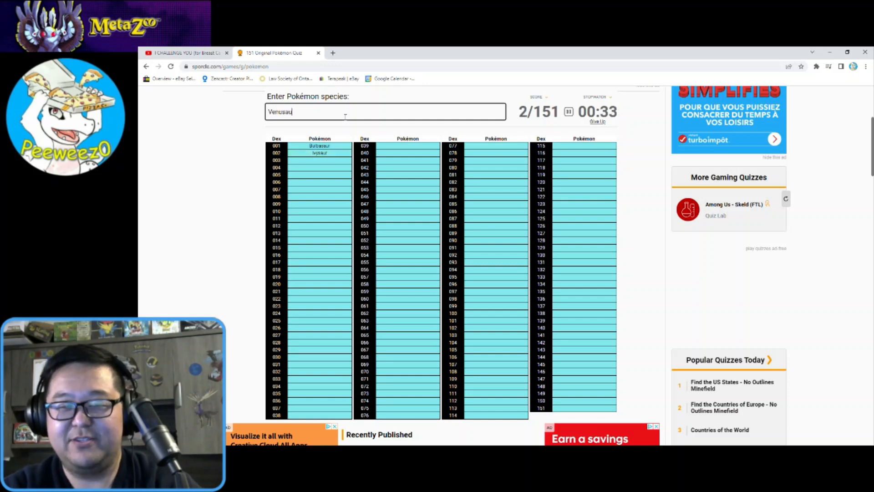
key(Return)
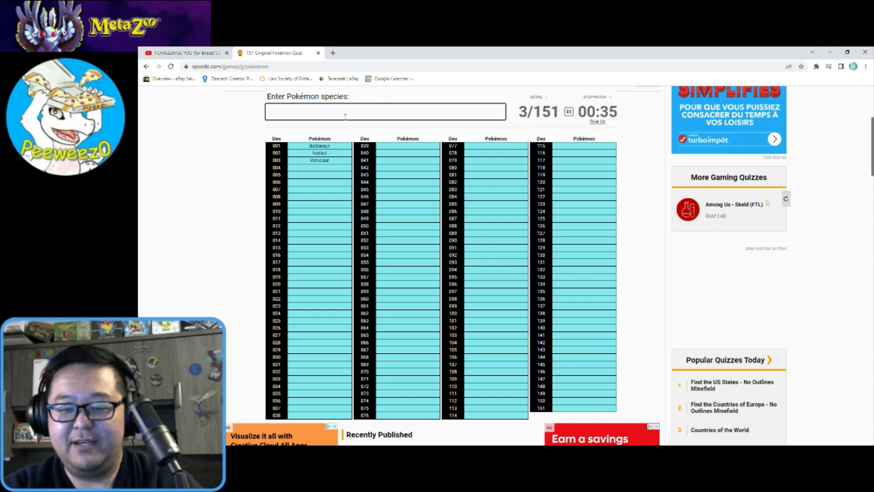
text(Blast)
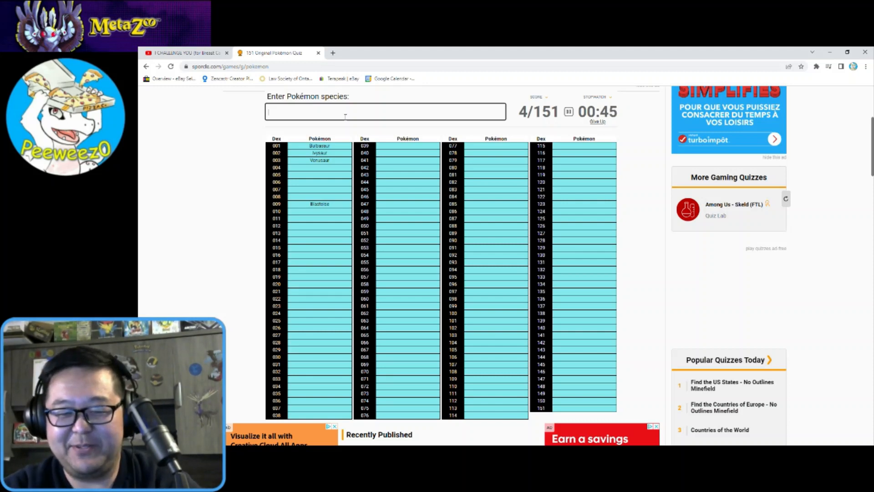
text(Squirtle)
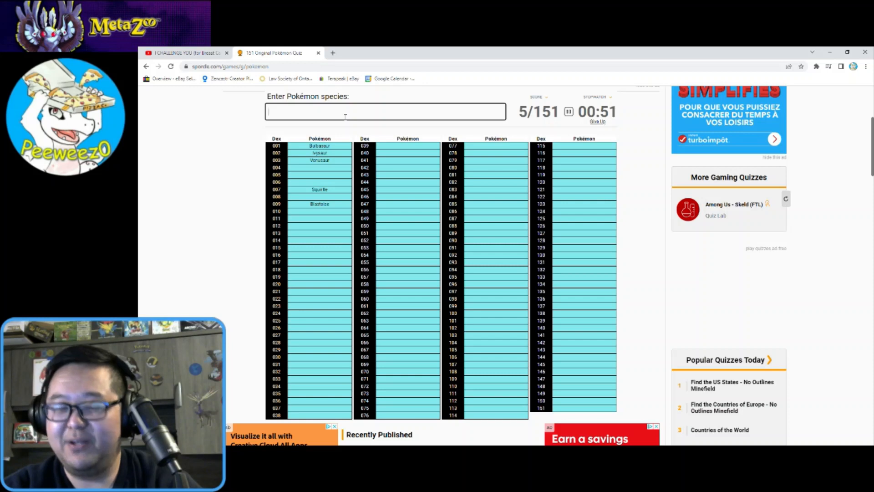
text(Warturt)
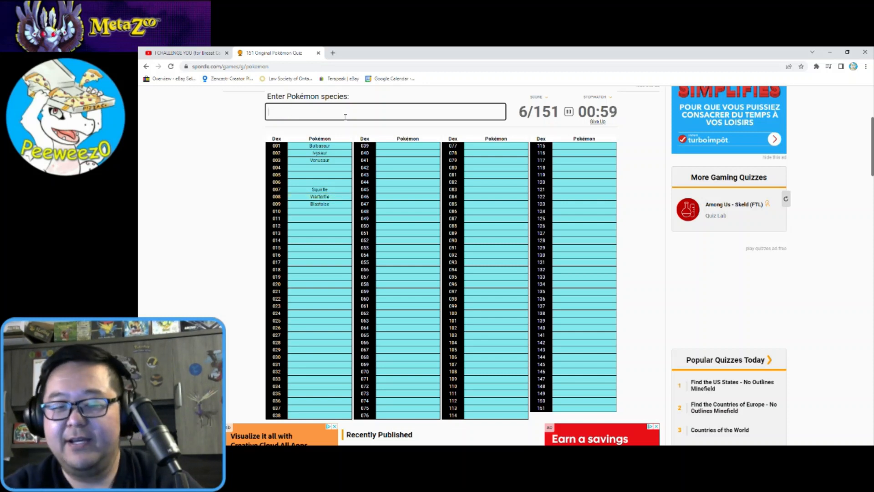
- Enter Charmander, Charmeleon, Charizard and Pikachu into the quiz
text(Charmander)
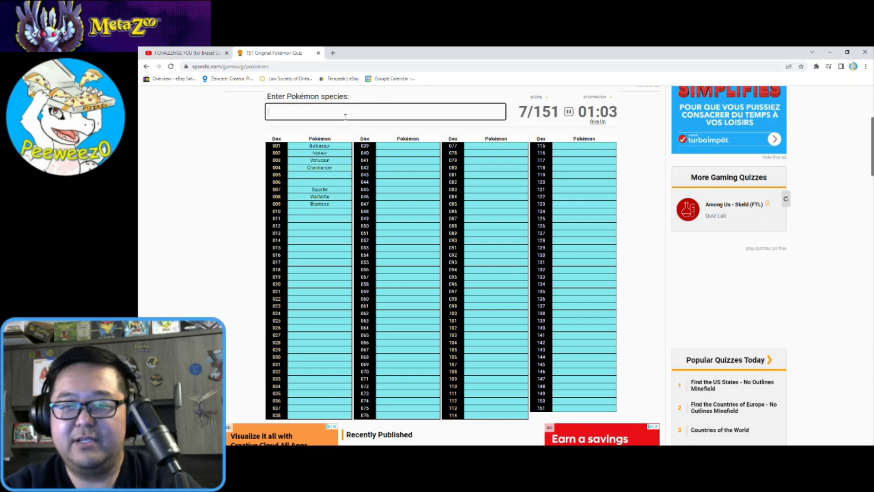
text(charm)
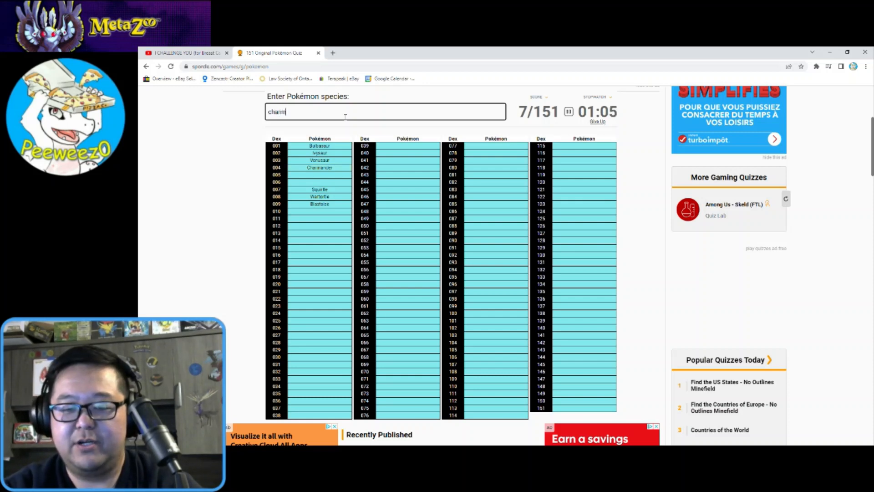
text(charmeleon)
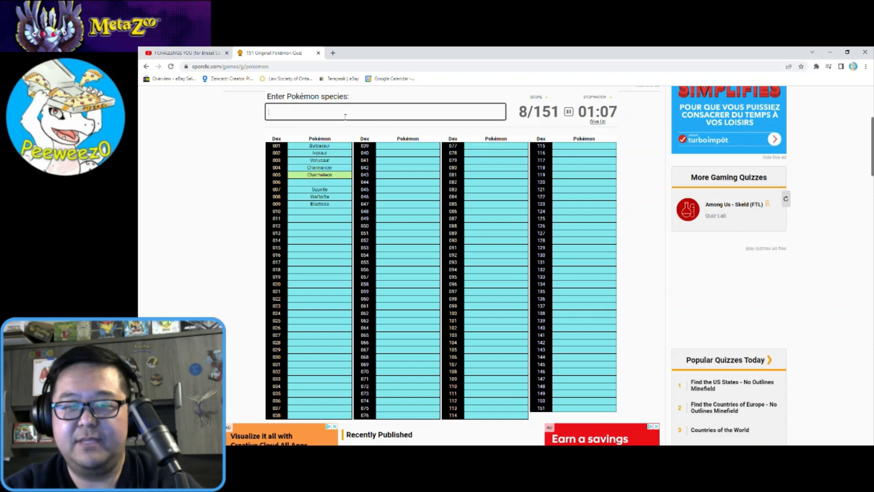
text(Charizard)
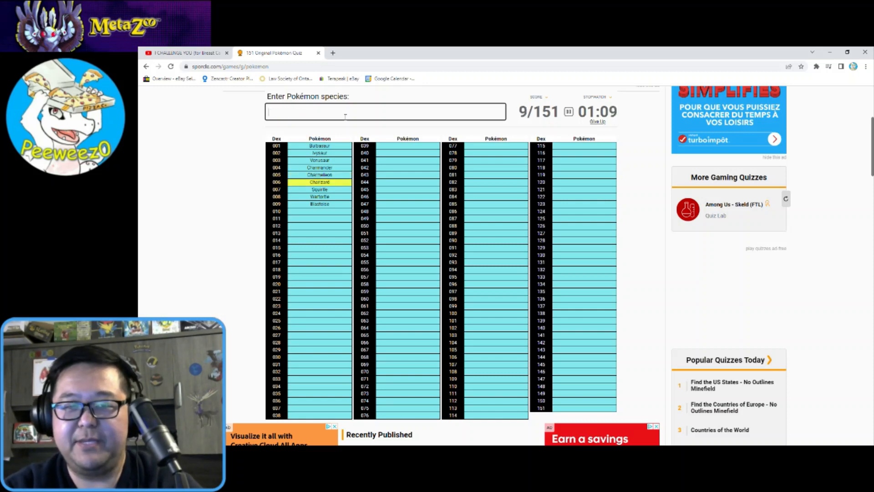
text(Pikac)
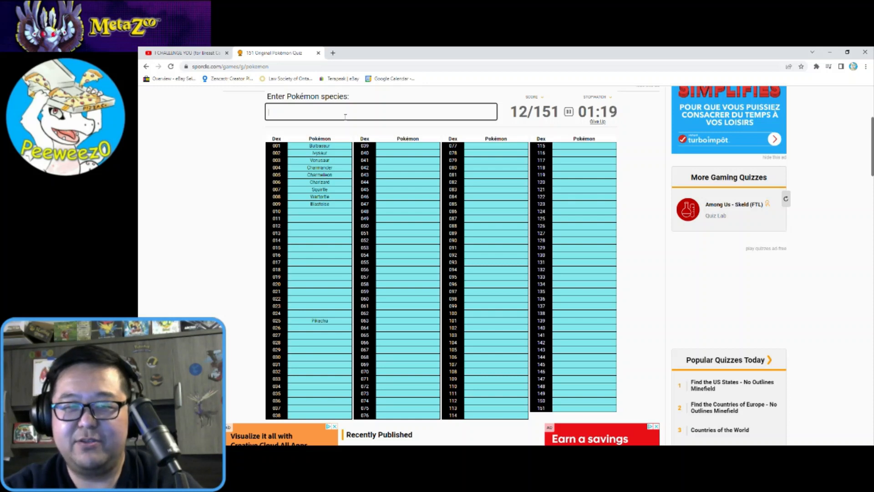
- Enter Nidoran, Mankey, Onix and Hitmonchan, fixing the Hitmonchan typo
text(Nidoran)
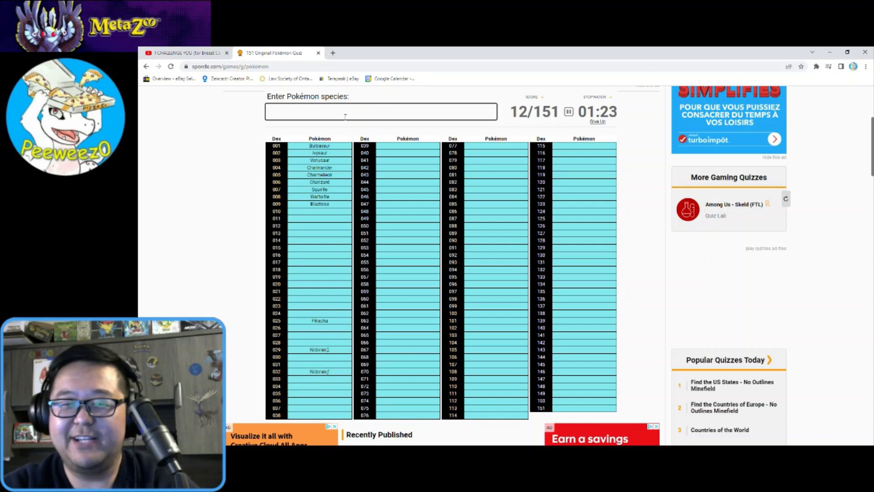
text(Mankey)
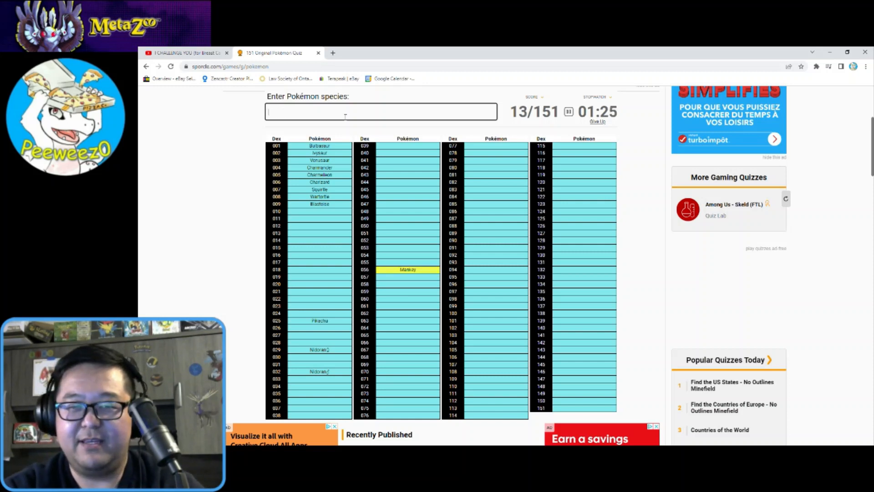
text(ond)
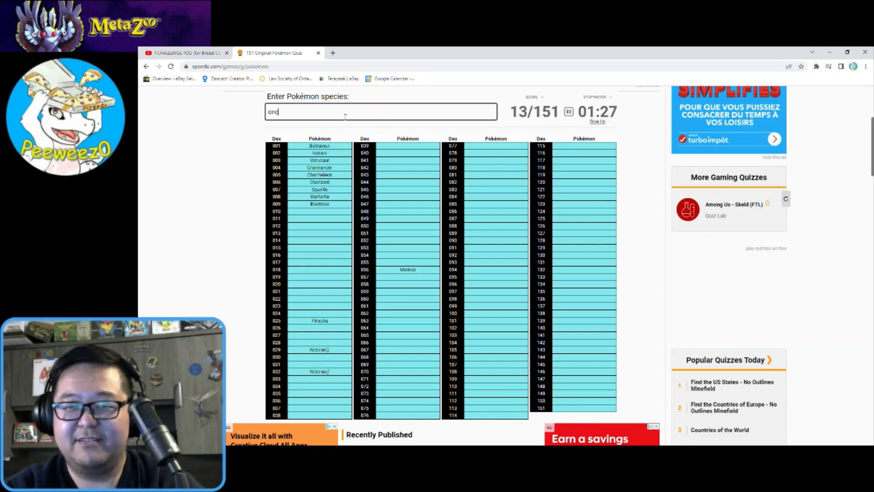
text(yx)
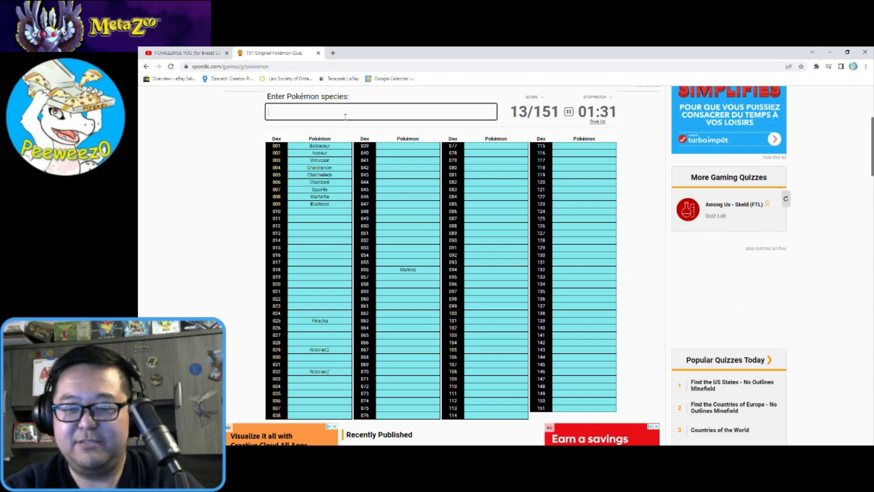
text(Onix)
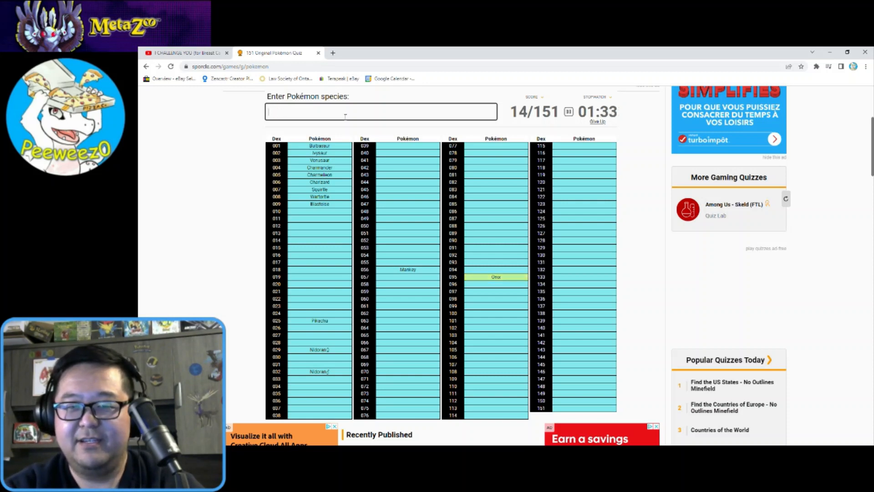
text(hitmod)
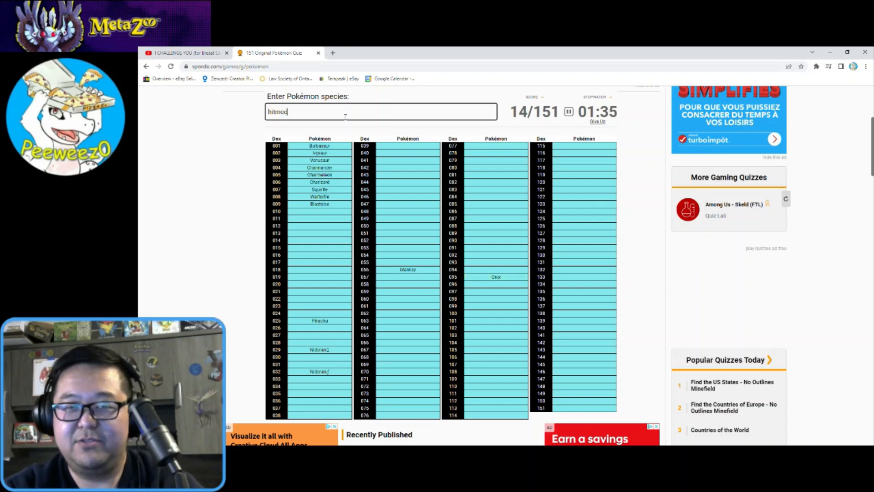
key(Backspace)
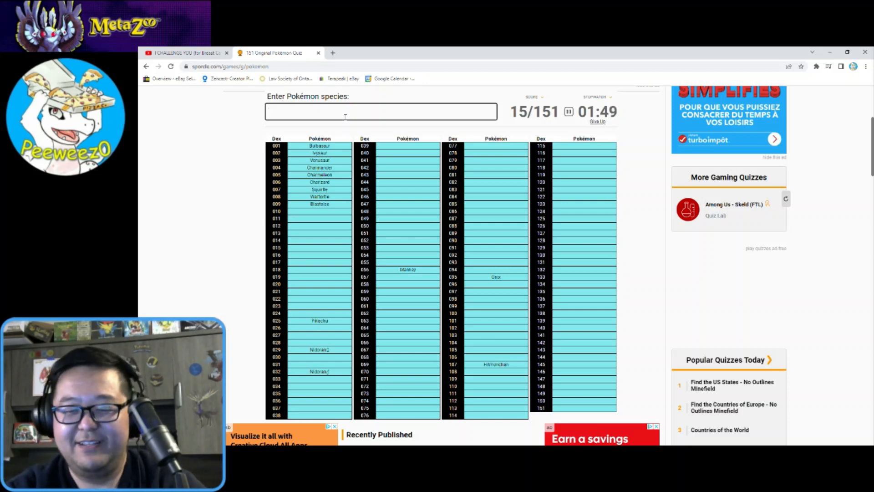
- Enter Victreebel and Weepinbell, correcting the Victreebel misspelling
text(victribel)
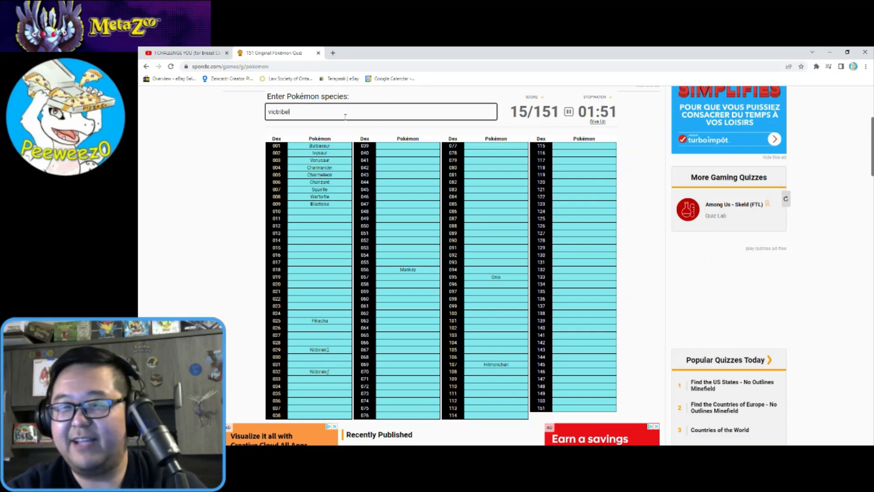
key(Backspace)
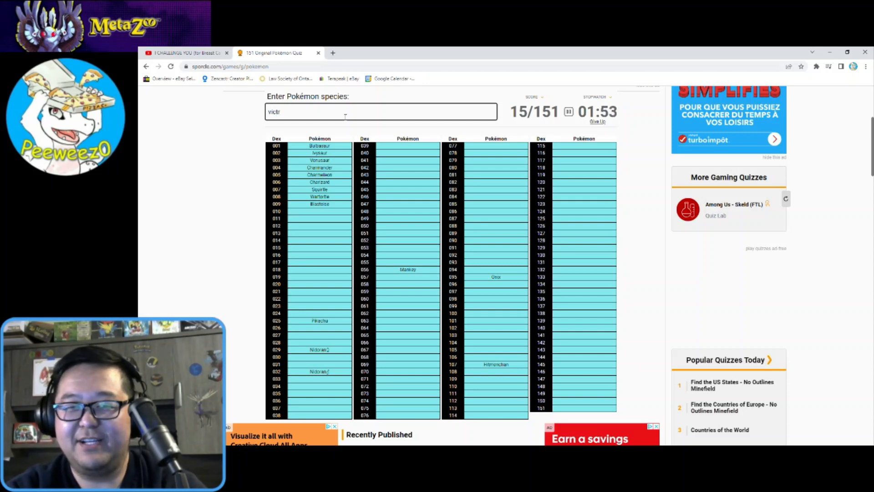
text(e)
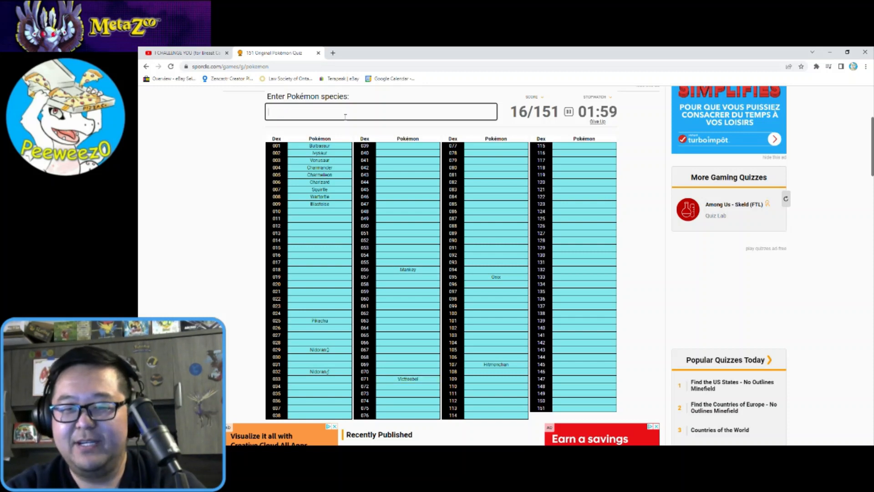
text(weep)
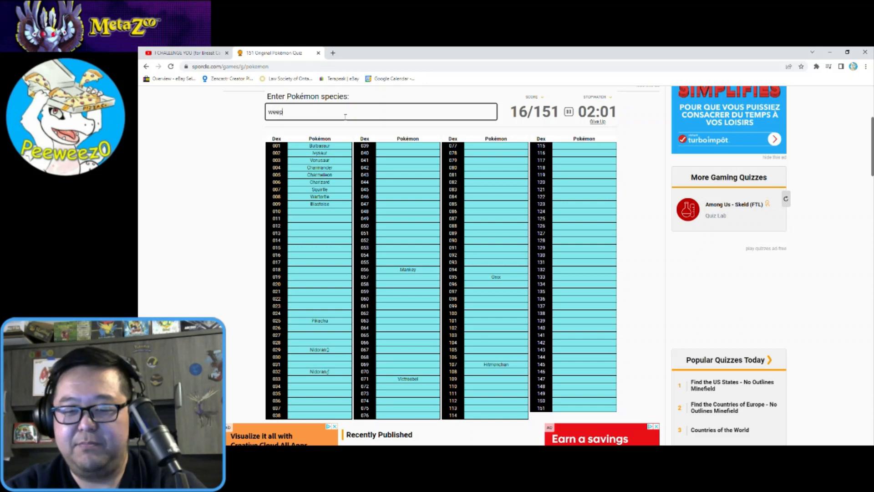
text(Weepinbell)
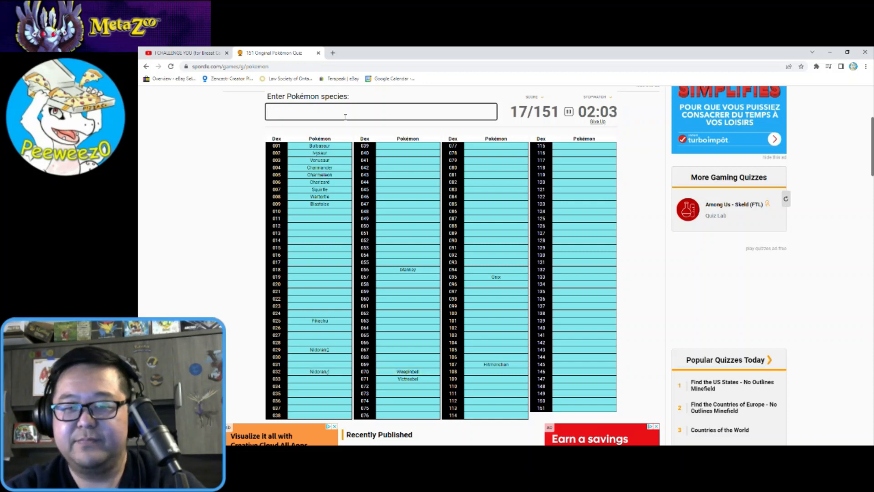
- Enter Arbok, Ekans, Meowth, Starmie and Staryu
text(ar)
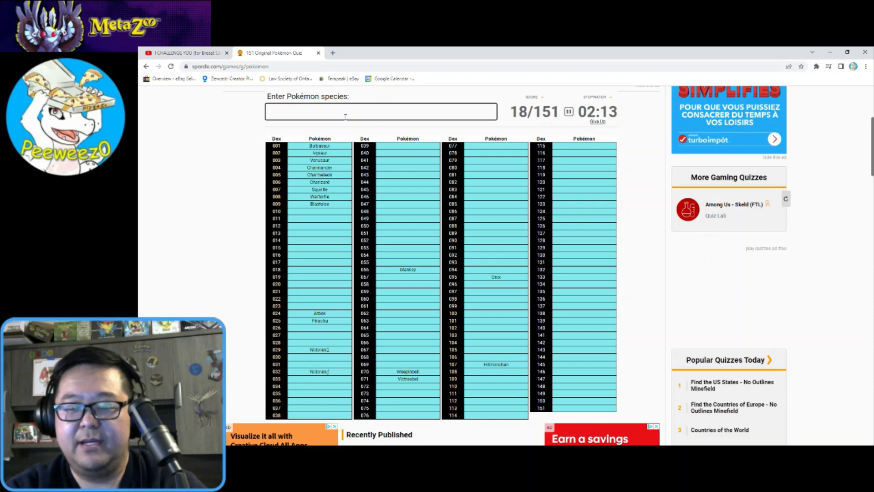
text(eke)
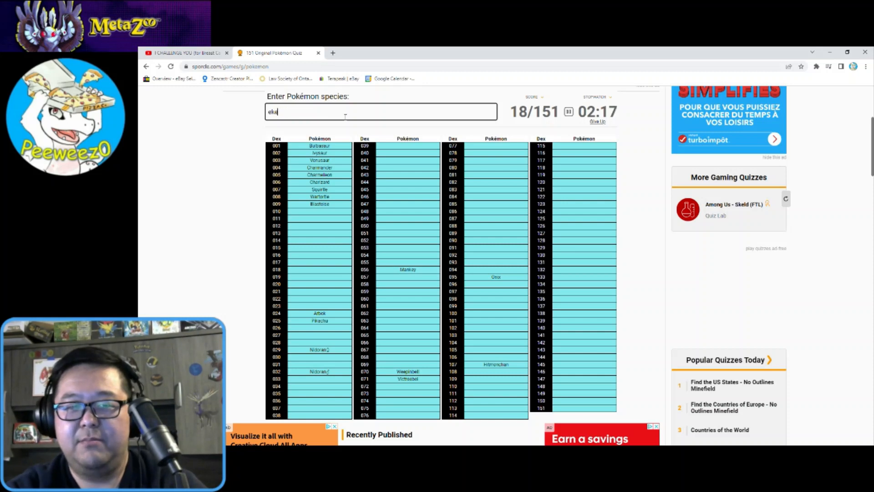
key(Return)
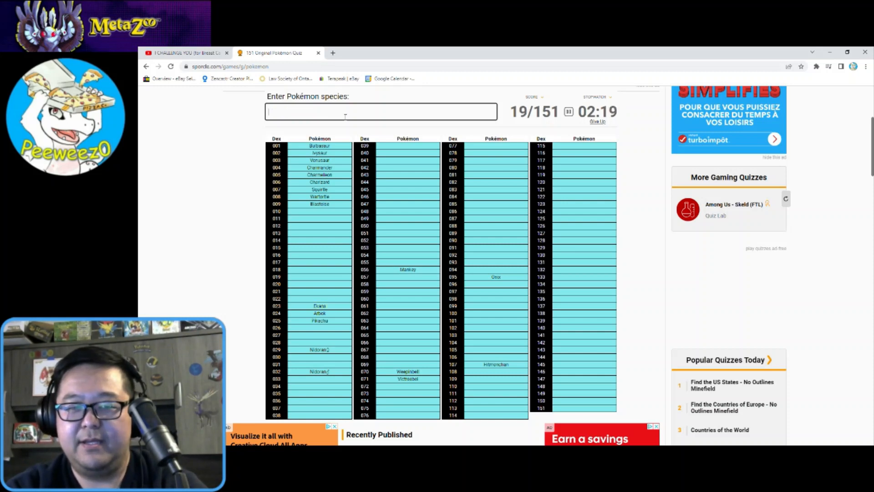
text(Meowth)
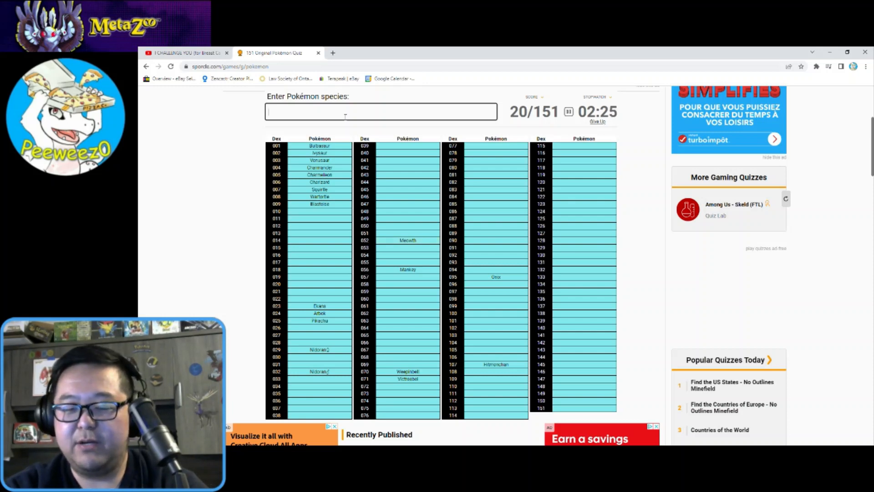
text(Starmie)
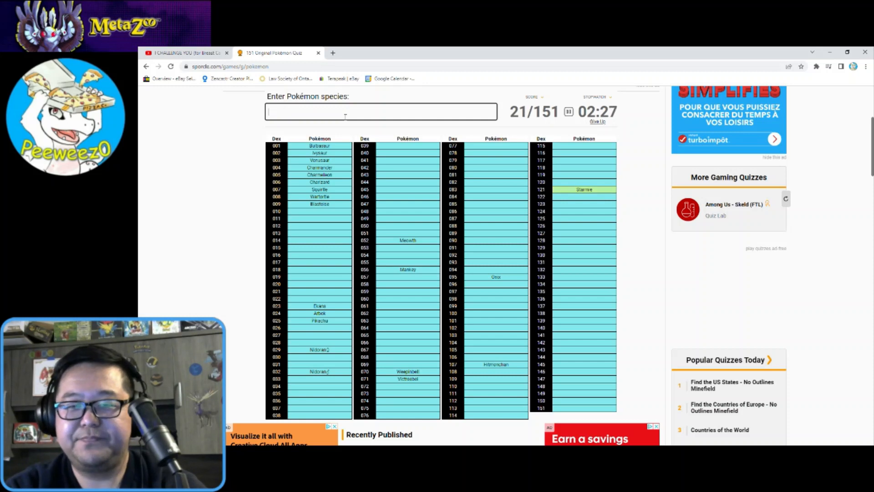
text(Staryu)
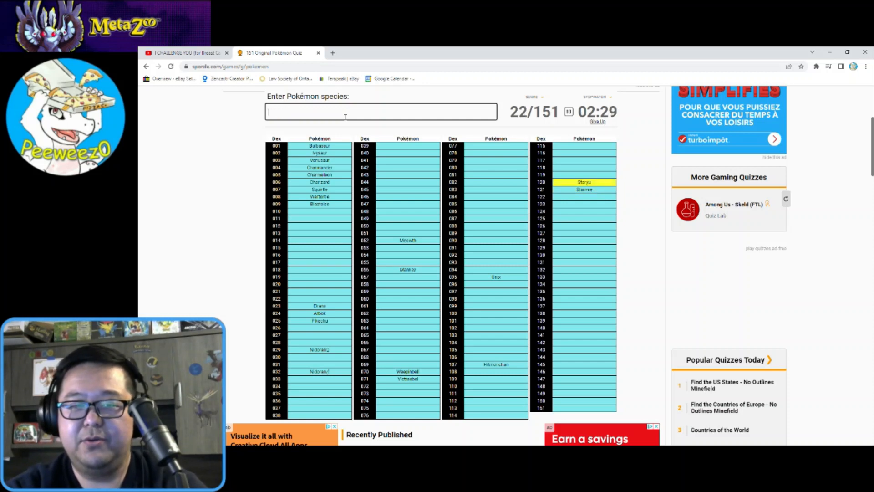
- Enter the Poliwag line, Ponyta and Rapidash
text(poli)
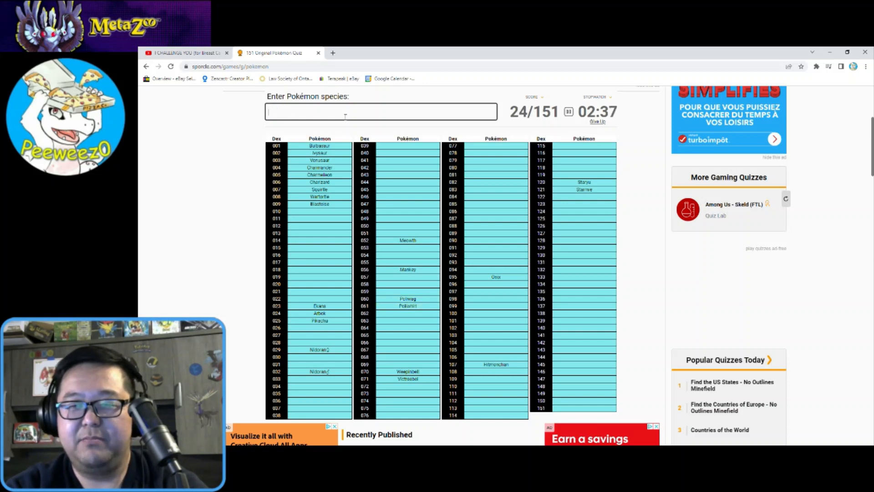
text(poliwr)
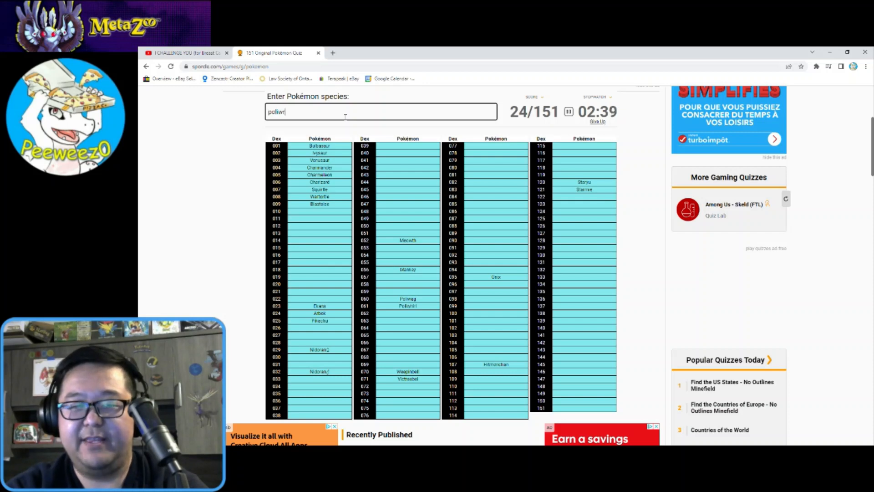
text(at)
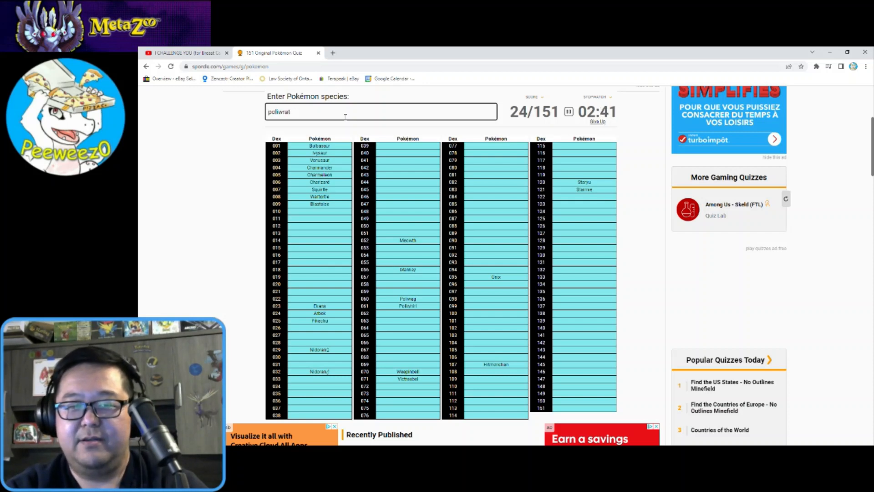
text(poliwrath)
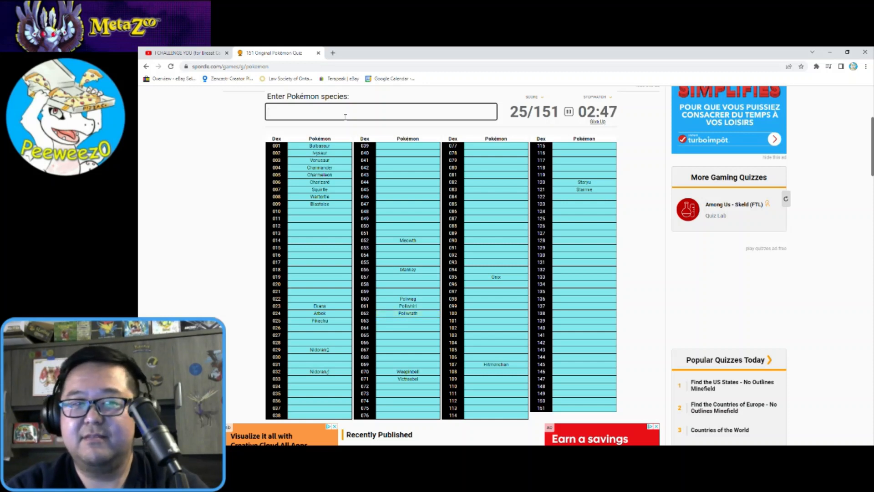
text(pony)
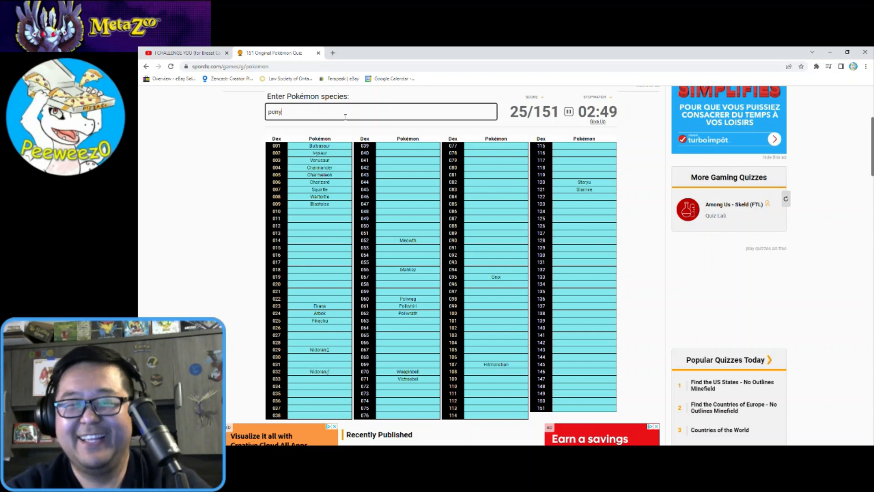
text(ponyta)
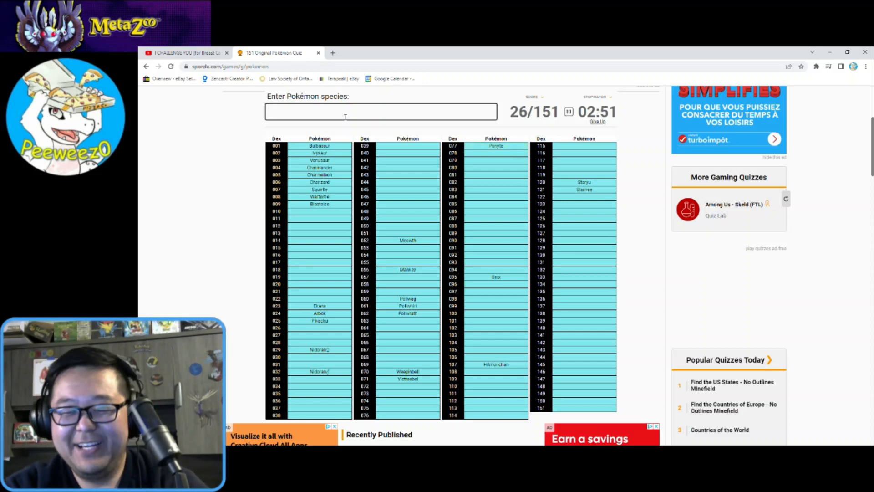
text(Rapidash)
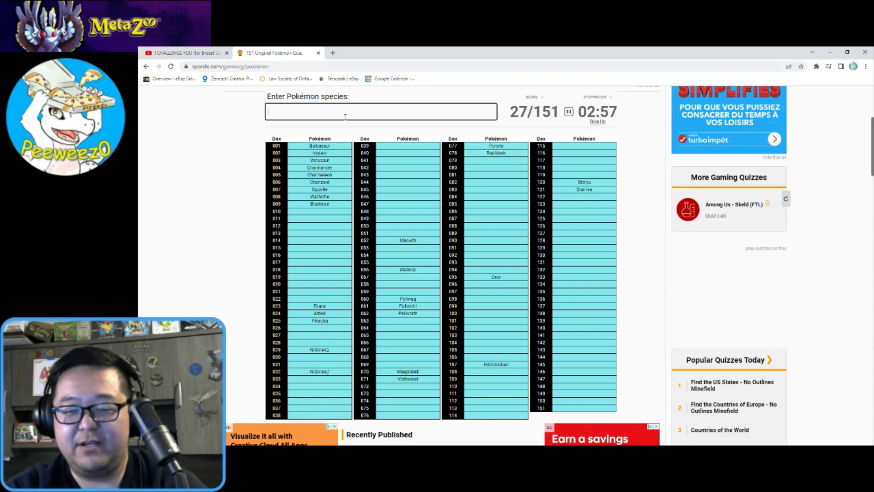
- Enter Geodude, Graveler, Golem and Magikarp, with misspelled attempts at Gyarados
text(Geodude)
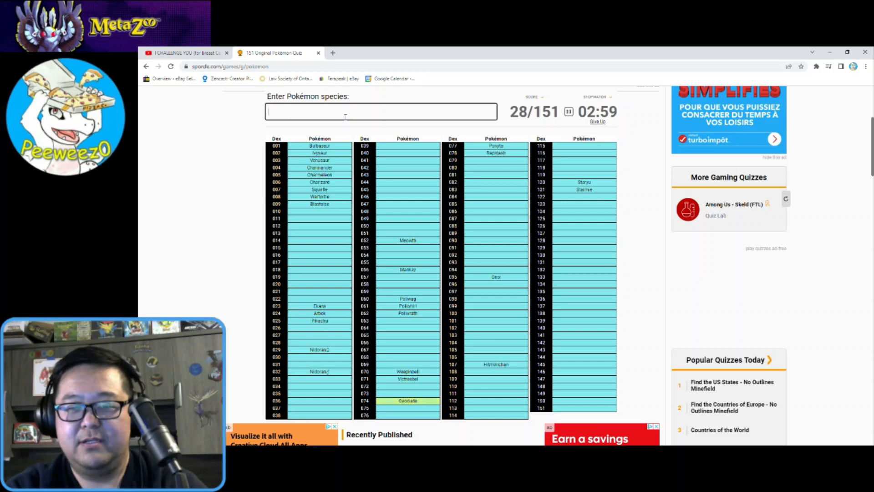
text(gr)
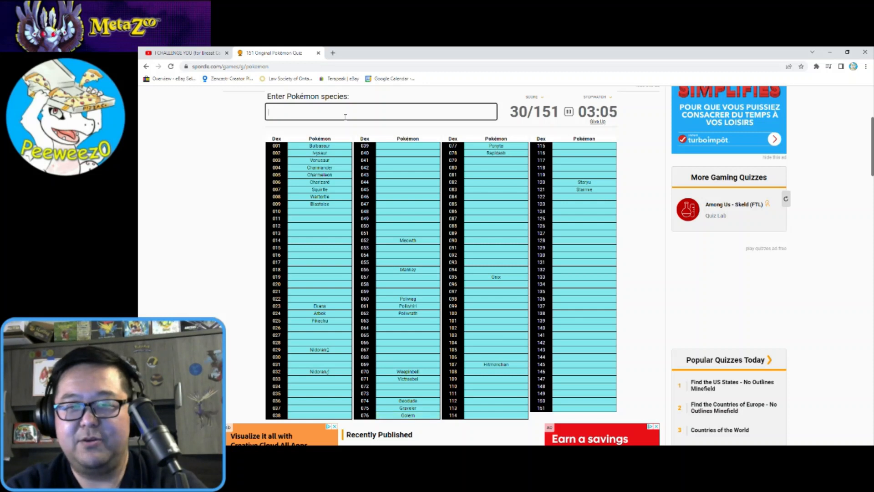
text(magi)
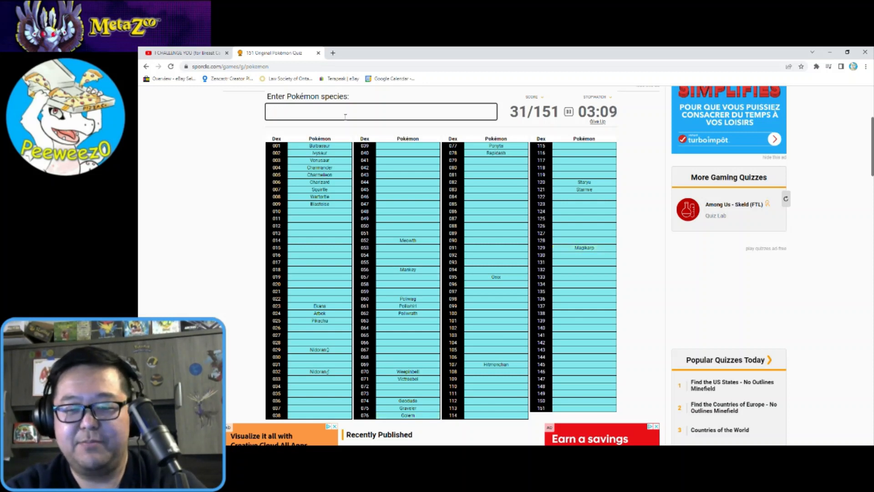
text(gyradow)
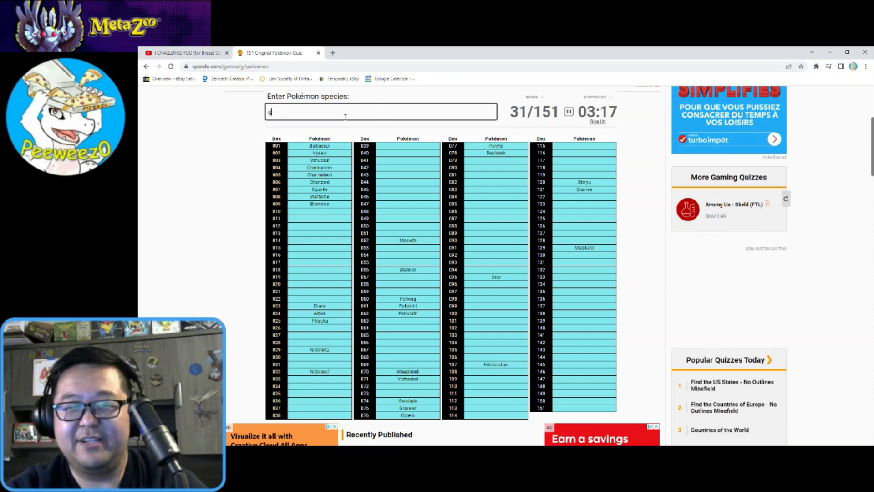
text(g)
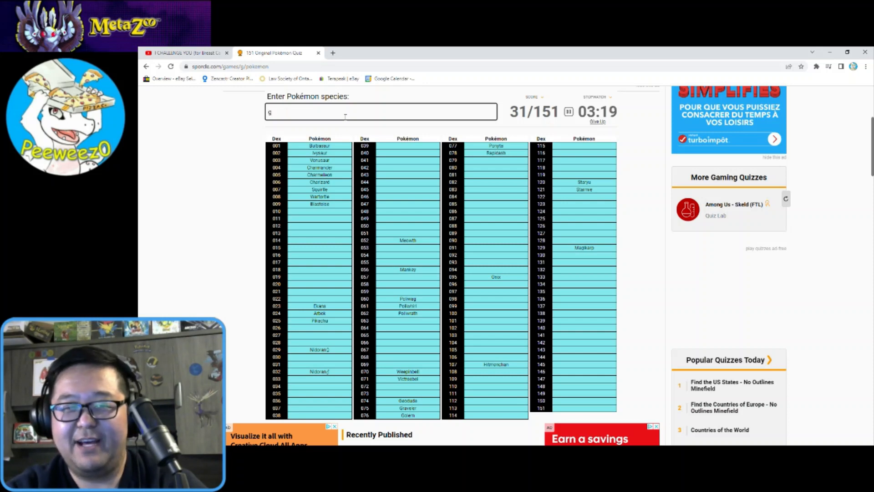
text(yrd)
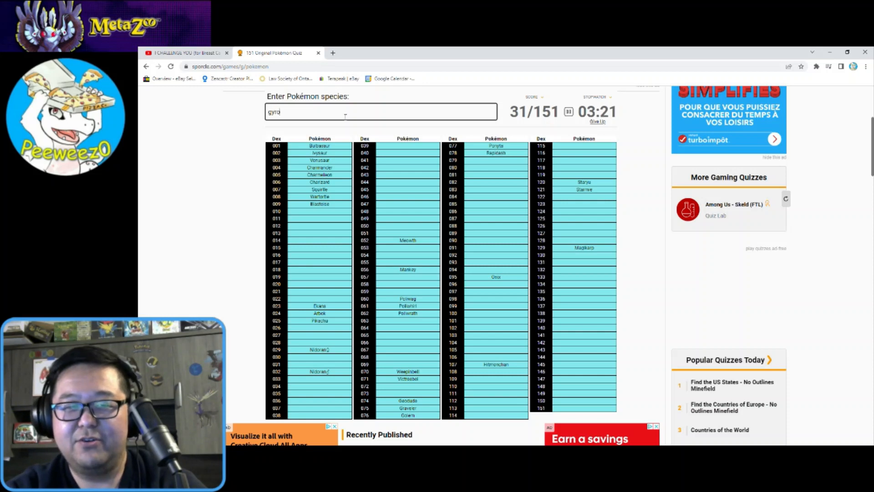
text(odos)
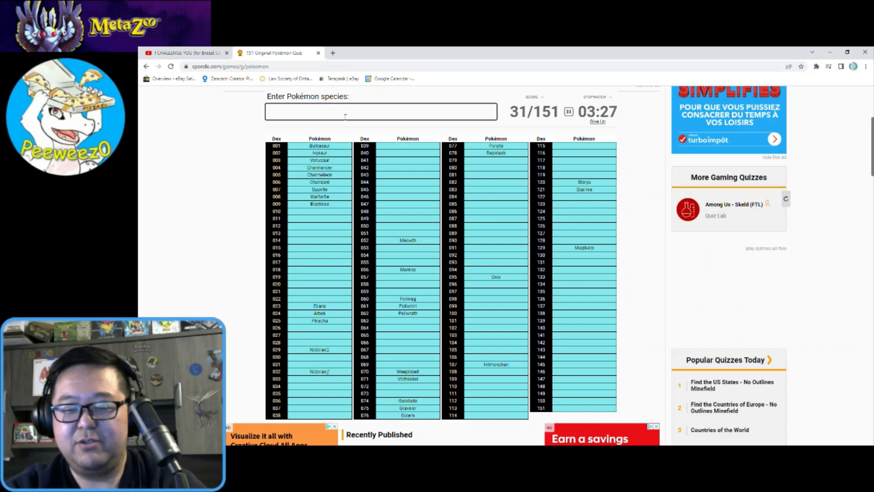
- Enter the legendary birds Zapdos, Moltres and Articuno
text(Zapdo)
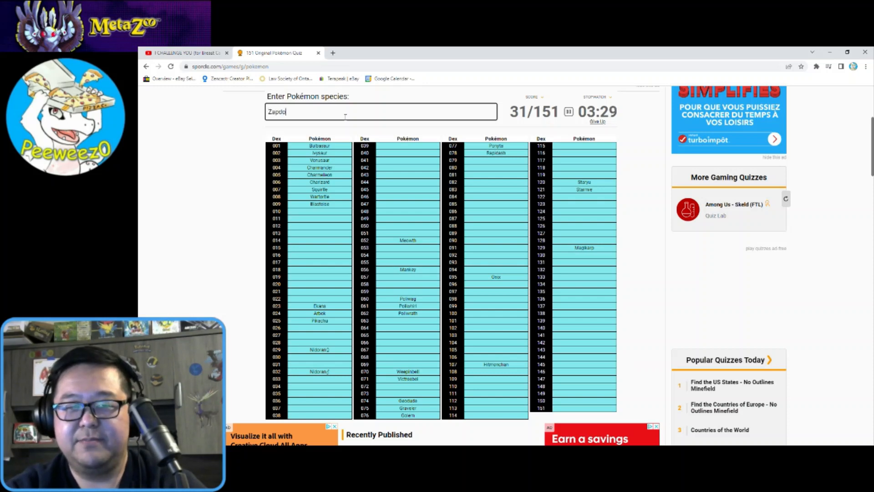
text(Mol)
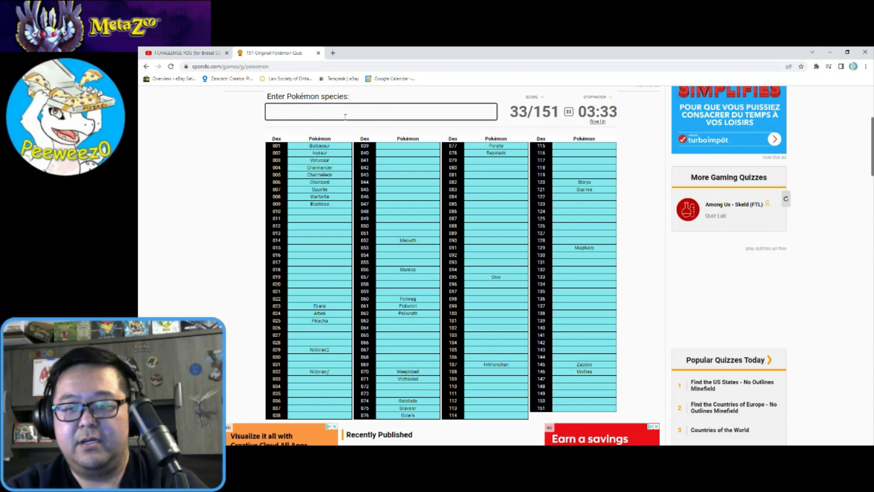
text(Articuno)
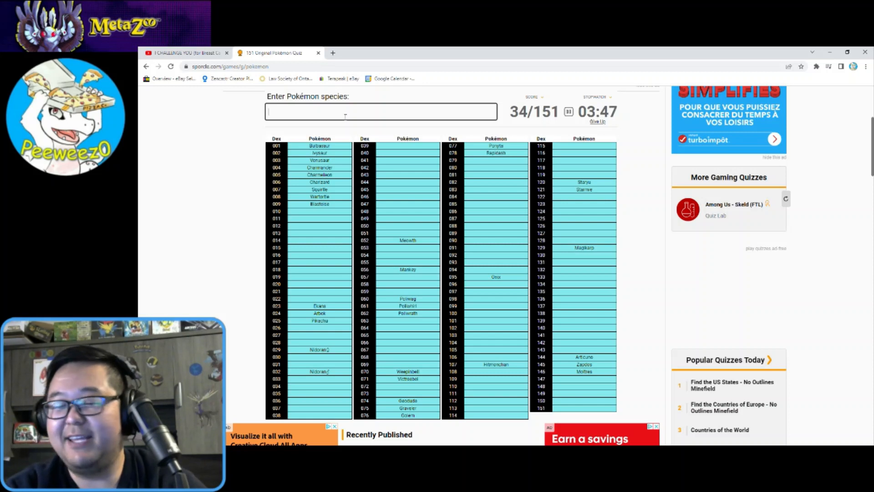
- Enter Dragonite, Dragonair, Dratini, Mew and Mewtwo
text(dra)
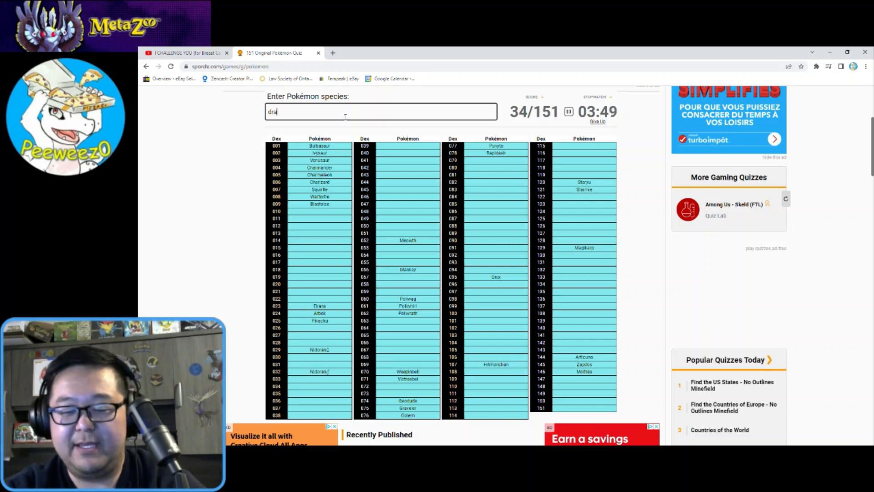
text(goni)
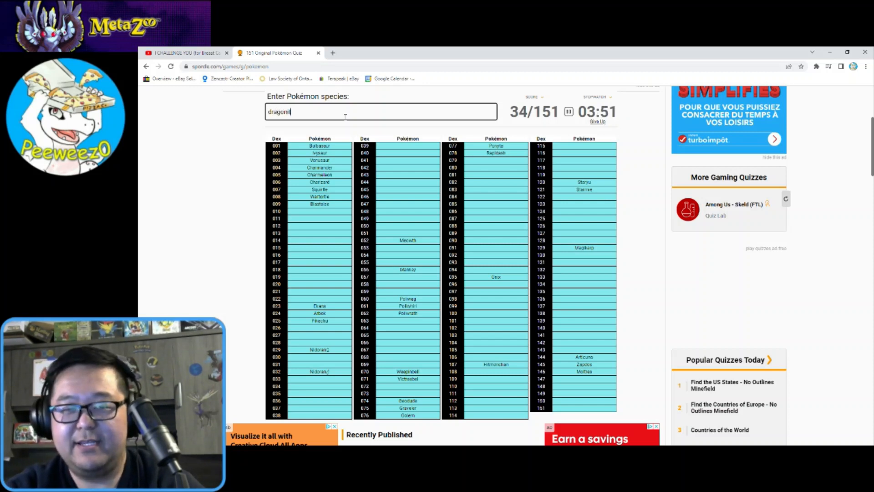
text(dragonite)
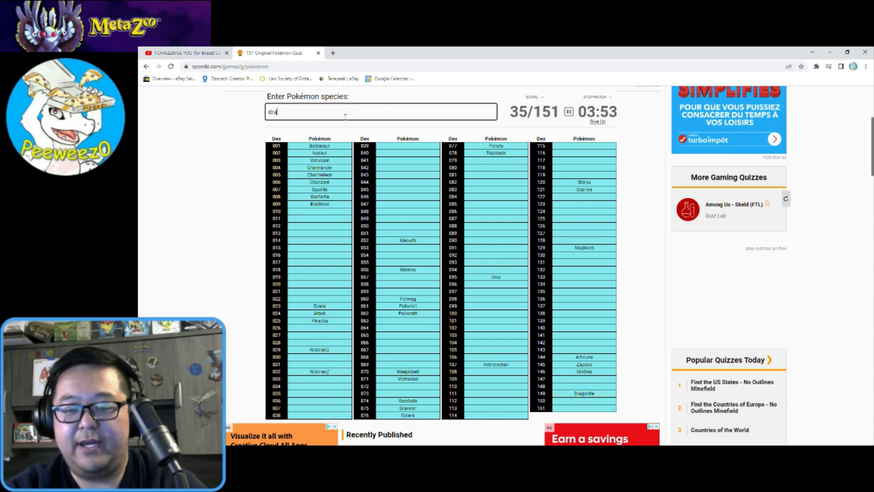
text(na)
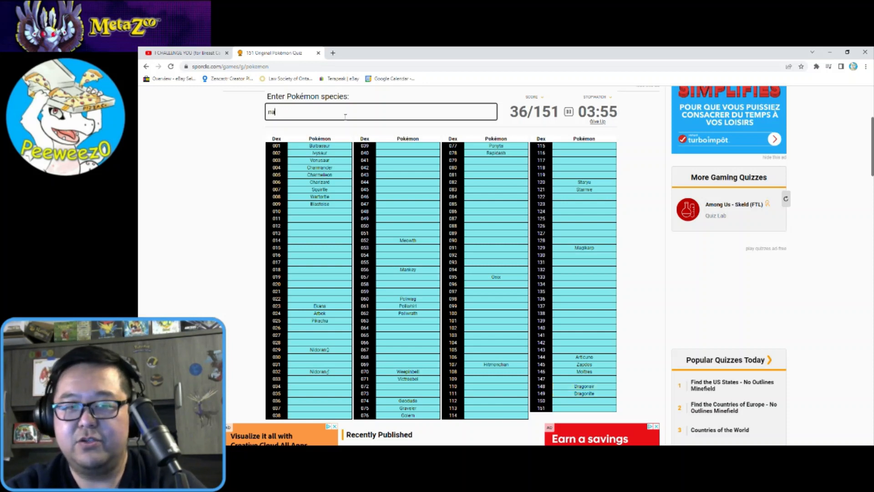
text(Dratini)
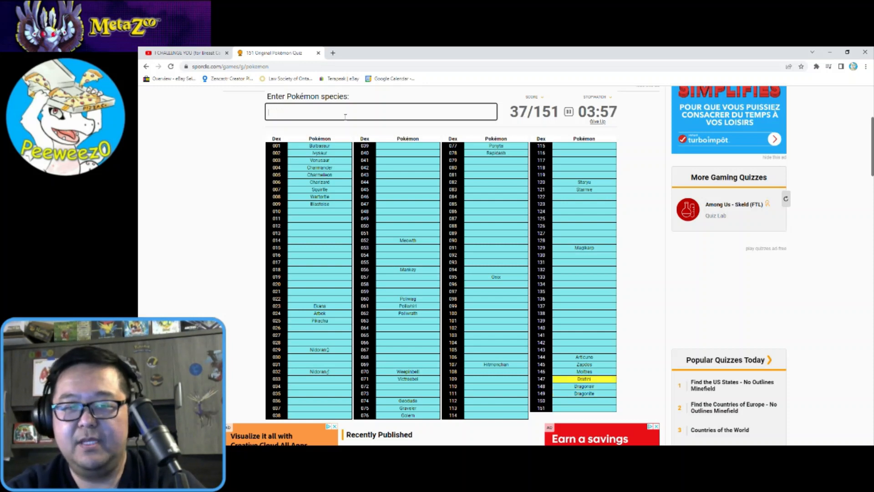
text(me)
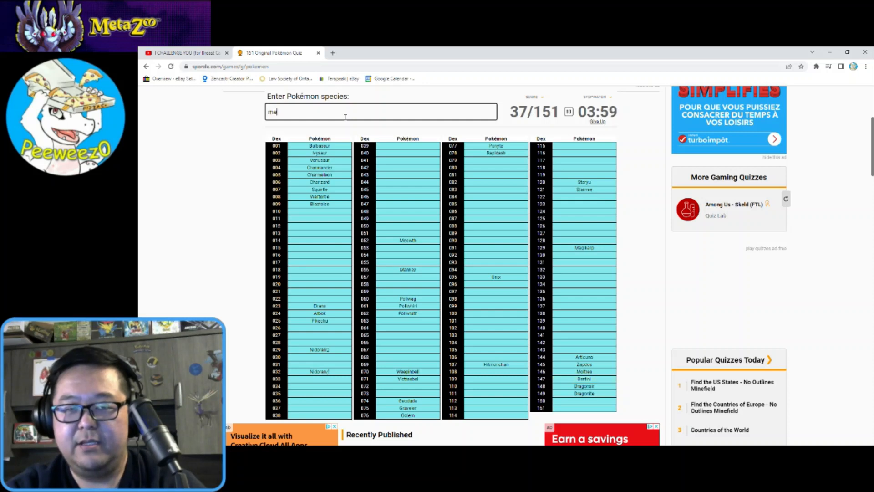
text(mew)
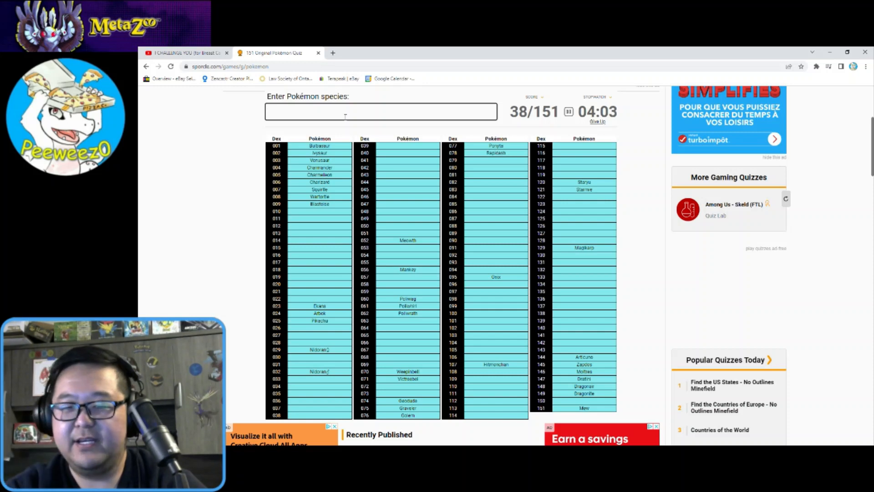
text(Mewtwo)
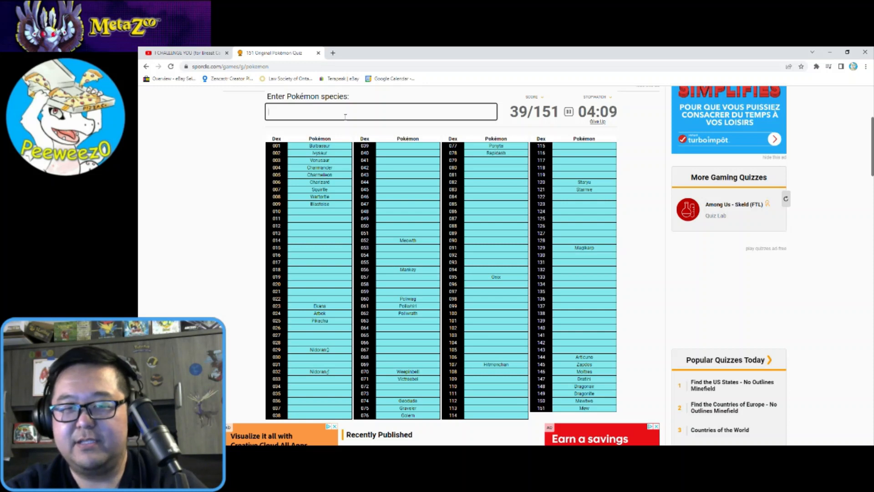
- Enter Pidgey, retyping it after a misspelling
text(pid)
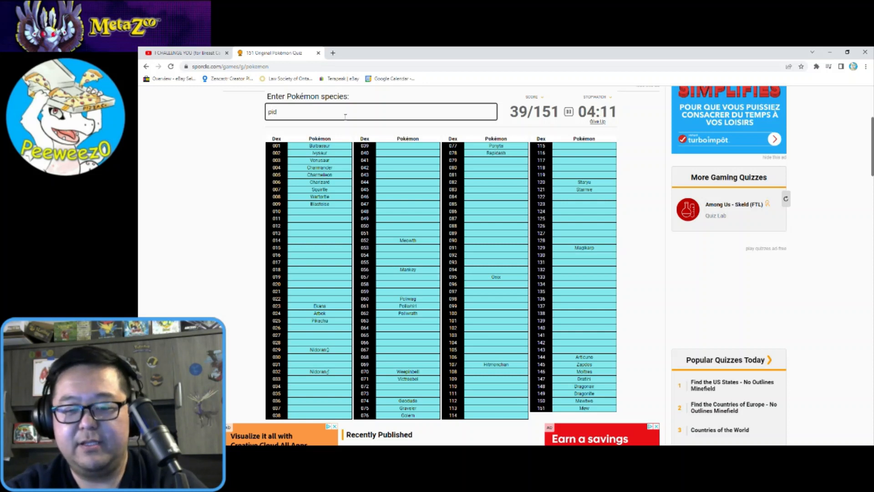
text(gy)
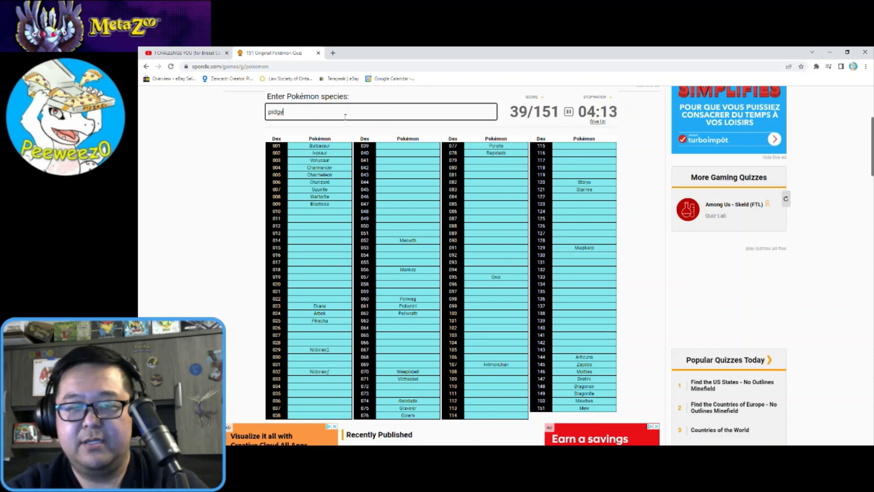
key(Backspace)
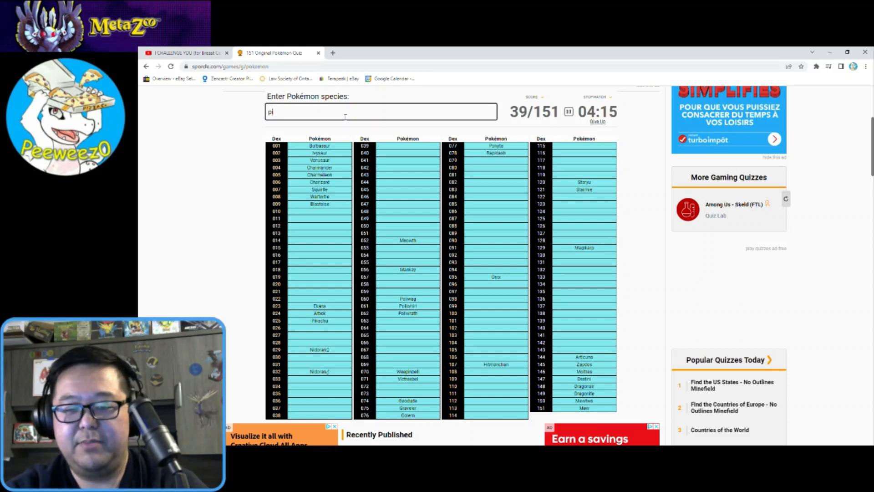
text(Pidgey)
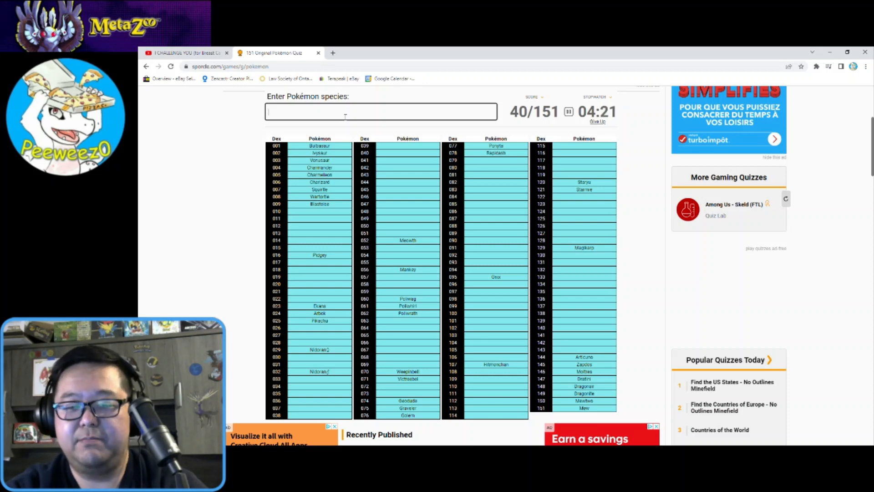
- Enter Pidgeotto, Pidgeot, Rattata and Raticate
text(to)
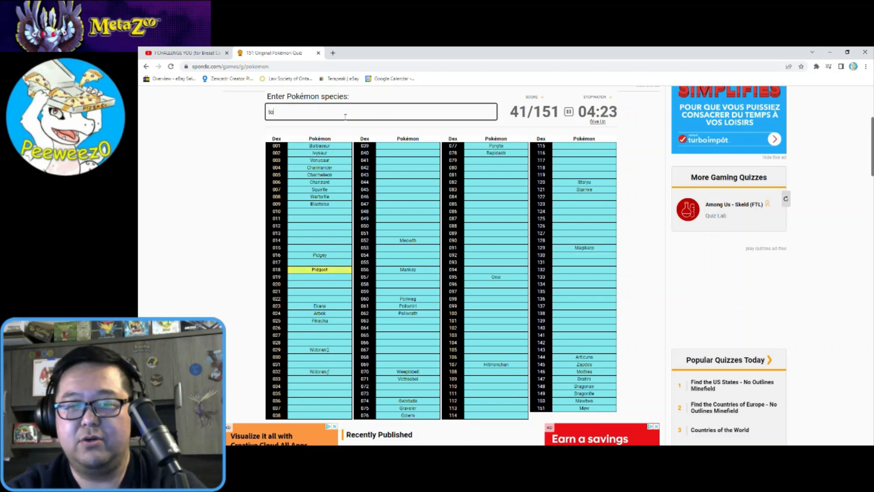
text(pe)
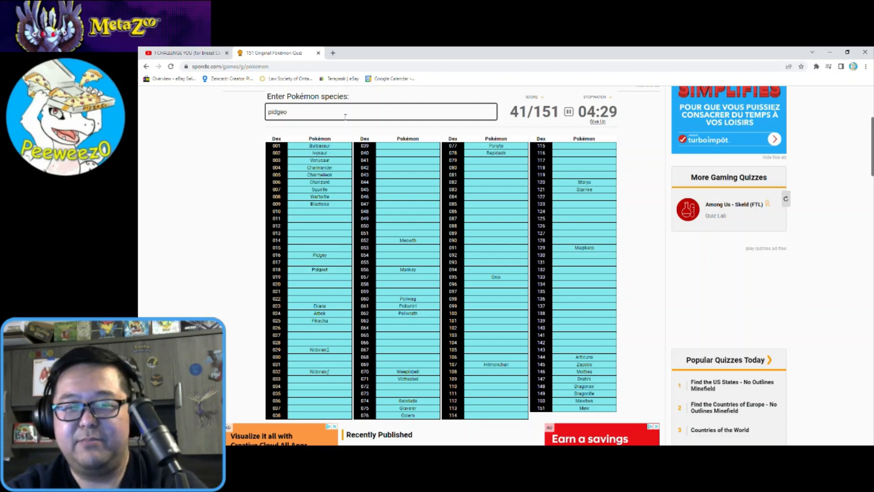
text(pidgeotto)
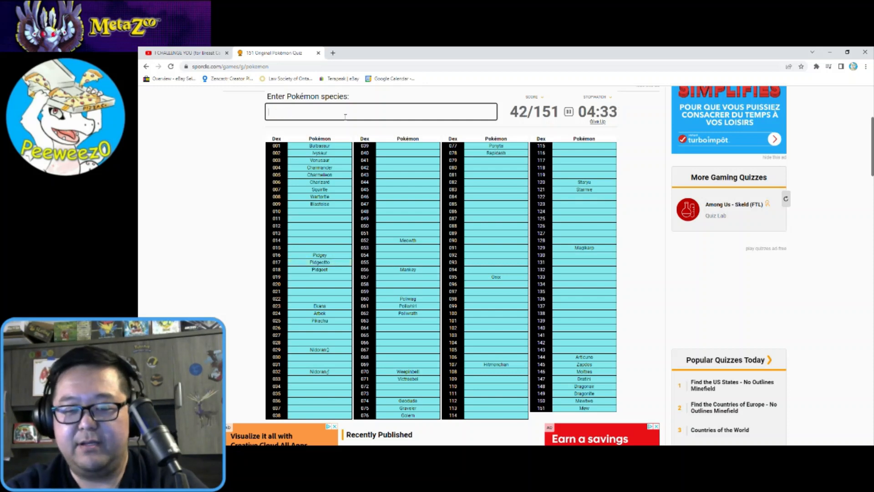
text(ratata)
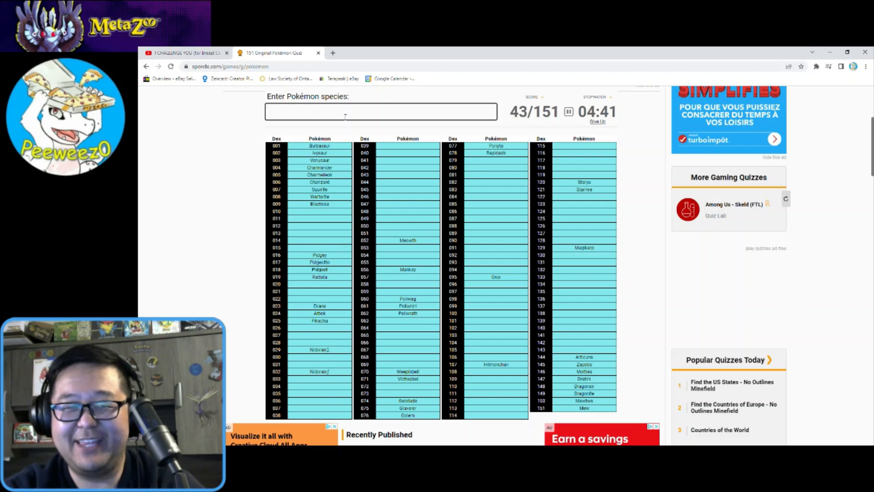
text(rat)
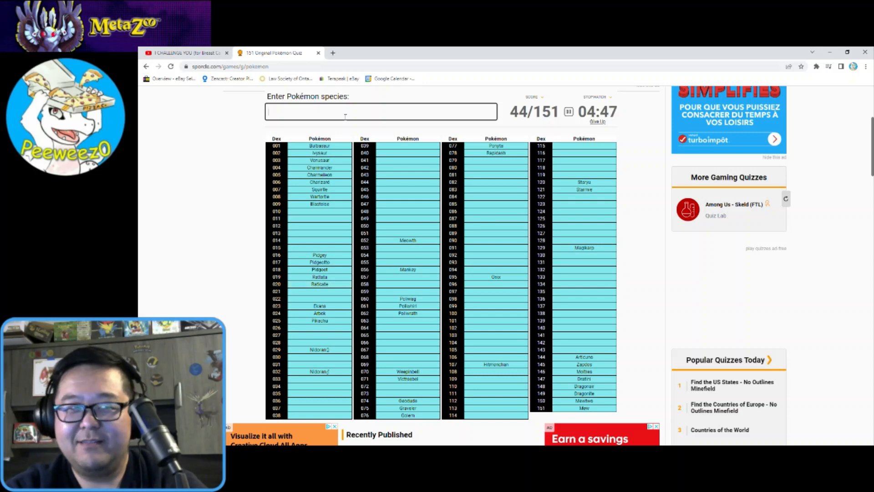
- Enter Jigglypuff, Clefairy, Clefable and Wigglytuff into the species field
text(khangask)
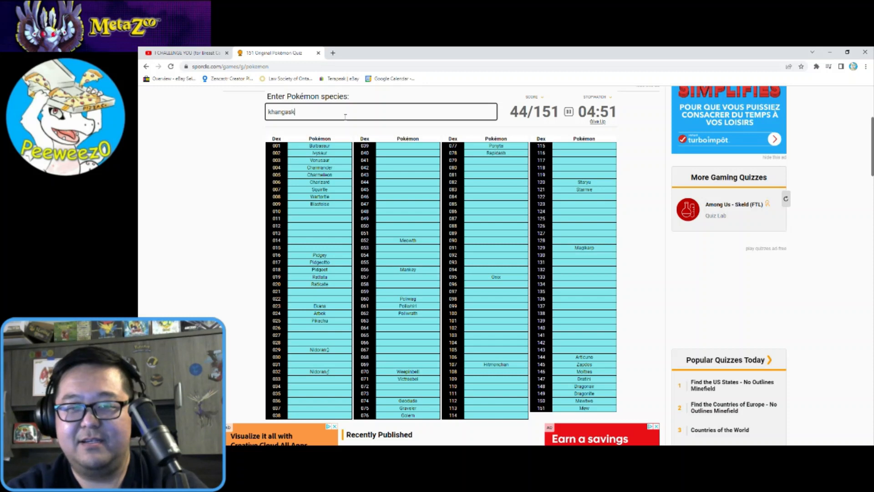
text(ha)
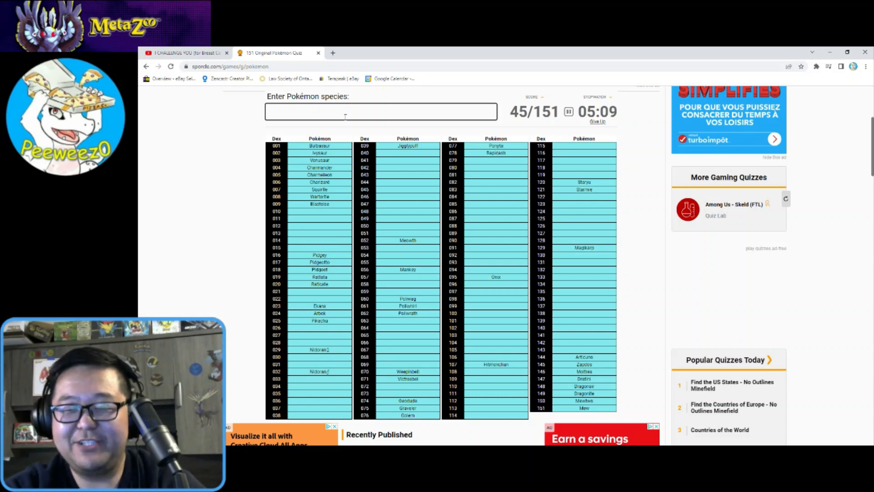
text(clefa)
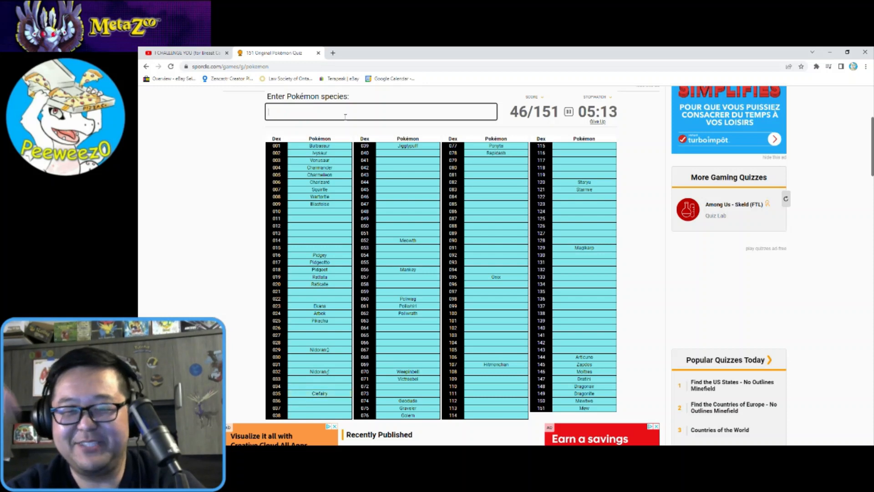
text(clefa)
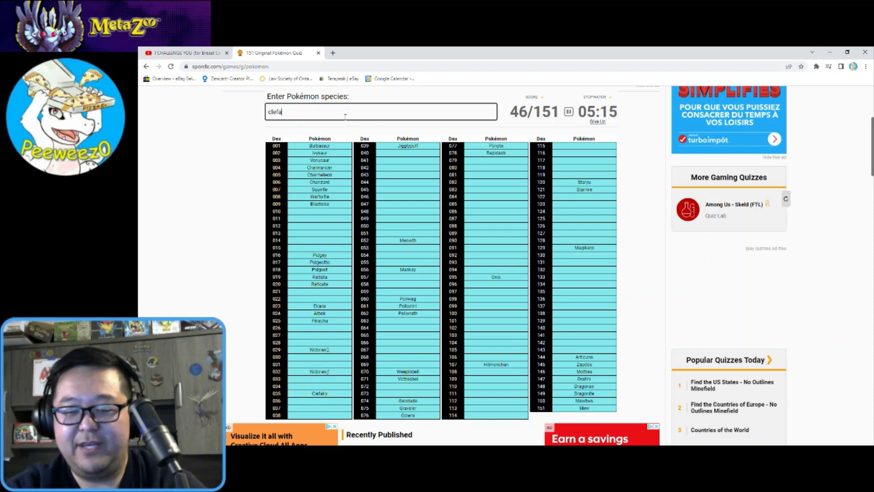
text(wiggl)
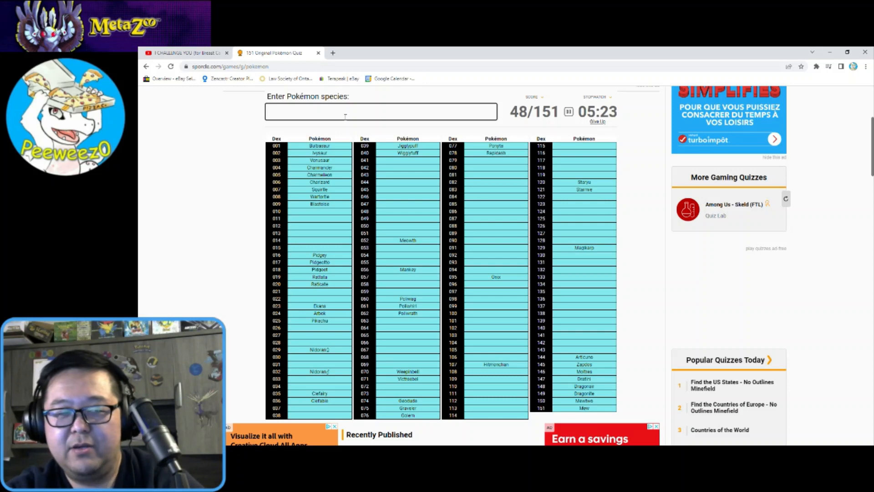
- Enter the Nidoran evolutions, Primeape and Hitmonlee
text(ni)
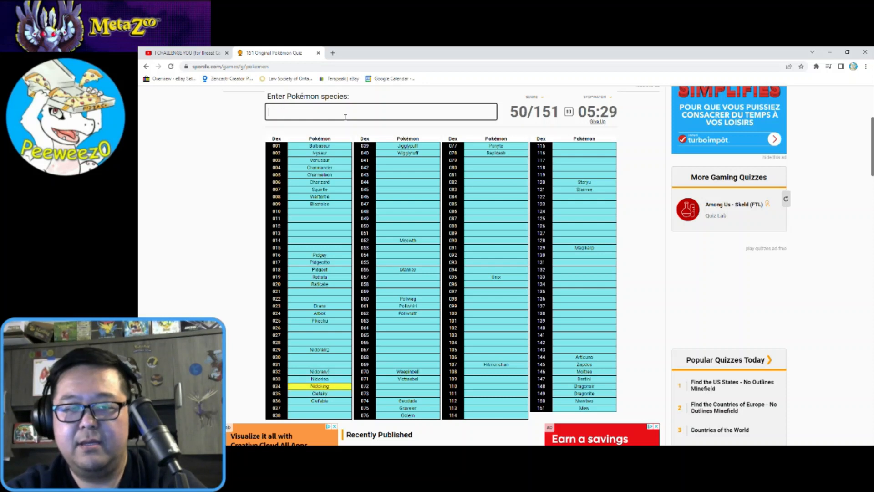
text(nido)
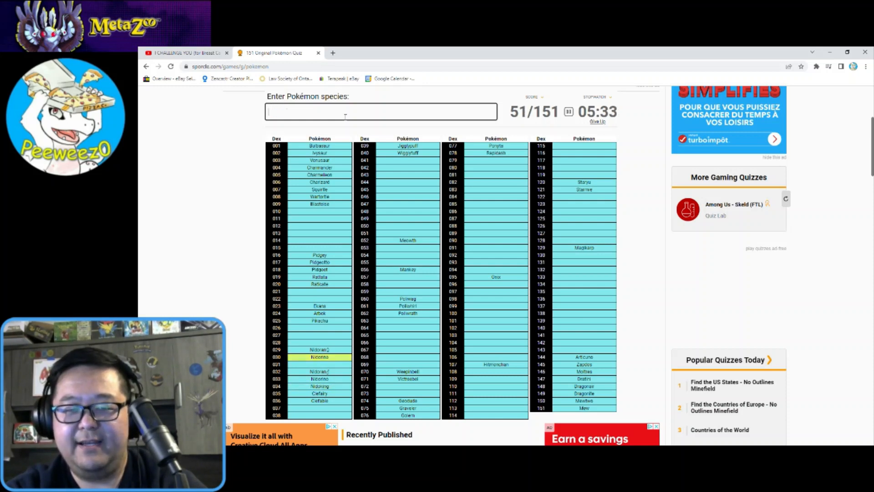
text(nido)
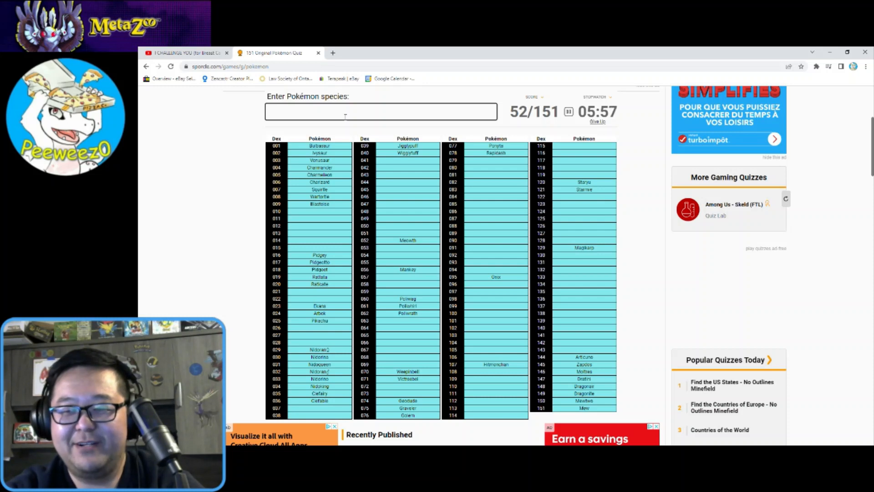
text(mari)
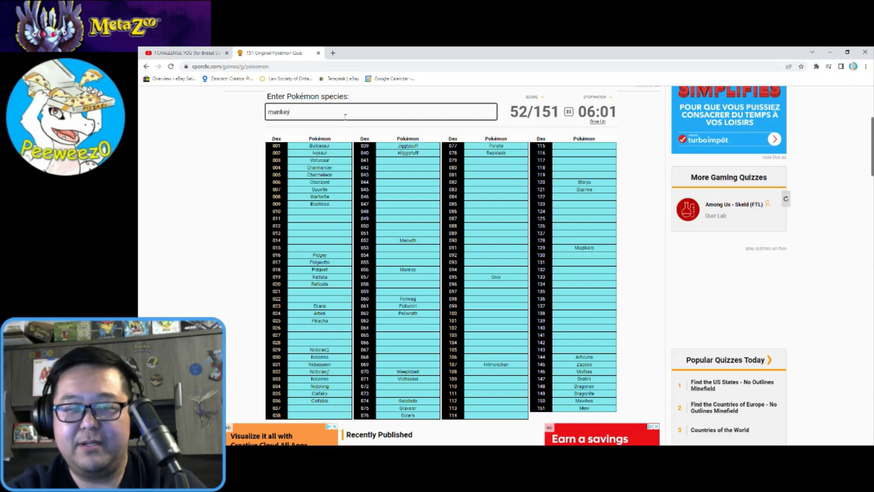
text(pr)
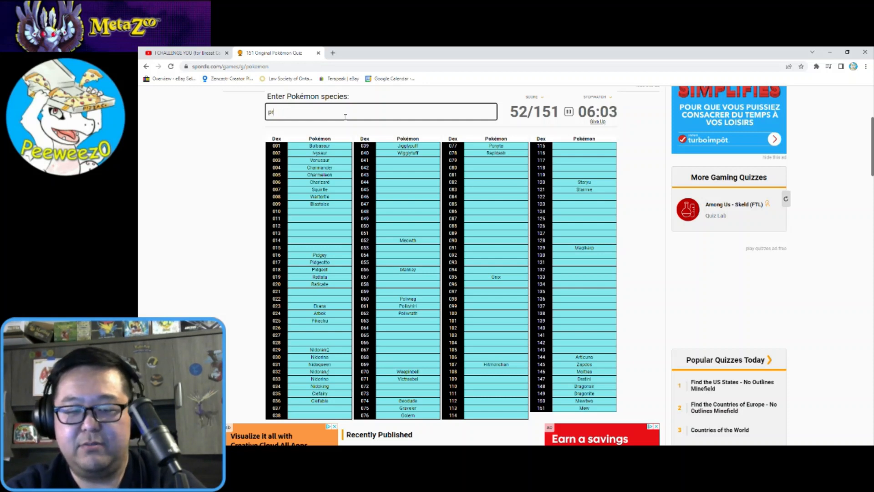
text(Primeape)
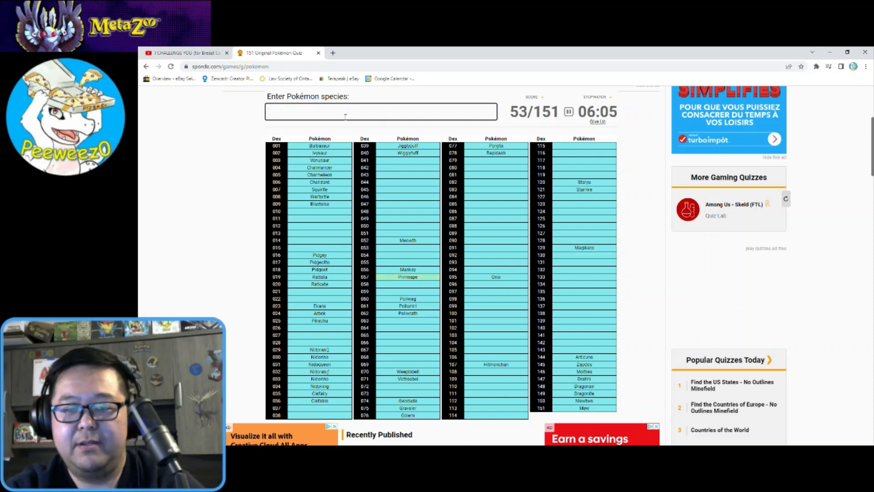
text(hi)
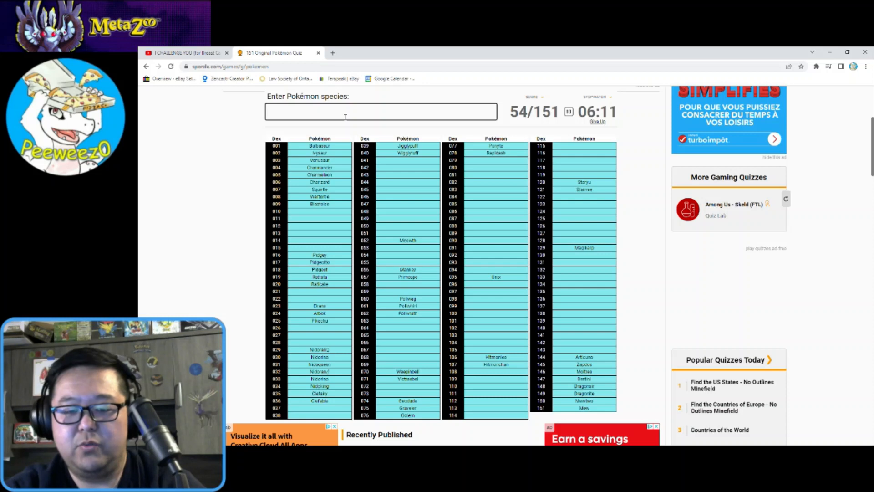
- Enter Jynx, Mr. Mime, Magmar and Electabuzz
text(Jynx)
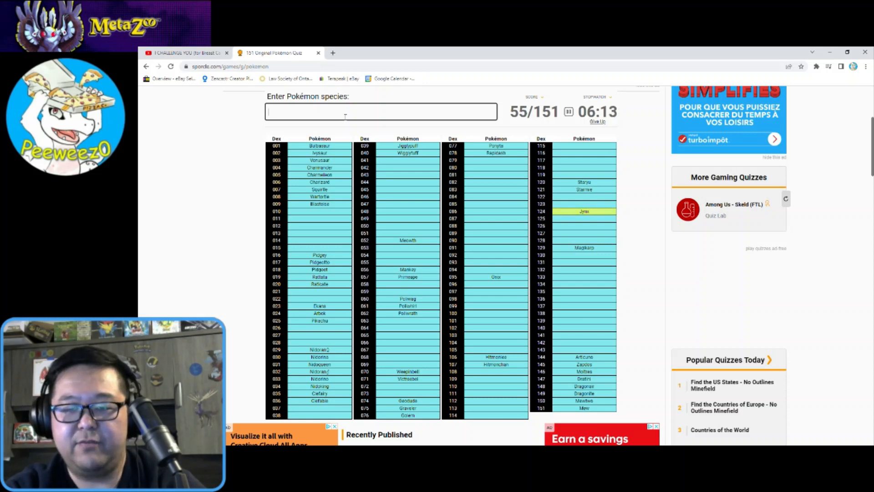
text(Mr. Mime)
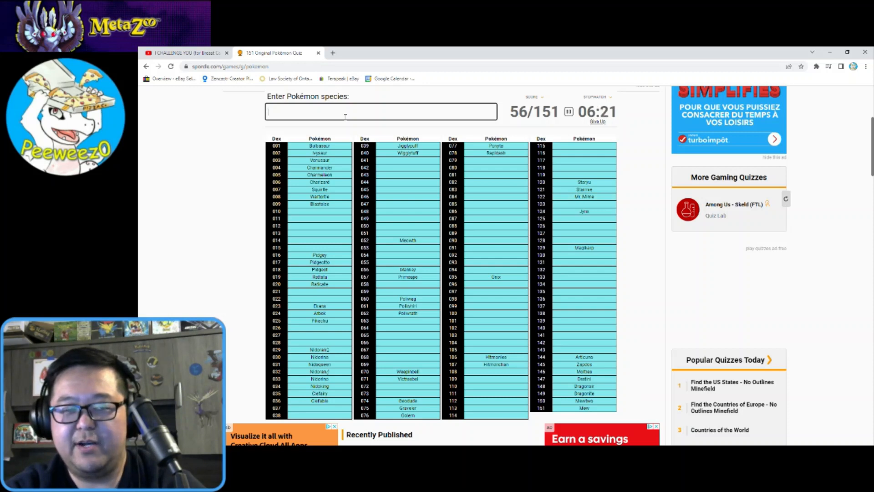
text(magm)
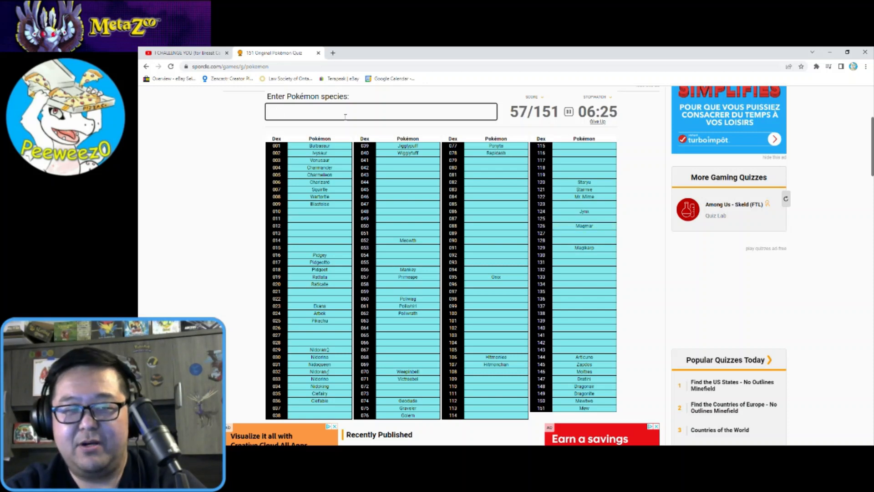
text(electab)
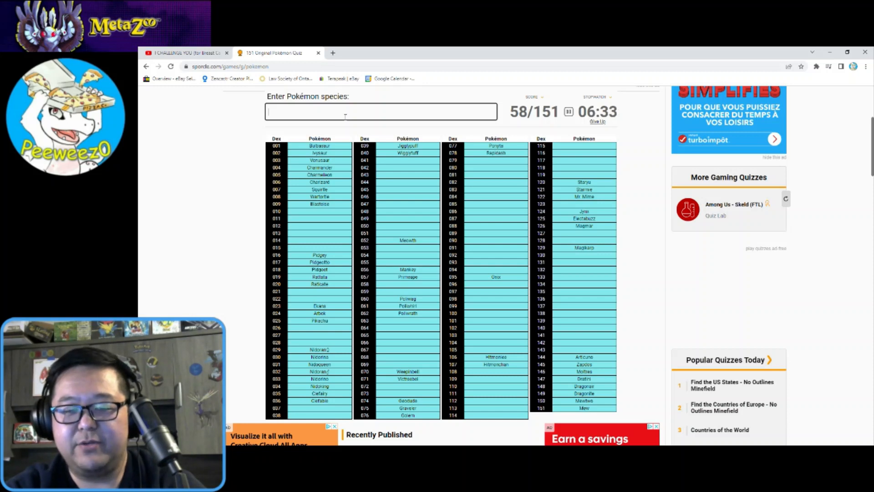
- Name Caterpie, Weedle and Kakuna in the Pokémon species box
text(cater)
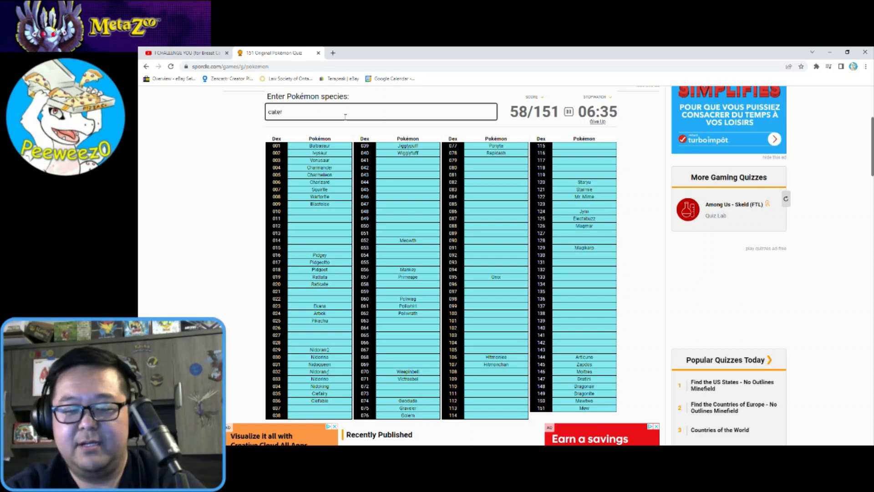
text(p)
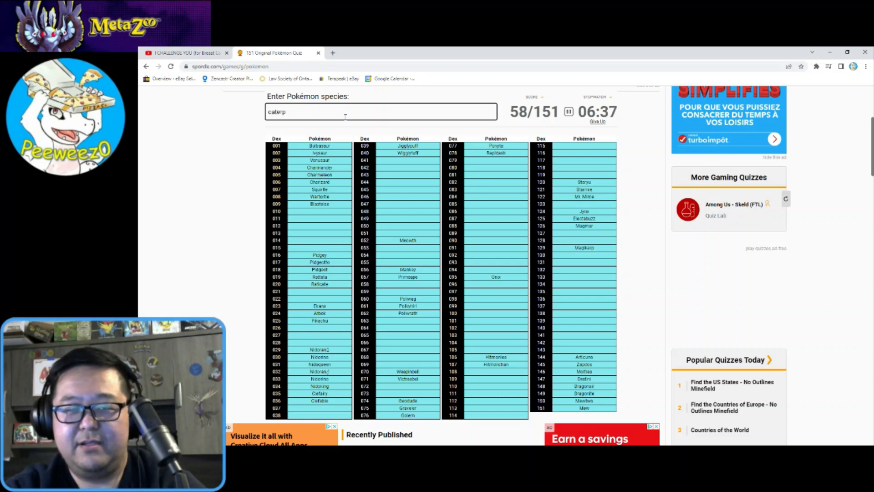
key(Return)
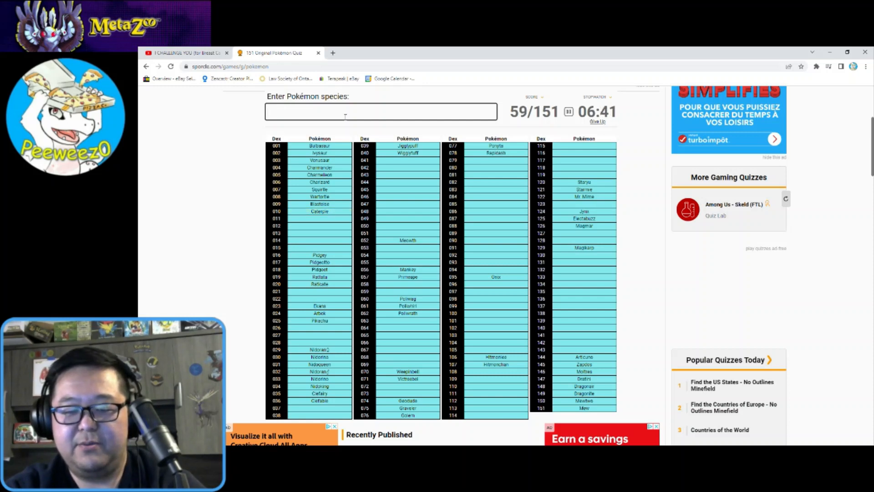
text(Weedle)
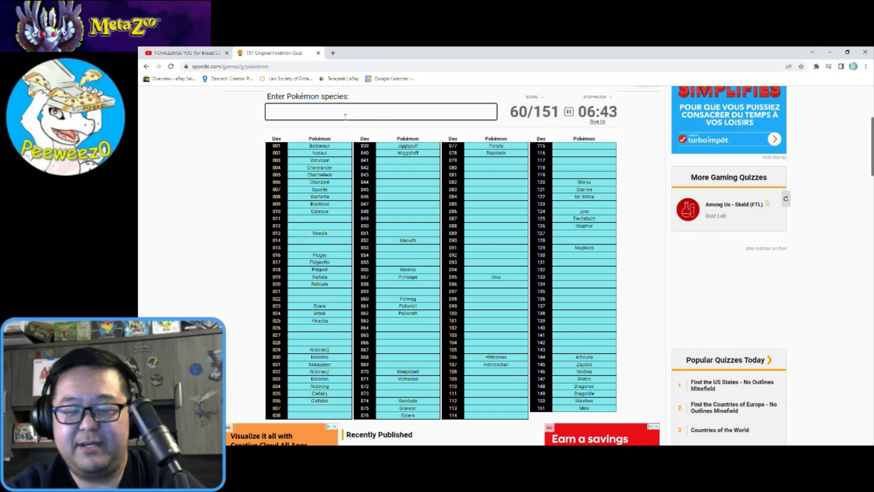
text(kakk)
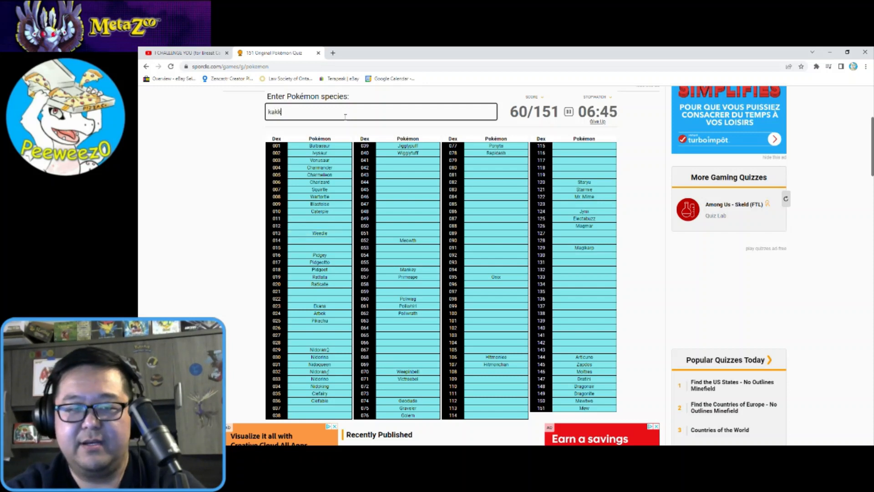
text(u)
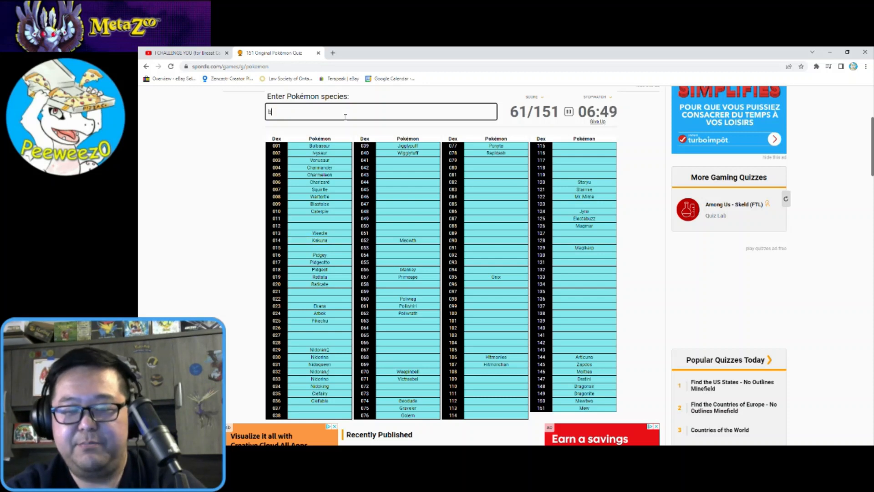
- Add Beedrill, Metapod and Butterfree, correcting the misspelled Butterfree guess
text(Beedrill)
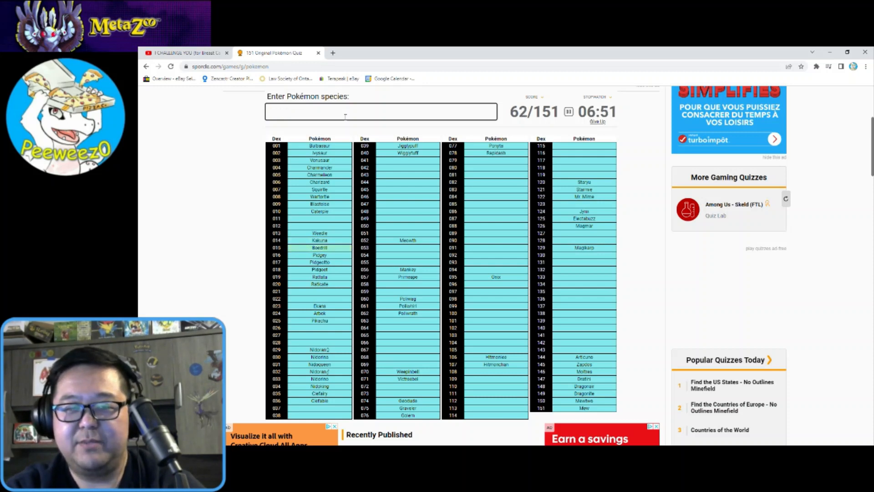
text(mew)
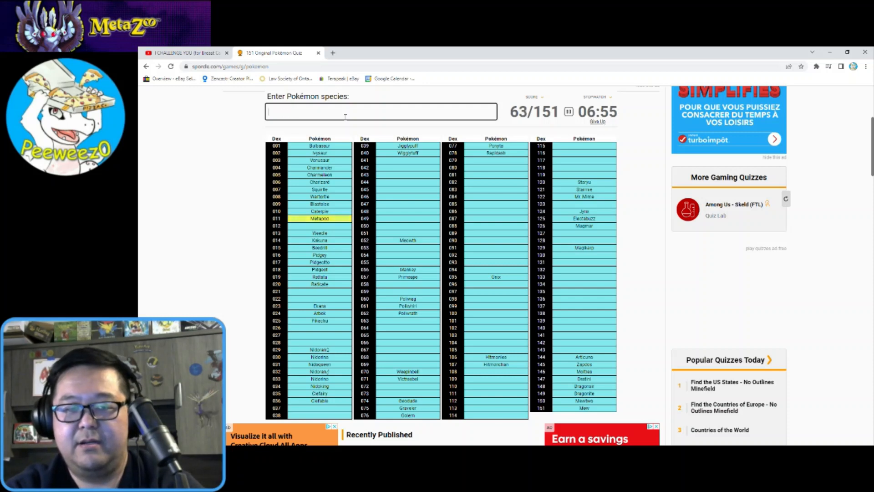
text(buterfre)
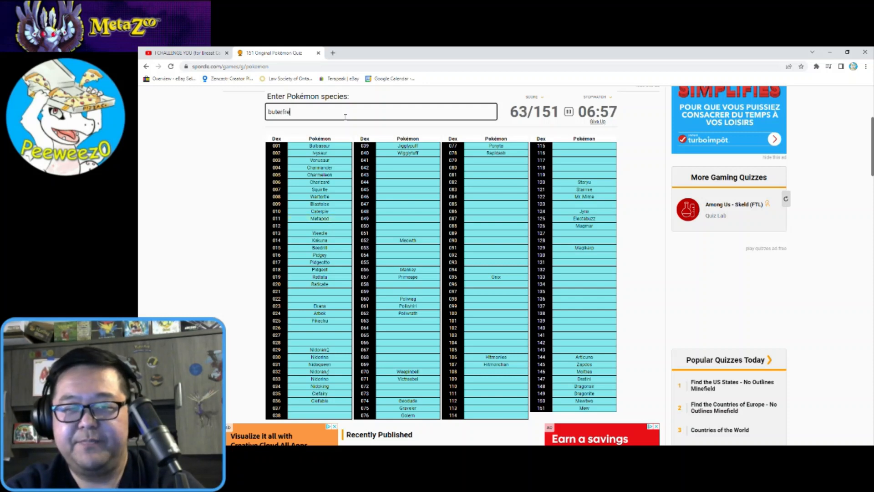
key(Backspace)
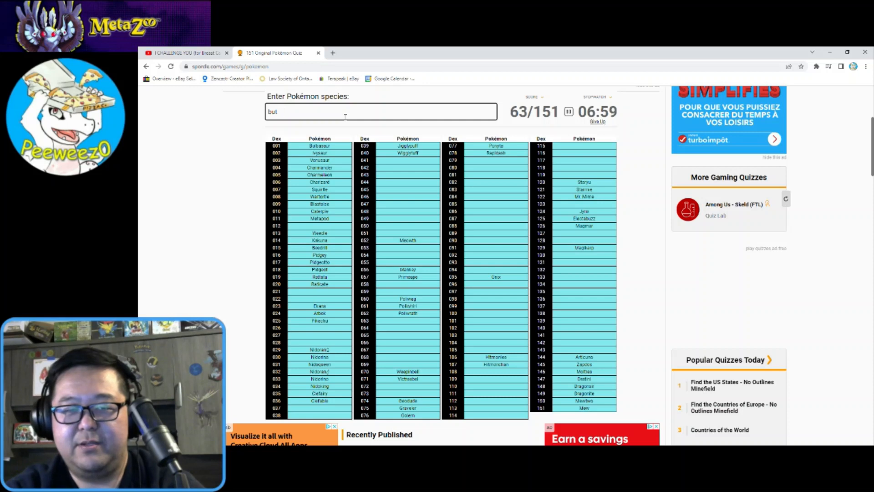
text(butterfree)
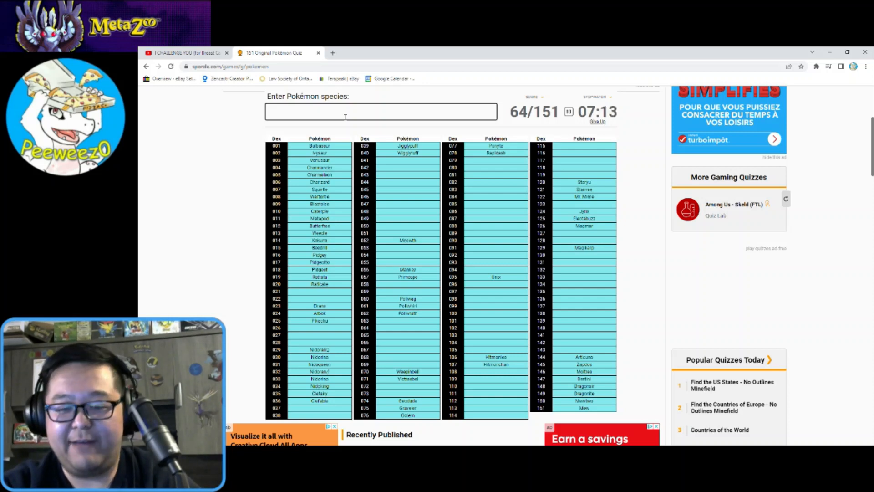
- Name Drowzee, Hypno and Abra in the species box
text(drowzee)
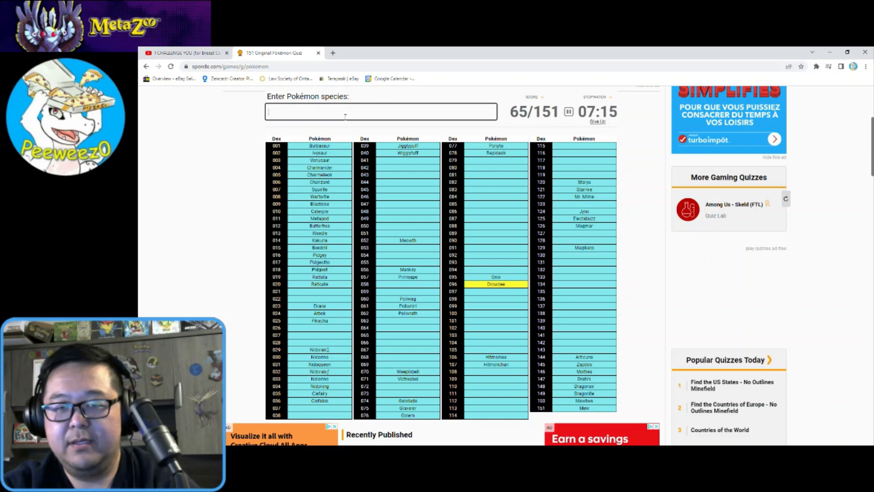
text(hyp)
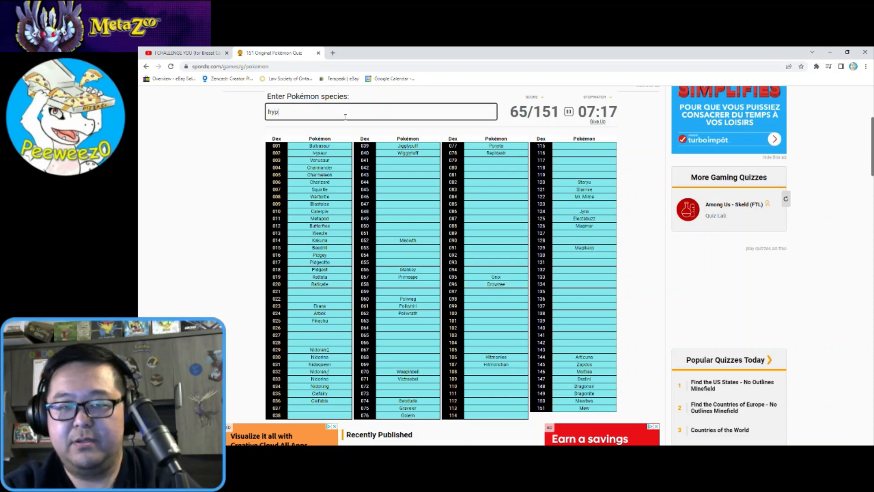
text(hypno)
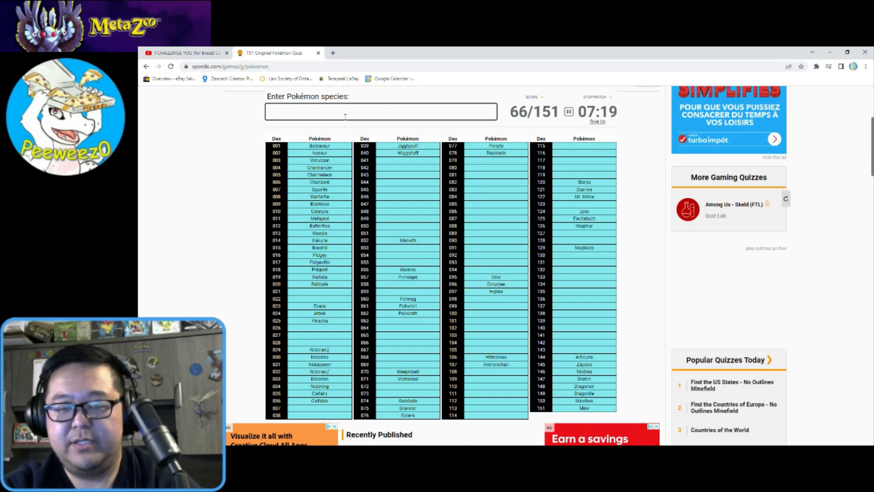
text(a)
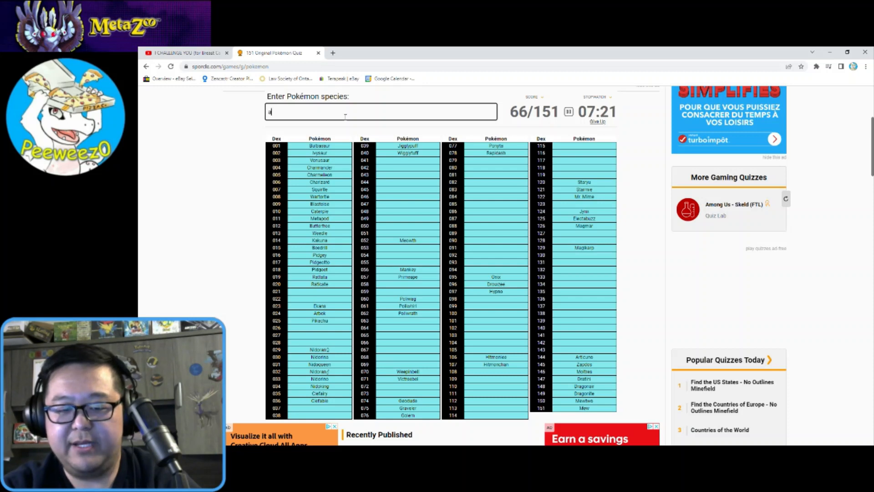
text(Abra)
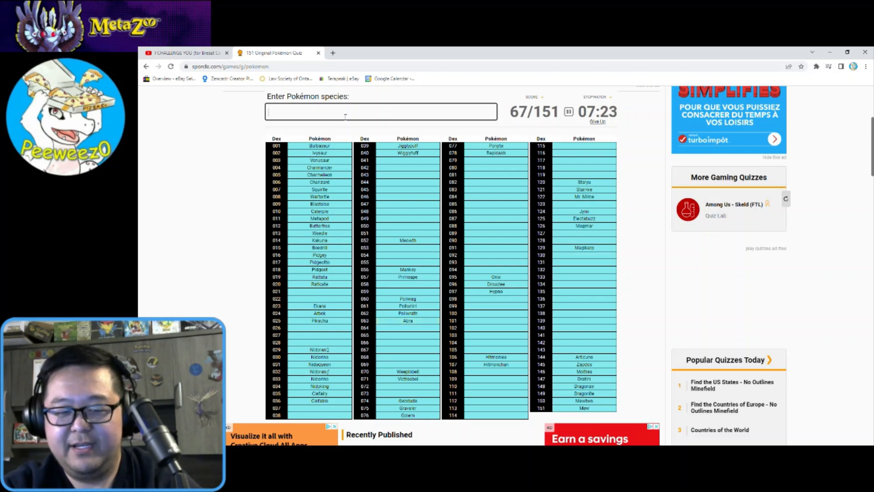
- Add Kadabra, Alakazam and Tentacool to the quiz grid
text(Kadabra)
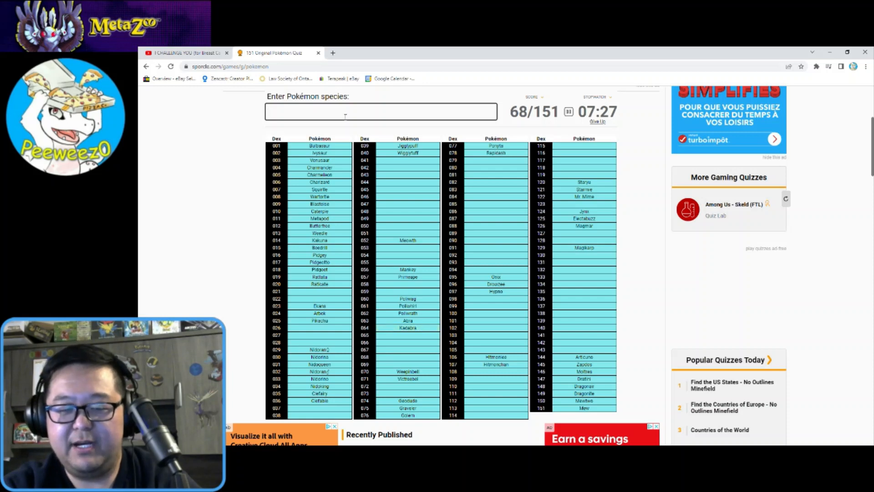
text(Alakazam)
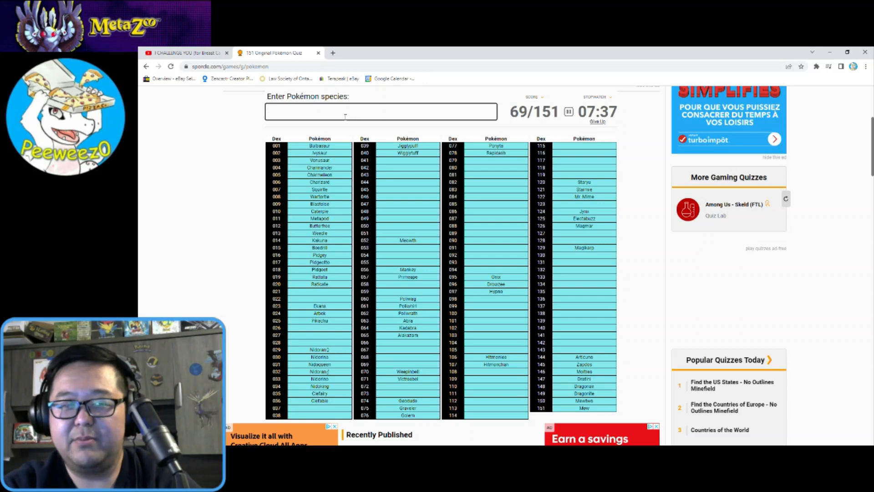
text(teri)
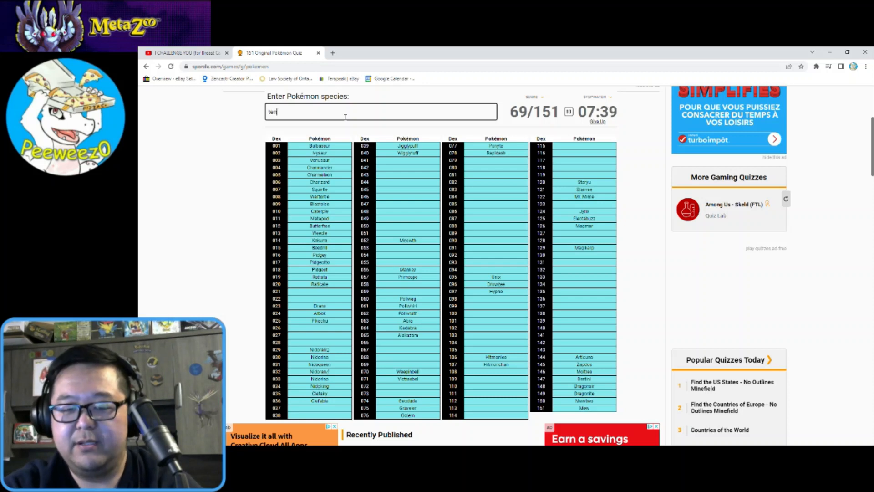
text(Tentacool)
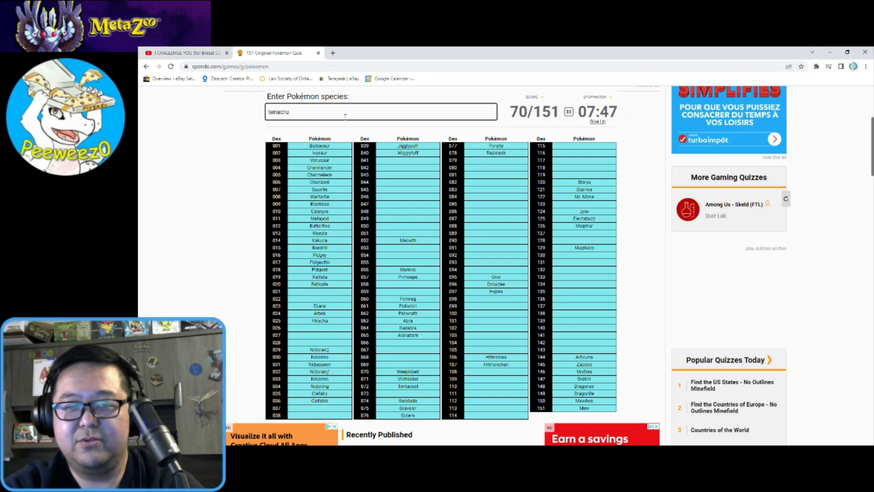
text(l)
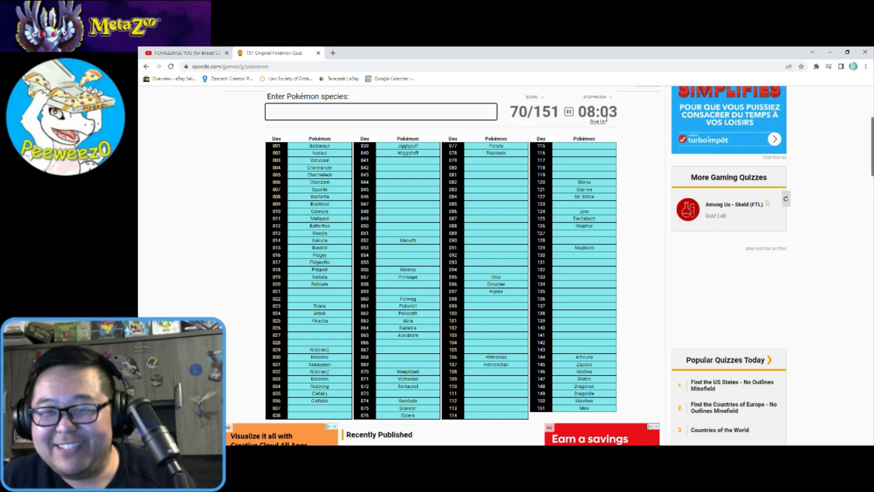
- Give up the quiz and scroll through the 70/151 results with missed Pokémon
click(598, 121)
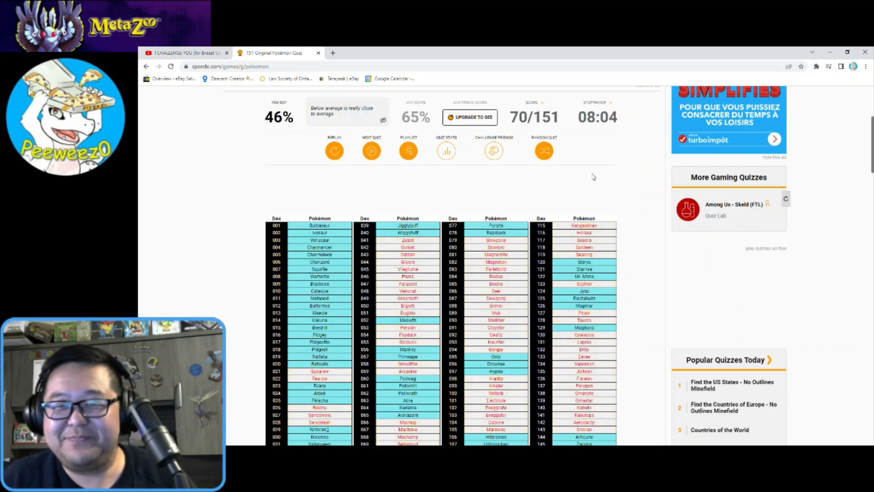
scroll(down, 3)
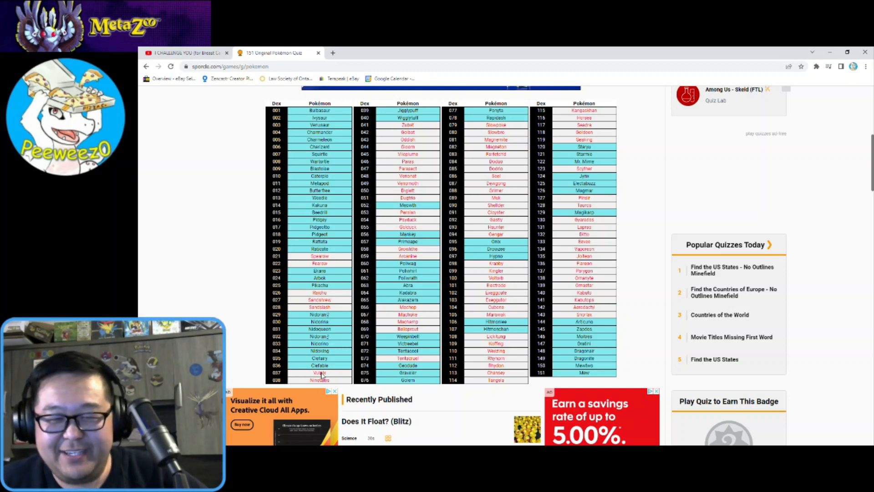
mouse_move(412, 131)
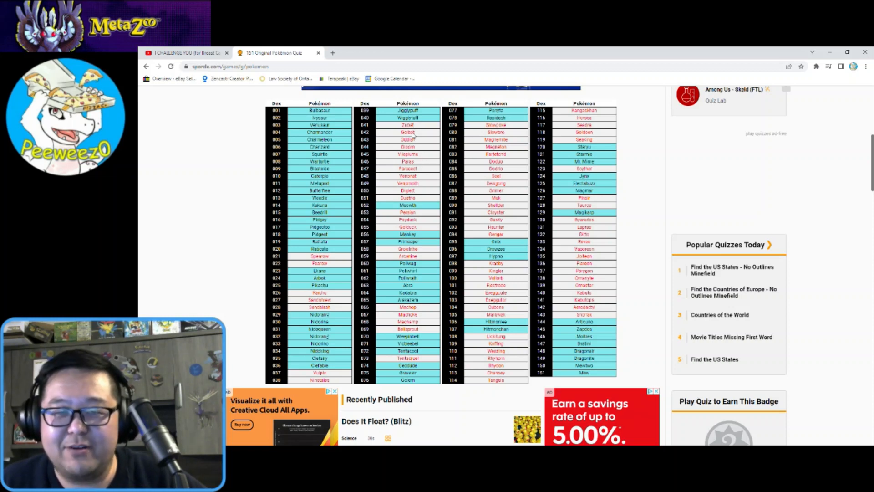
mouse_move(412, 127)
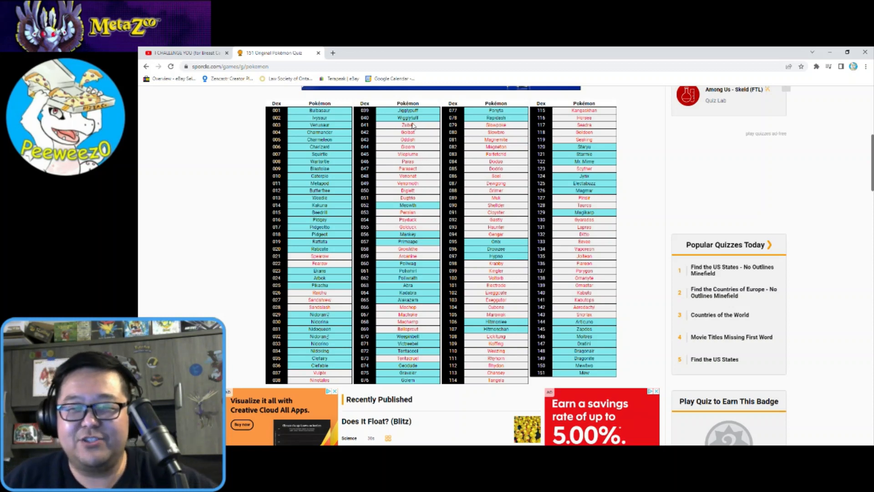
mouse_move(413, 145)
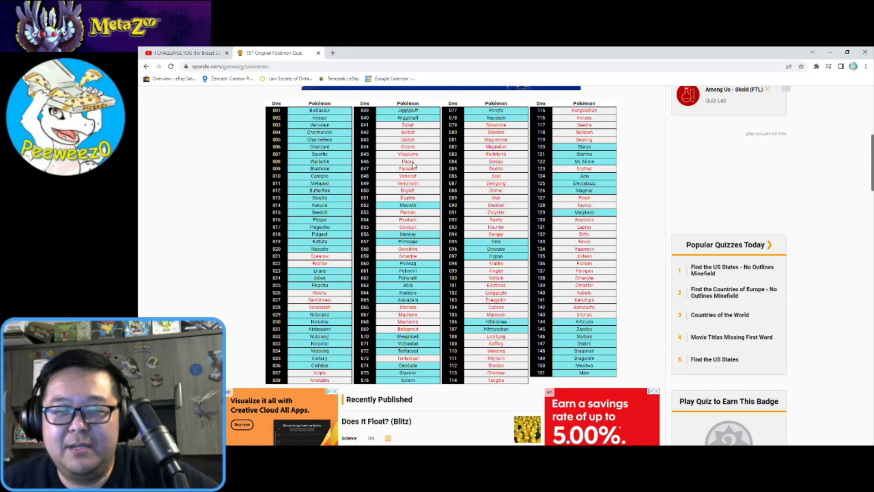
mouse_move(417, 181)
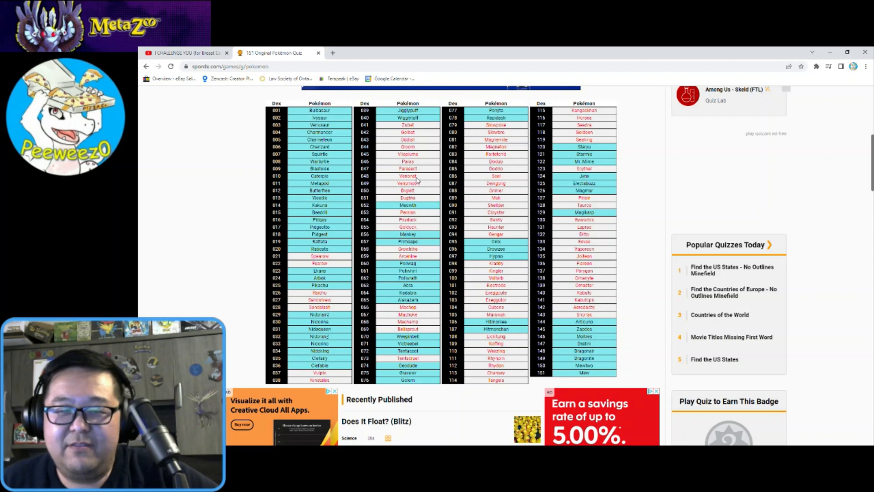
mouse_move(417, 198)
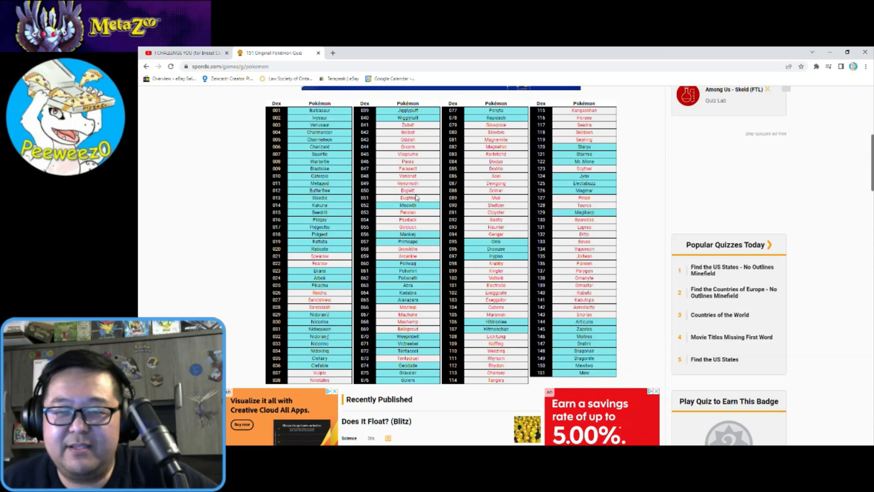
mouse_move(420, 119)
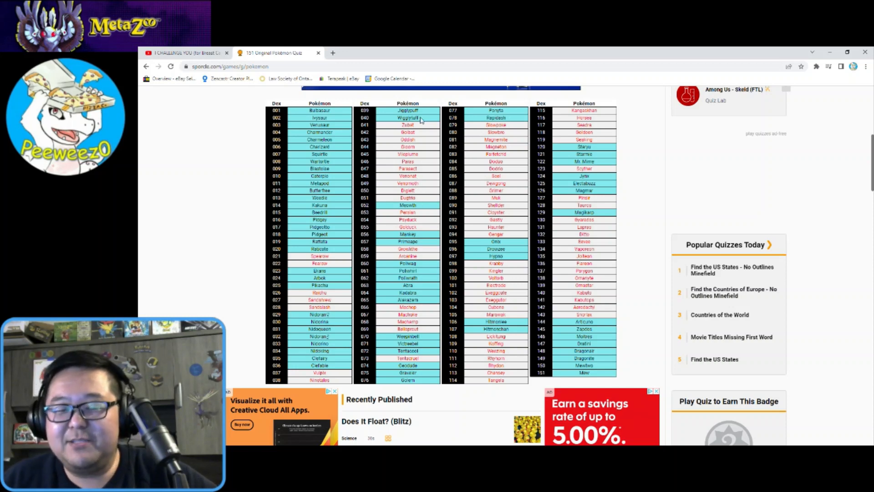
mouse_move(419, 154)
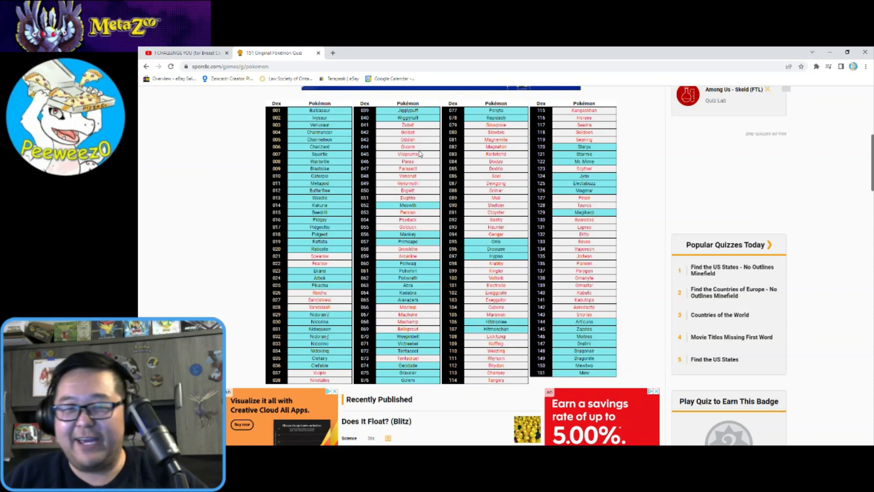
mouse_move(412, 212)
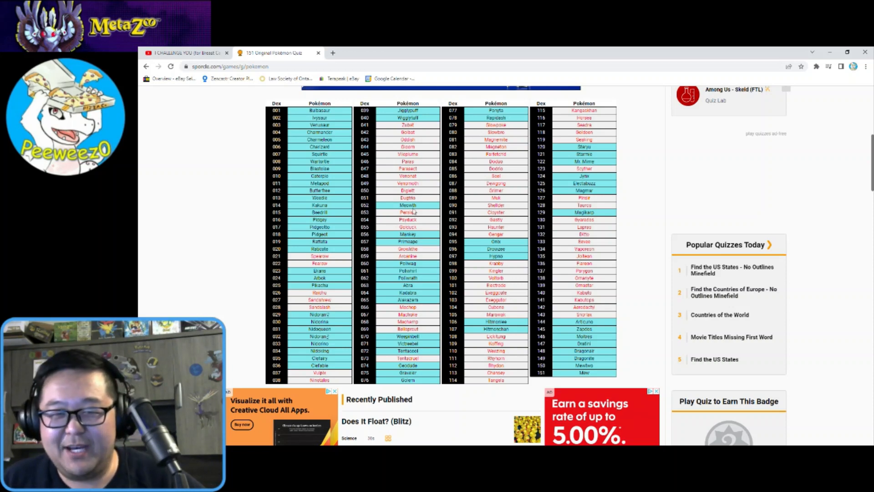
mouse_move(417, 224)
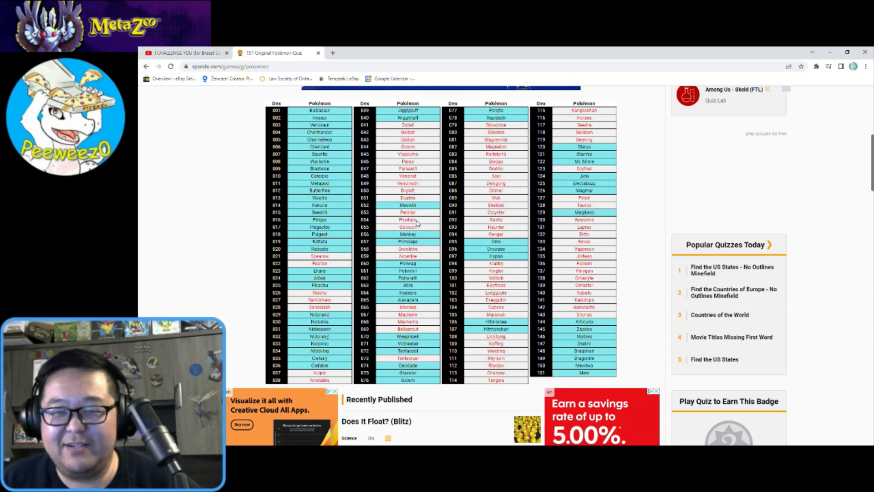
mouse_move(417, 230)
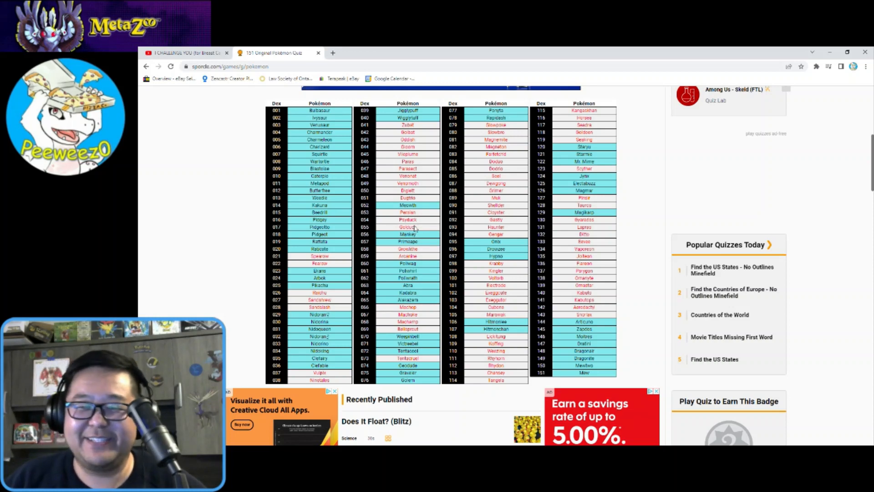
mouse_move(407, 251)
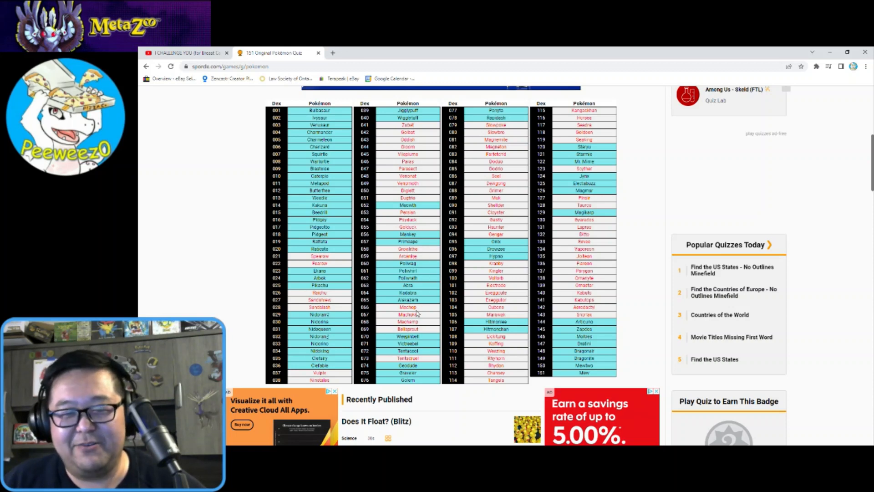
mouse_move(422, 333)
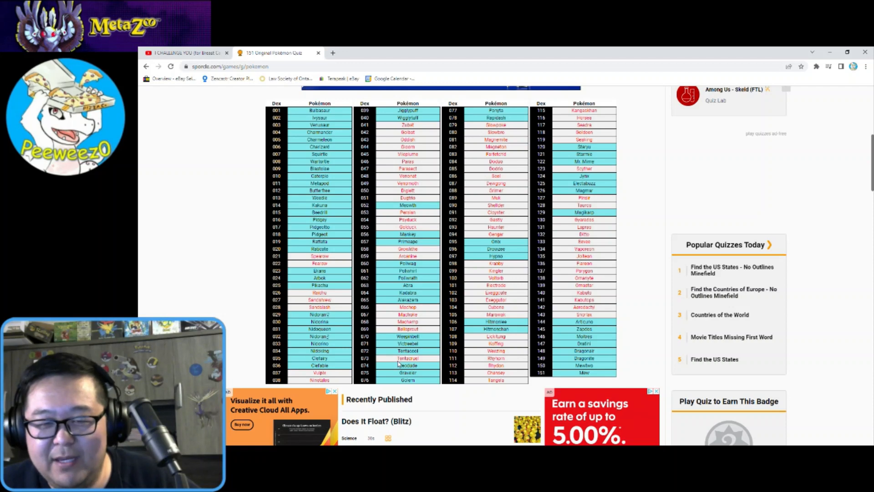
mouse_move(404, 365)
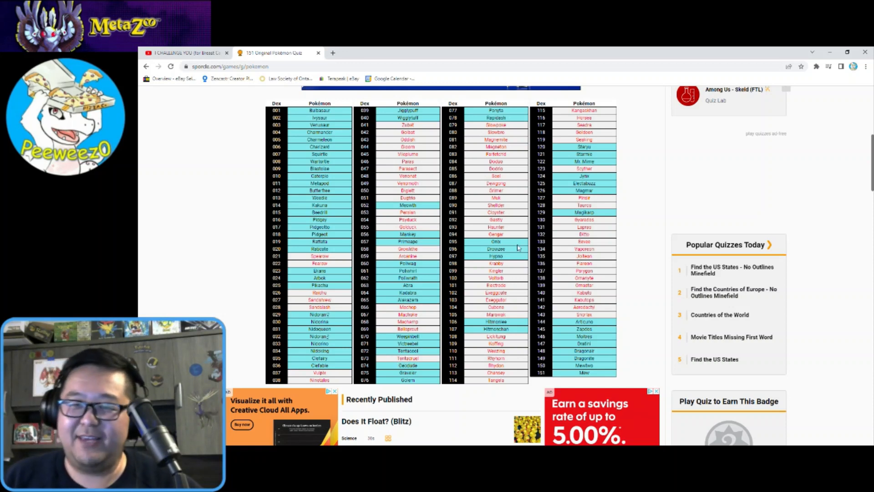
mouse_move(511, 142)
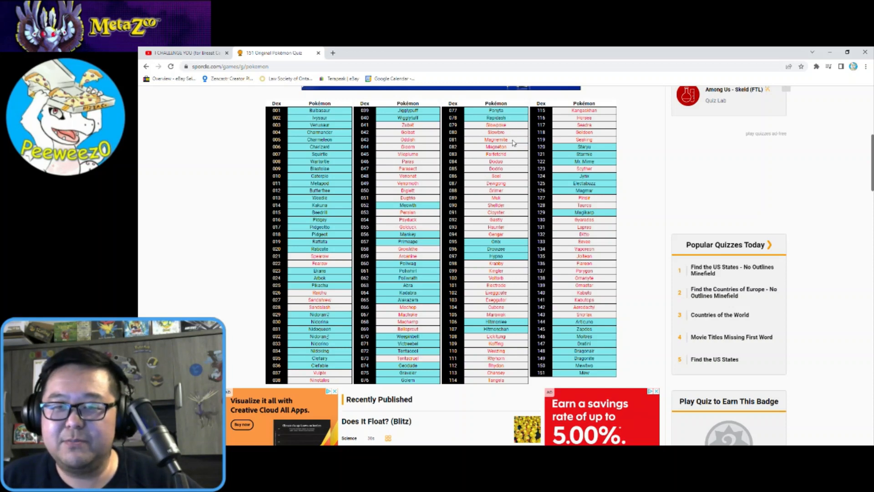
mouse_move(513, 142)
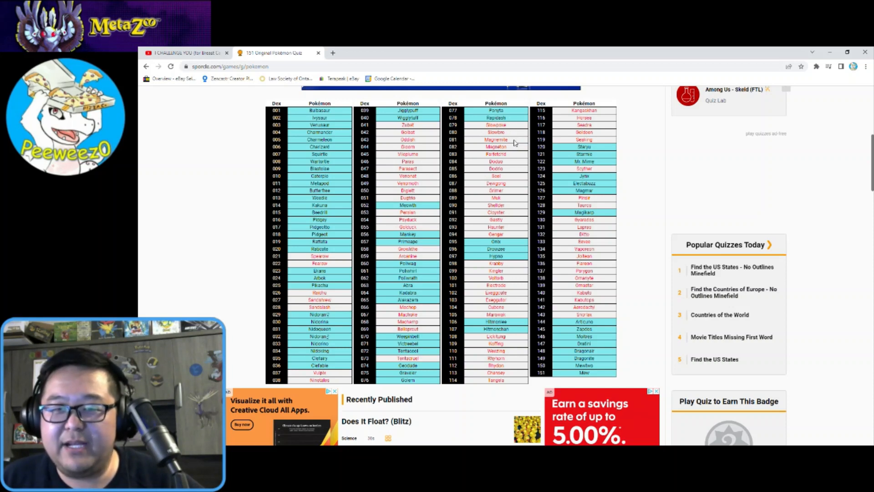
mouse_move(511, 158)
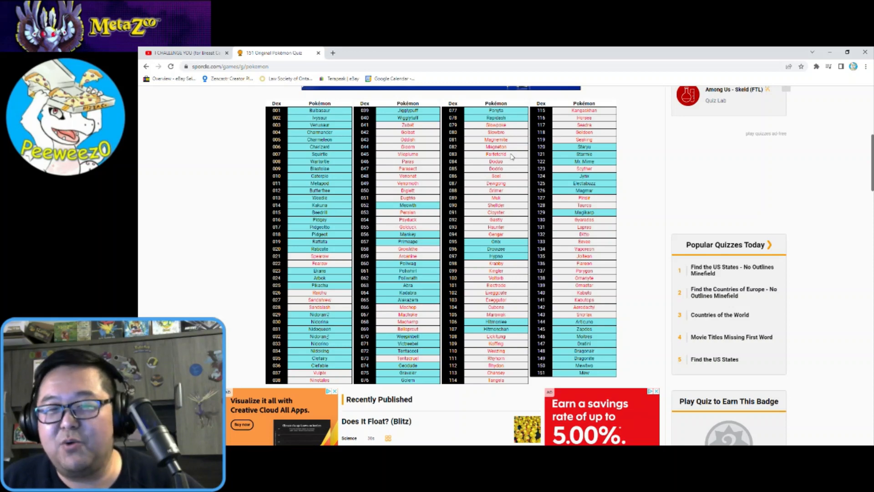
mouse_move(507, 167)
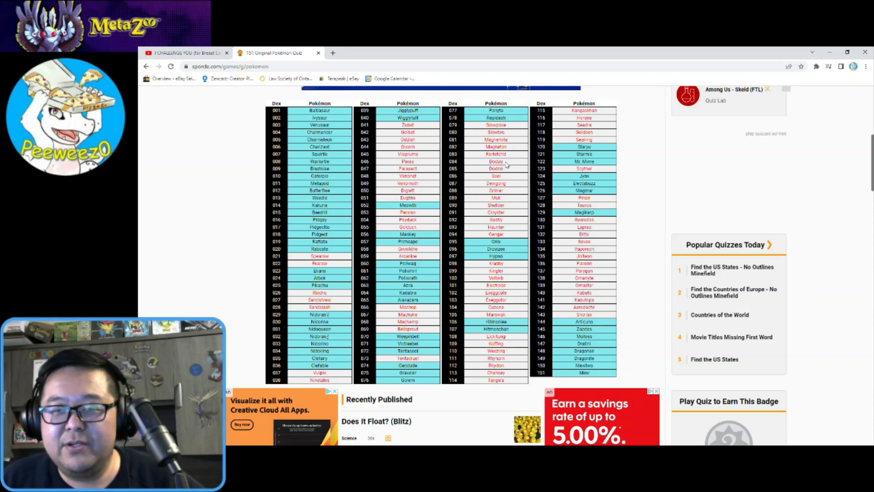
mouse_move(505, 182)
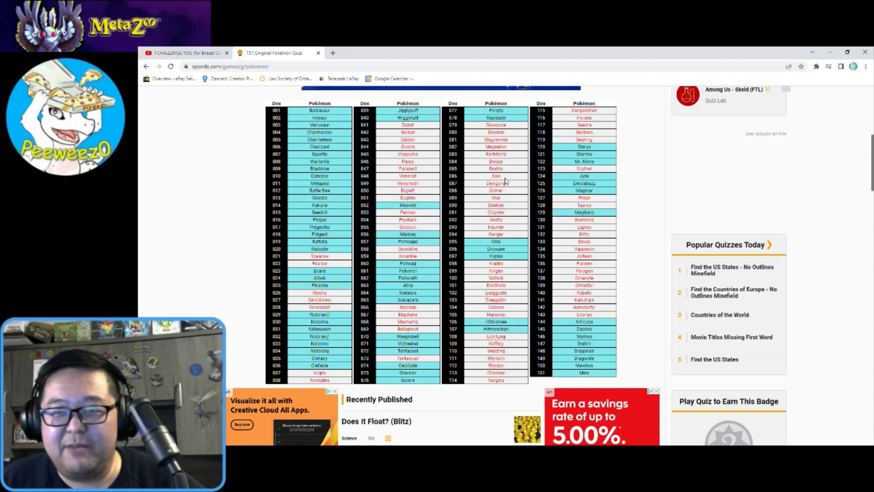
mouse_move(506, 198)
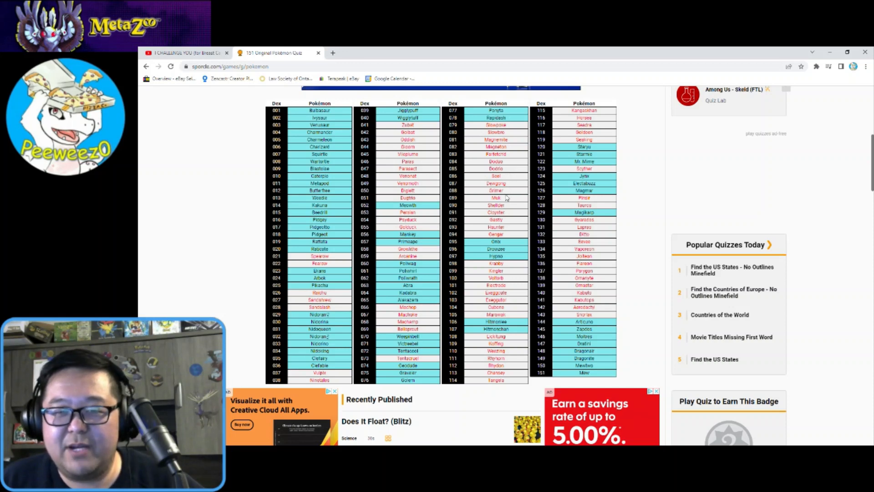
mouse_move(509, 217)
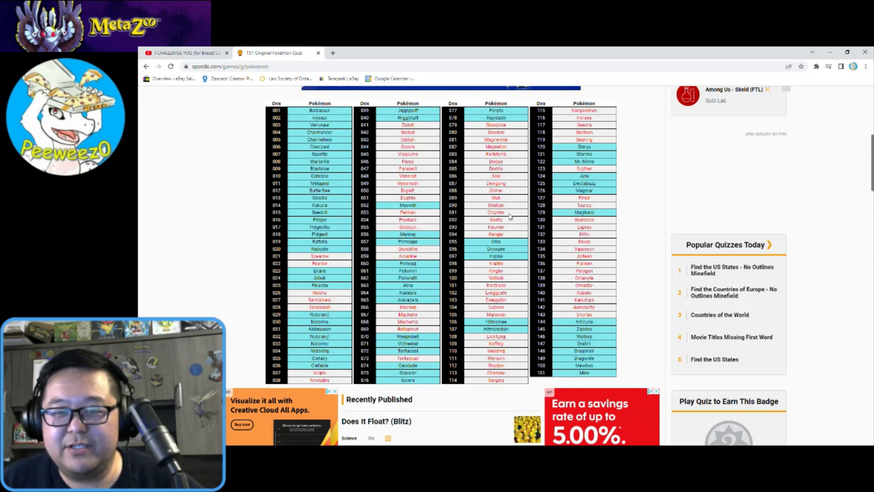
mouse_move(507, 209)
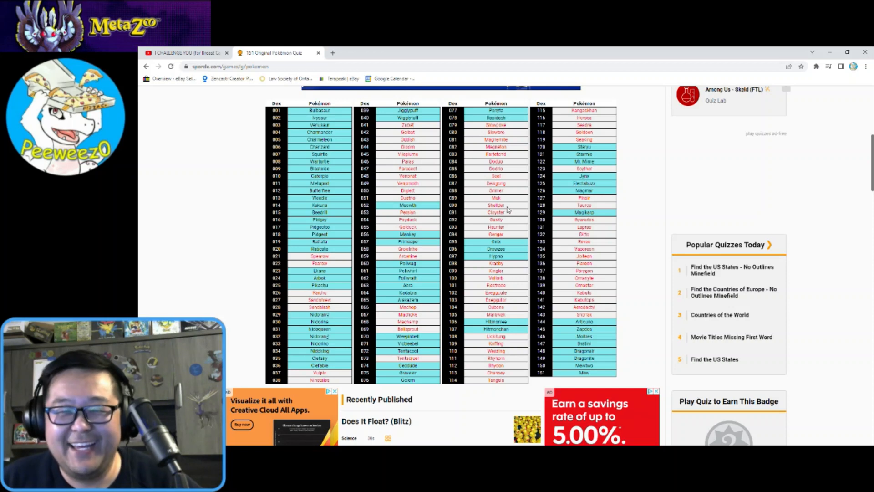
mouse_move(508, 230)
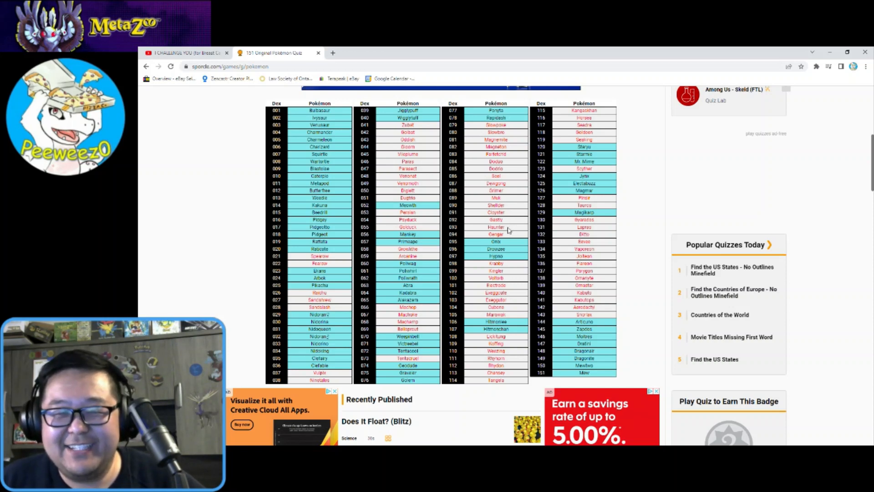
mouse_move(507, 271)
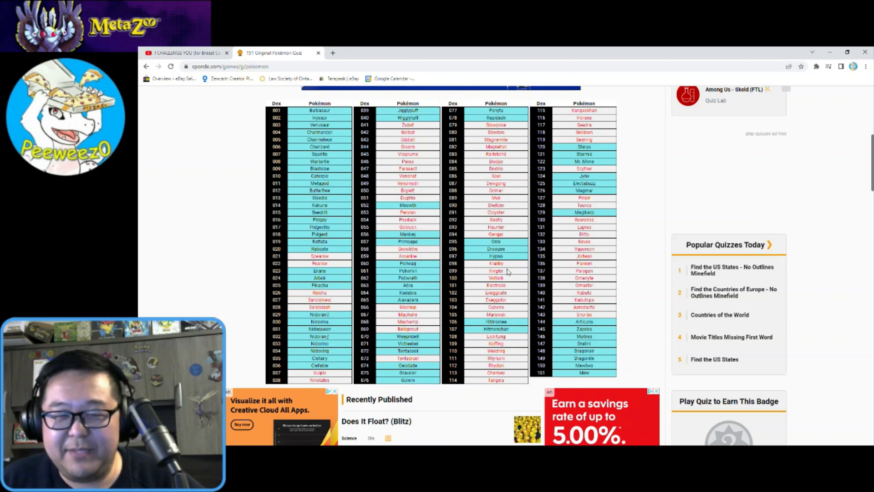
mouse_move(506, 308)
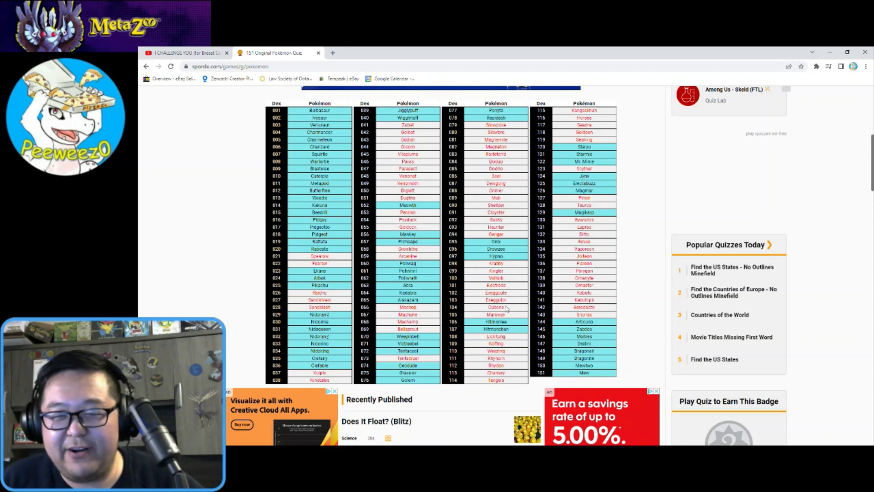
mouse_move(506, 342)
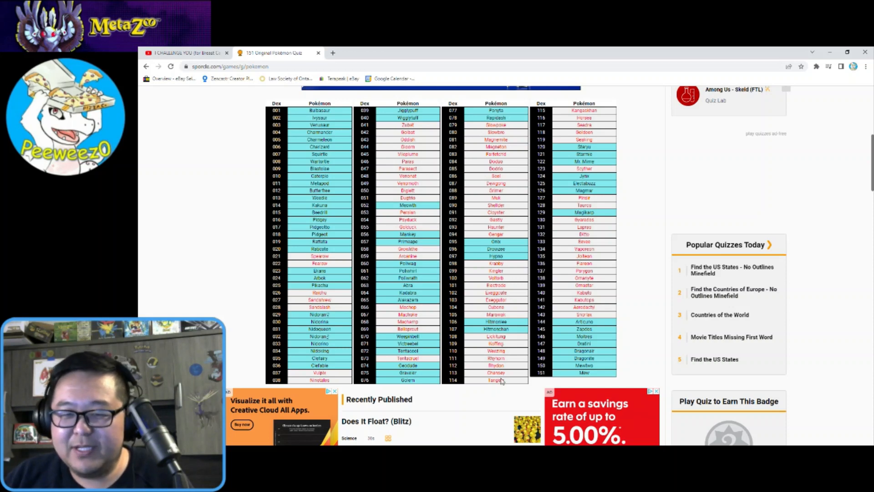
mouse_move(508, 379)
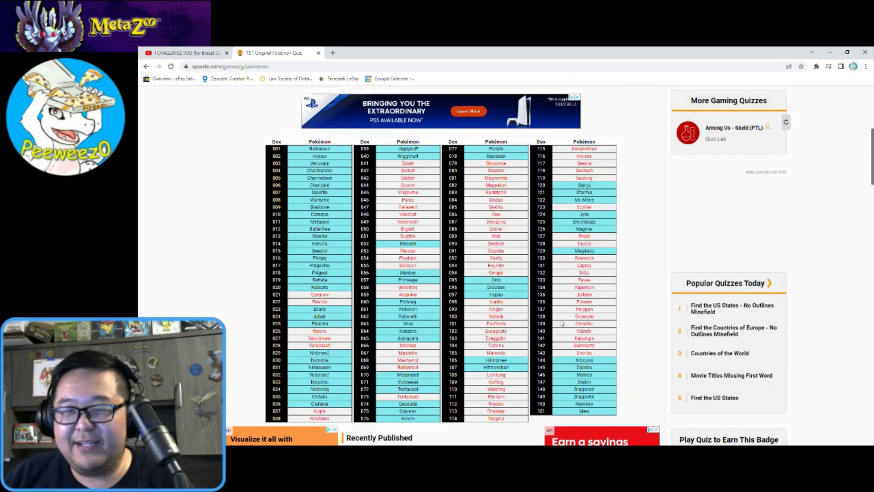
mouse_move(585, 161)
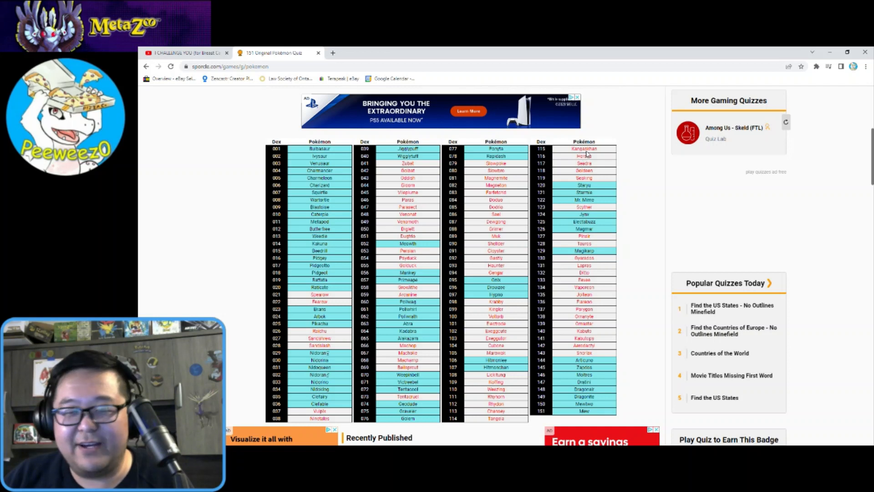
mouse_move(598, 159)
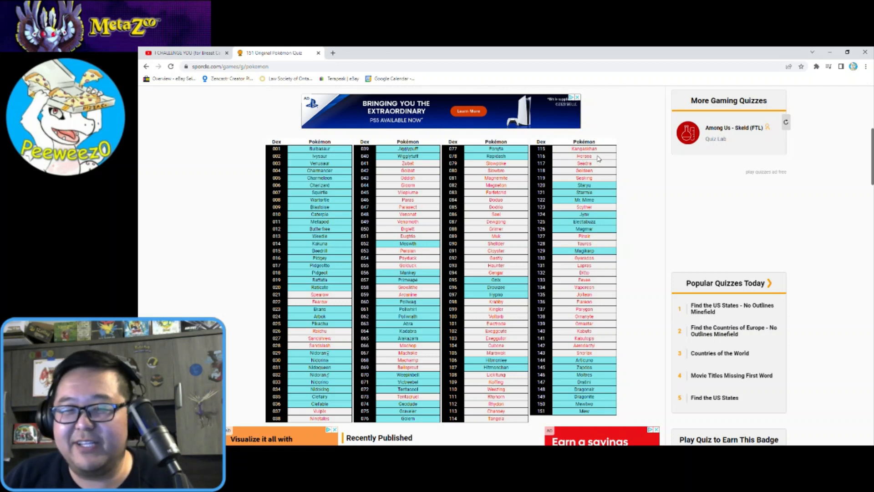
mouse_move(598, 182)
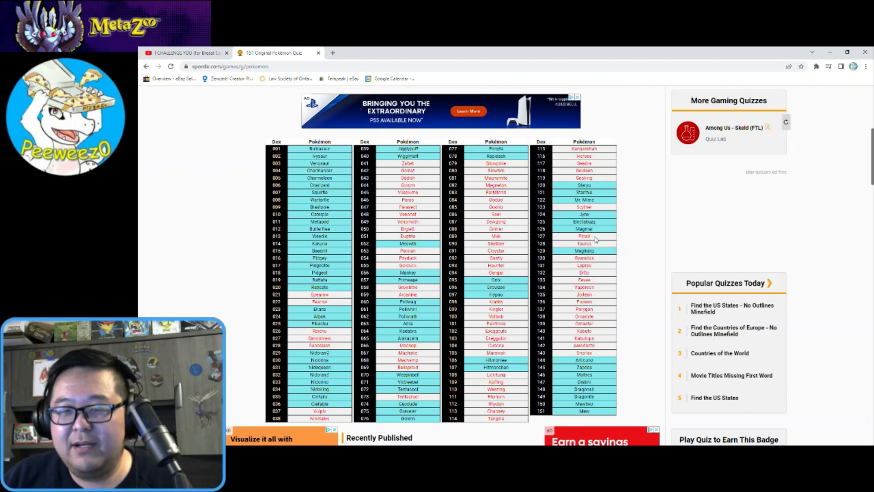
mouse_move(591, 265)
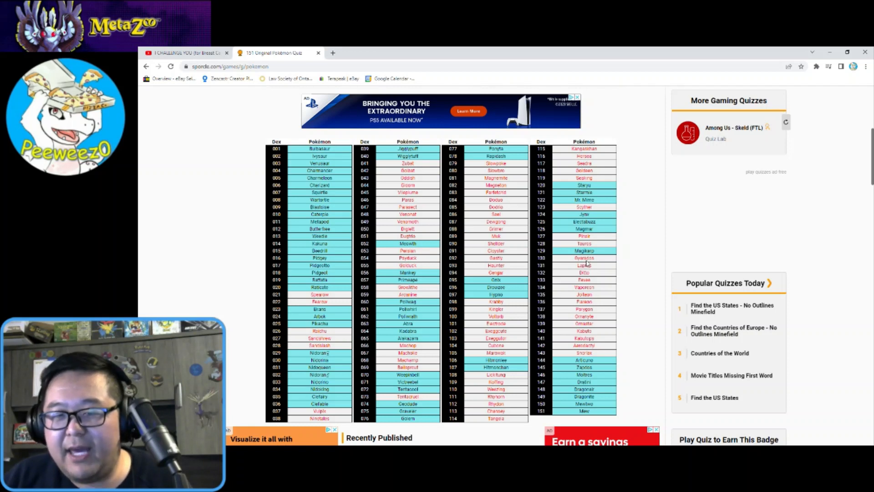
mouse_move(588, 268)
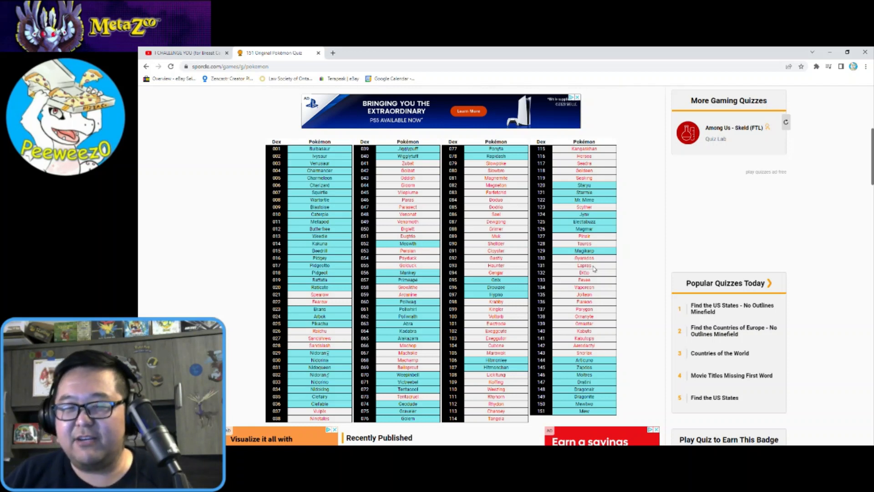
mouse_move(592, 265)
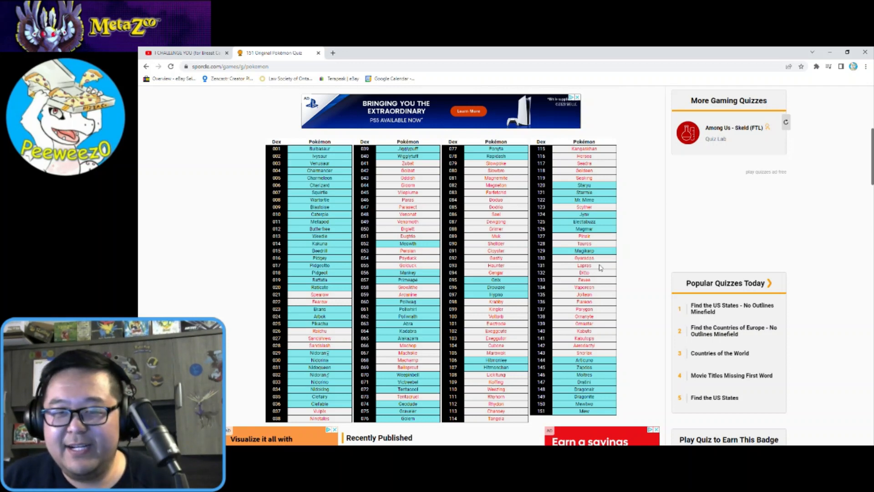
mouse_move(596, 286)
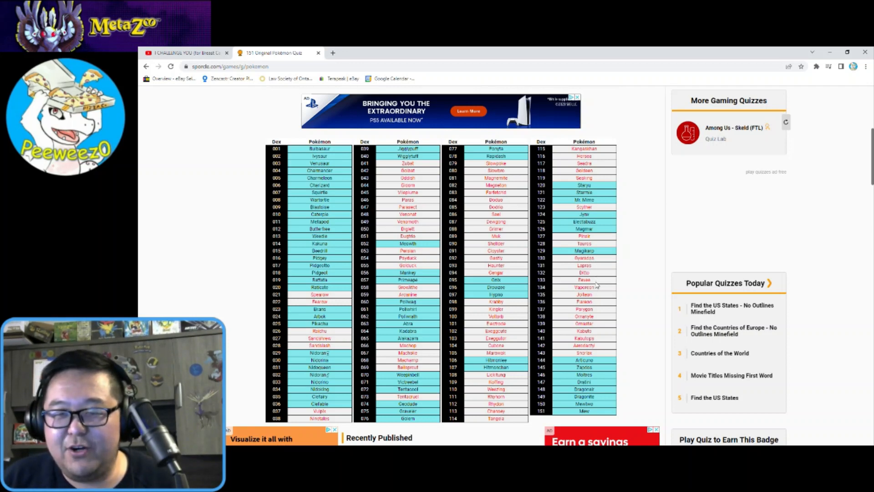
mouse_move(595, 311)
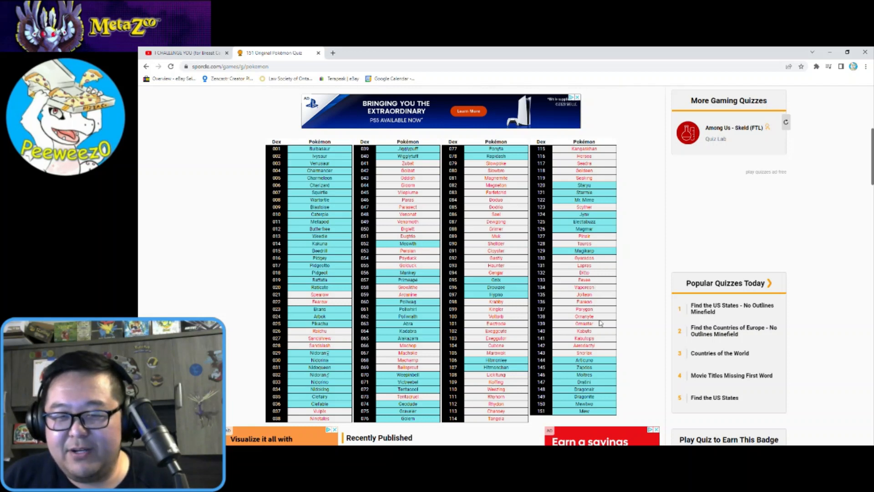
mouse_move(598, 351)
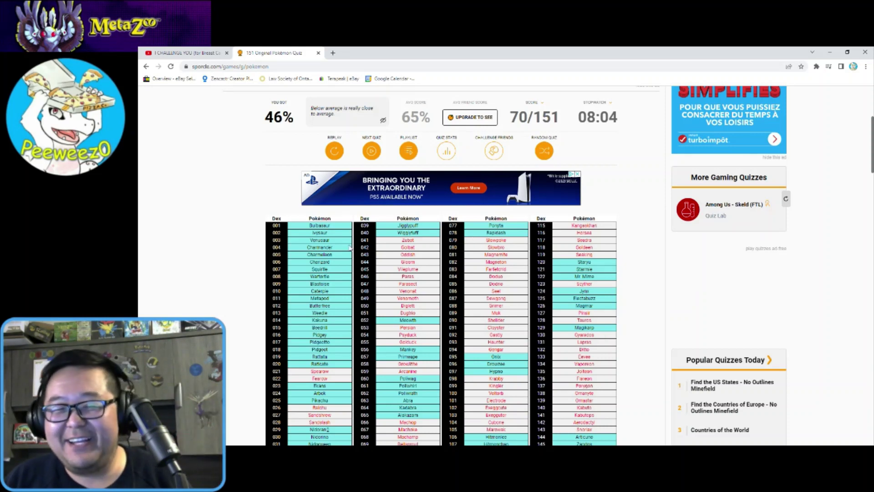
mouse_move(589, 269)
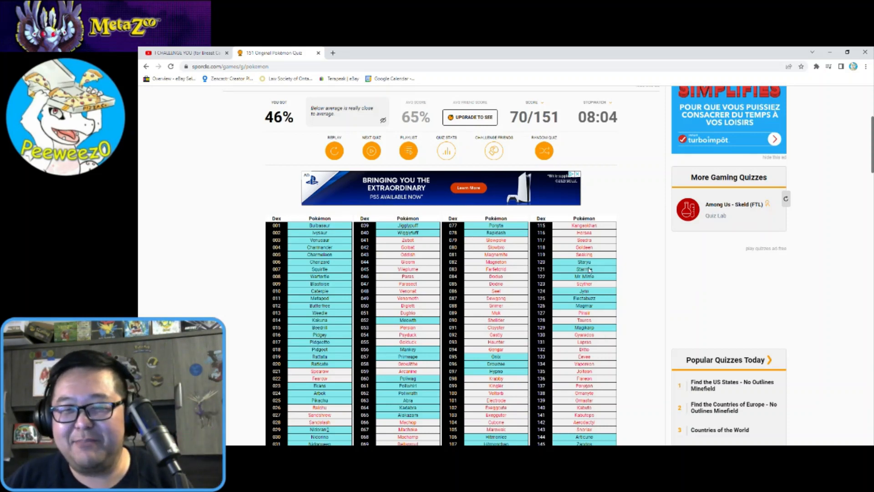
mouse_move(576, 343)
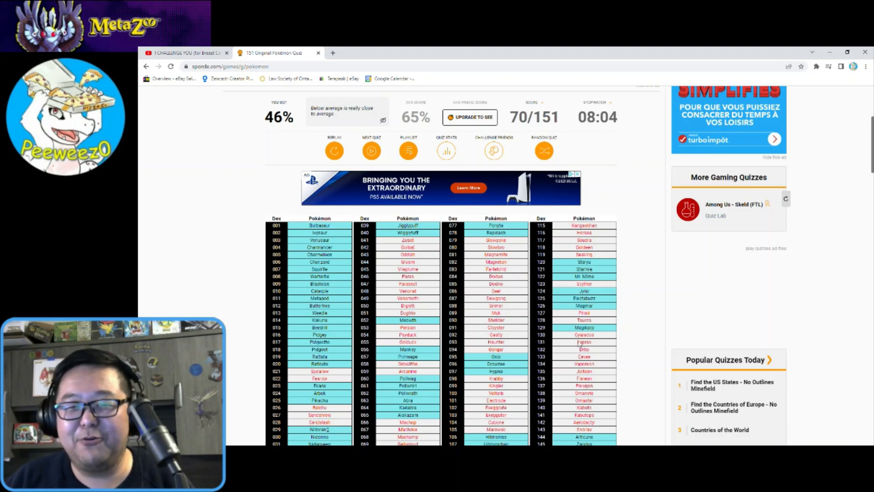
mouse_move(613, 352)
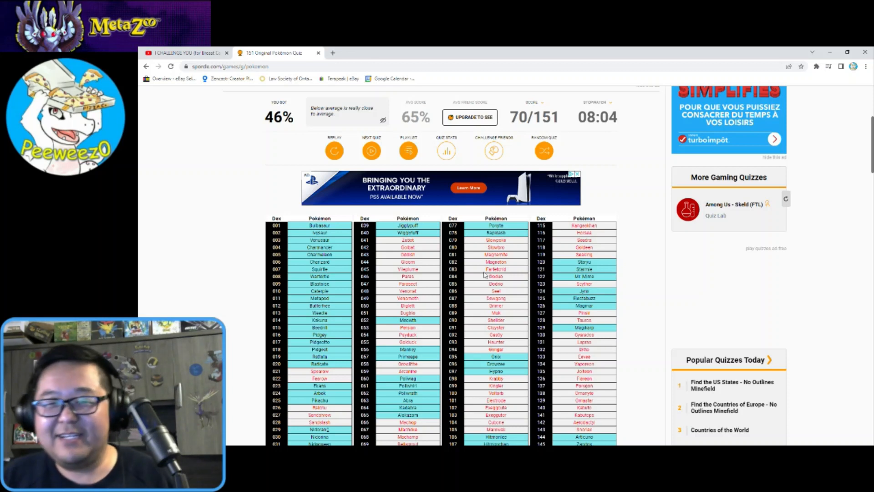
mouse_move(484, 274)
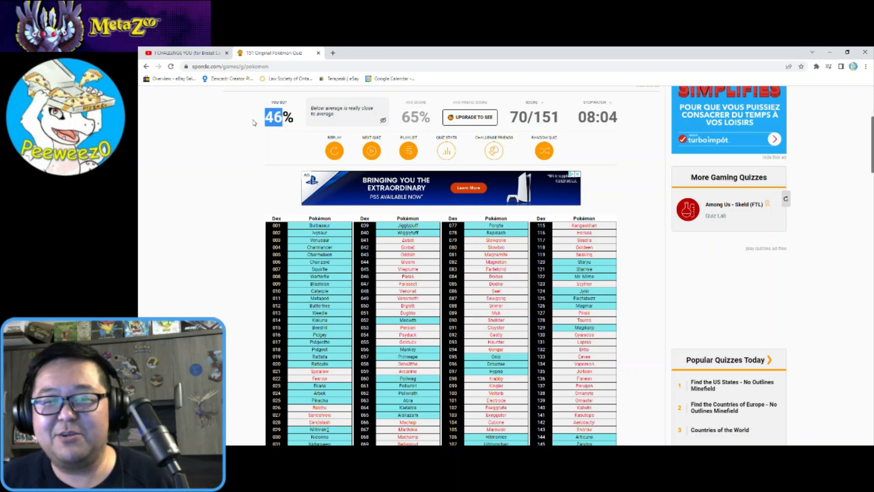
mouse_move(345, 116)
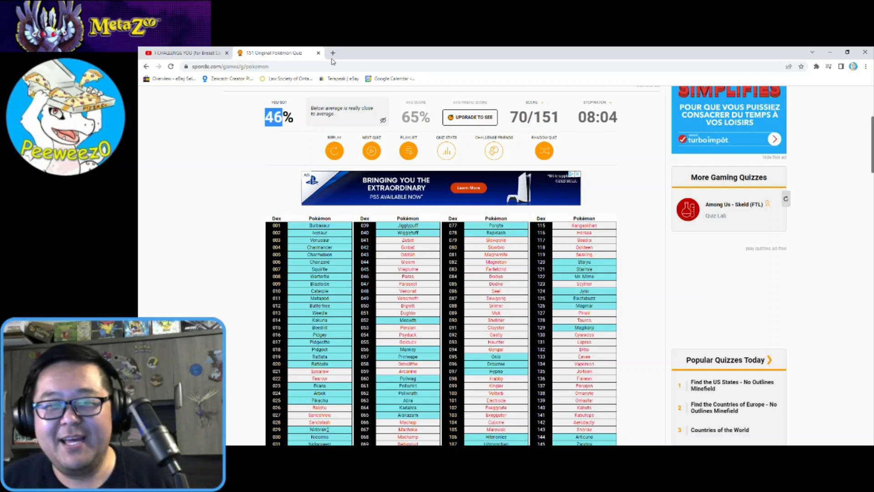
- Switch to the YouTube challenge video tab and scroll to its description
click(187, 52)
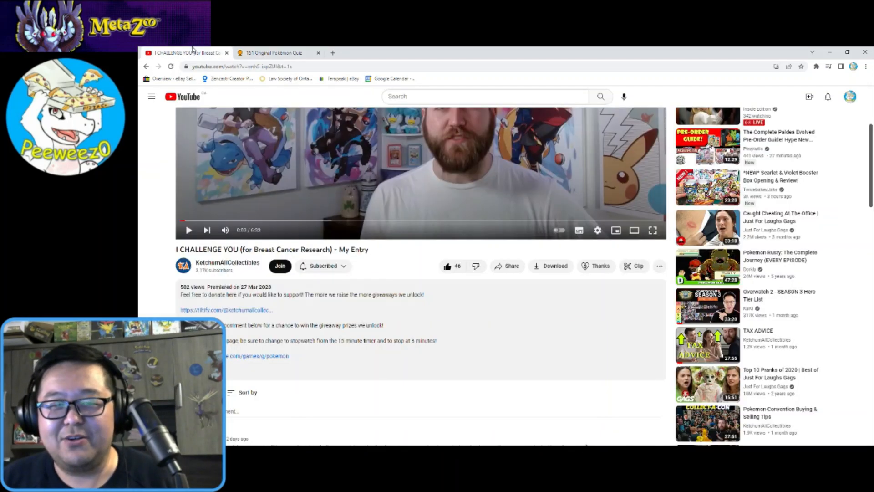
scroll(up, 3)
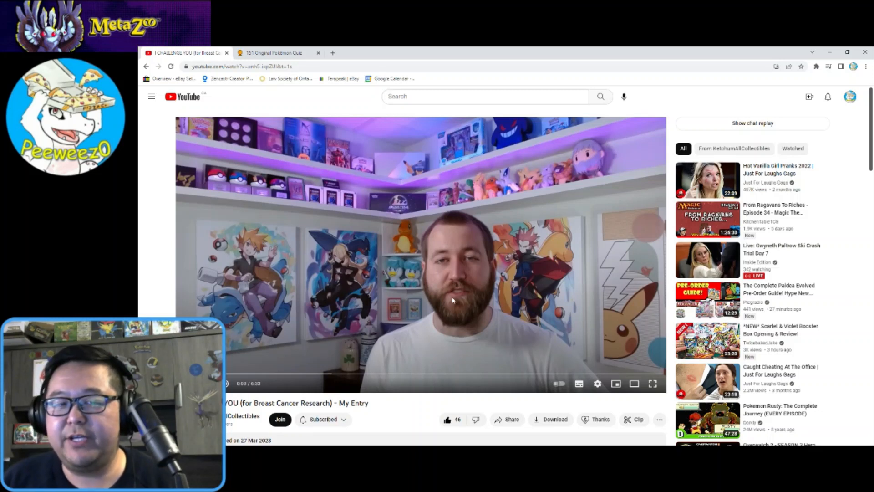
mouse_move(455, 300)
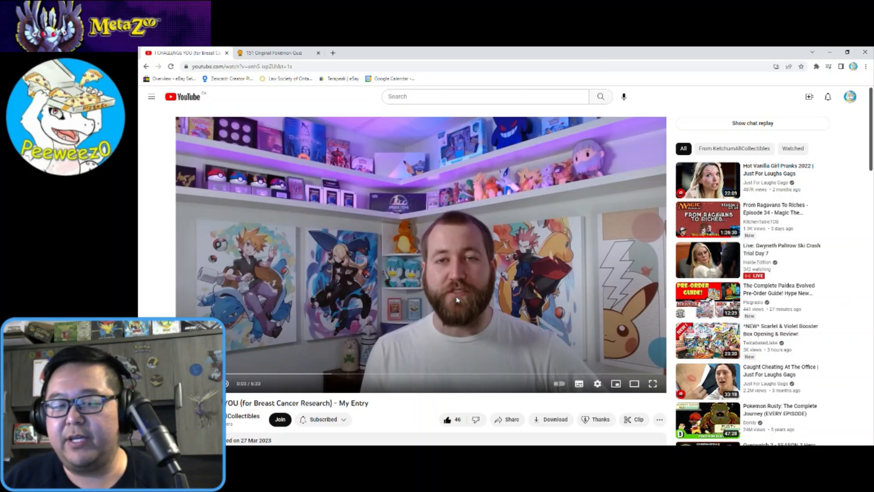
mouse_move(519, 311)
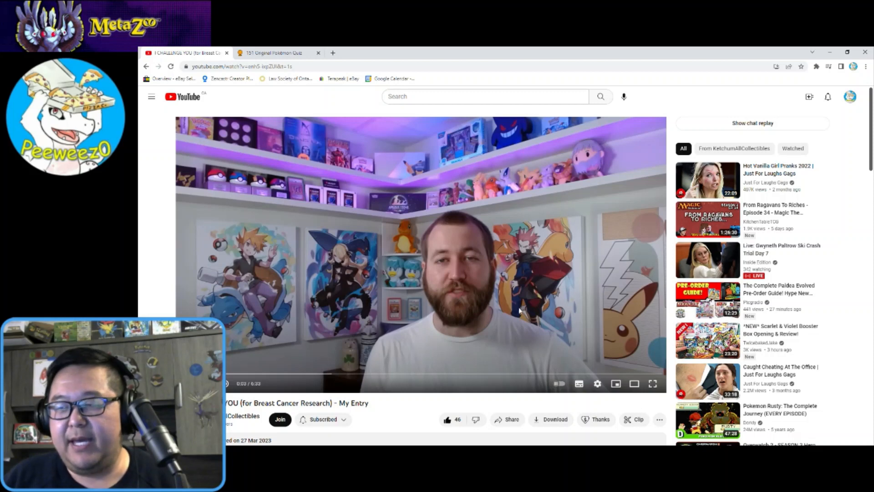
scroll(down, 3)
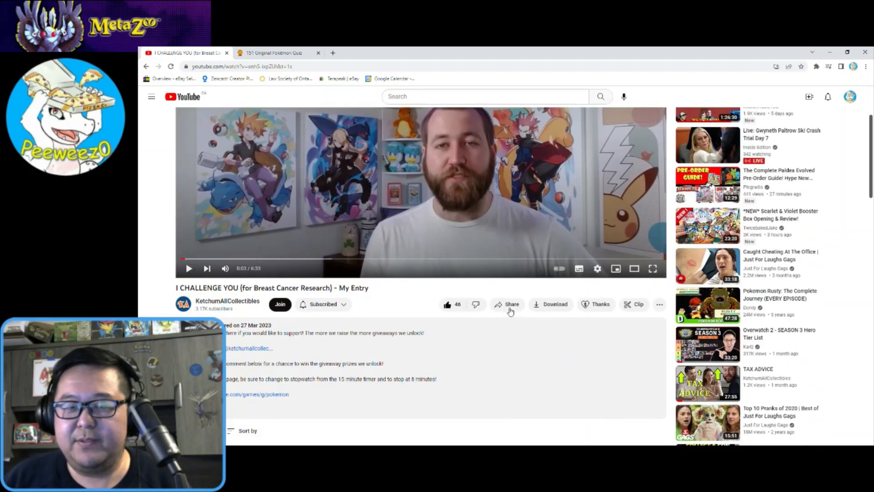
mouse_move(460, 370)
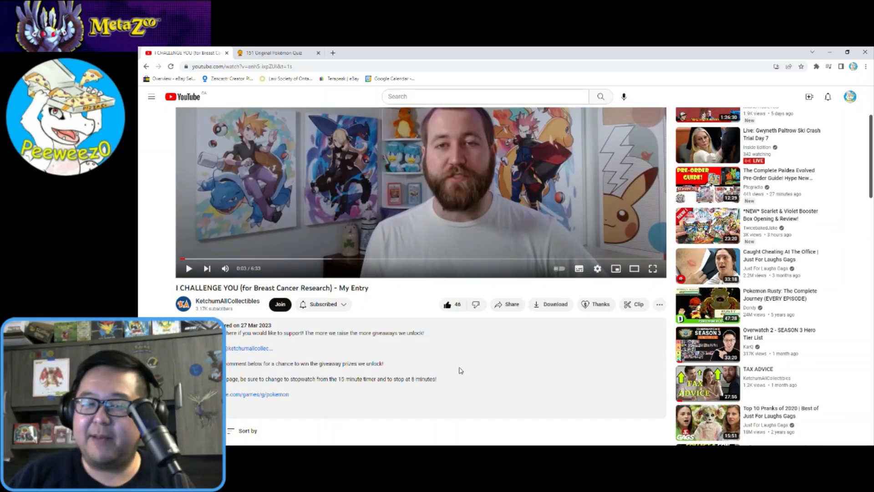
mouse_move(453, 398)
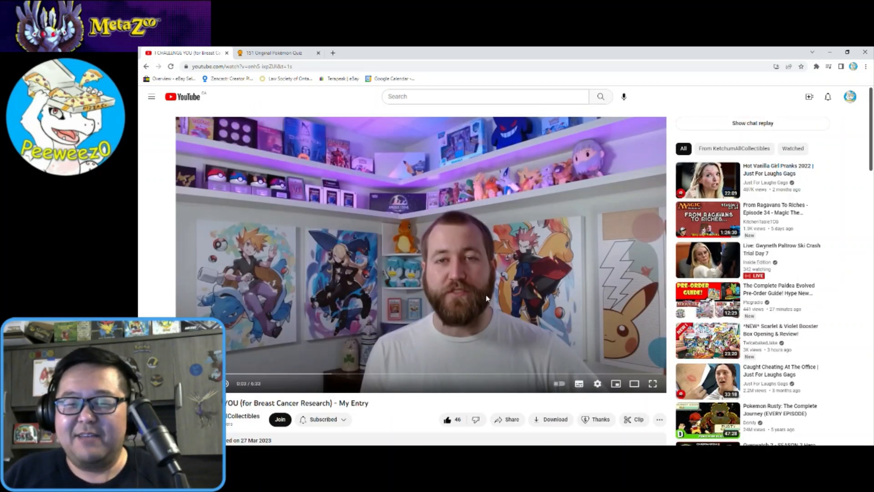
scroll(down, 3)
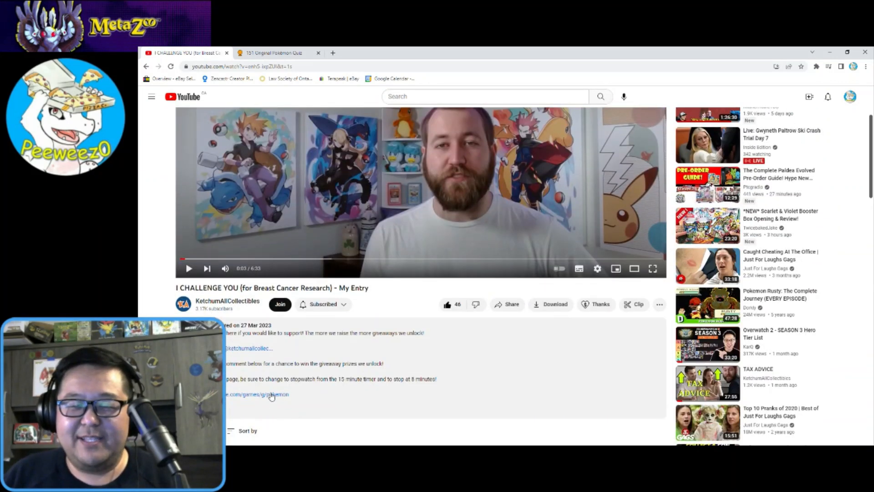
mouse_move(283, 393)
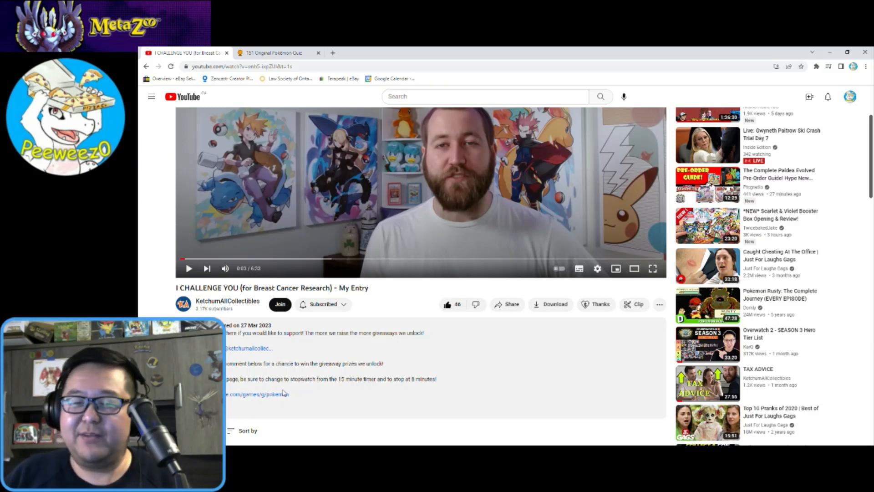
mouse_move(444, 381)
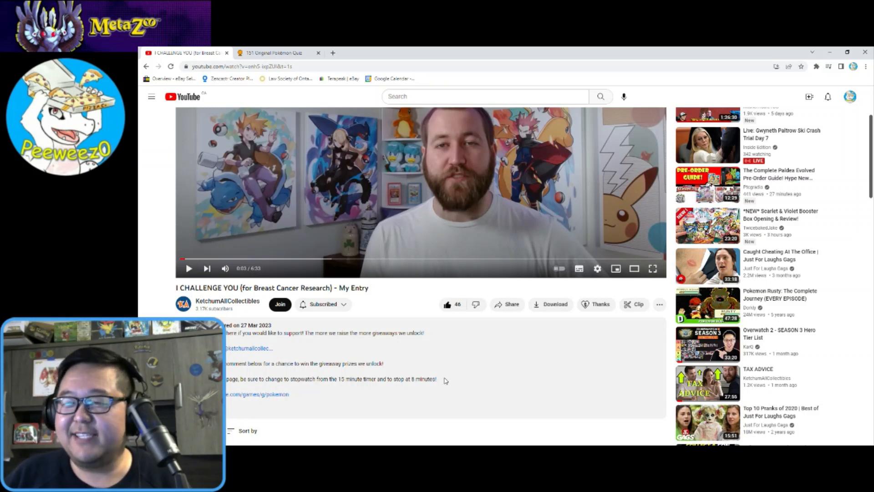
mouse_move(448, 378)
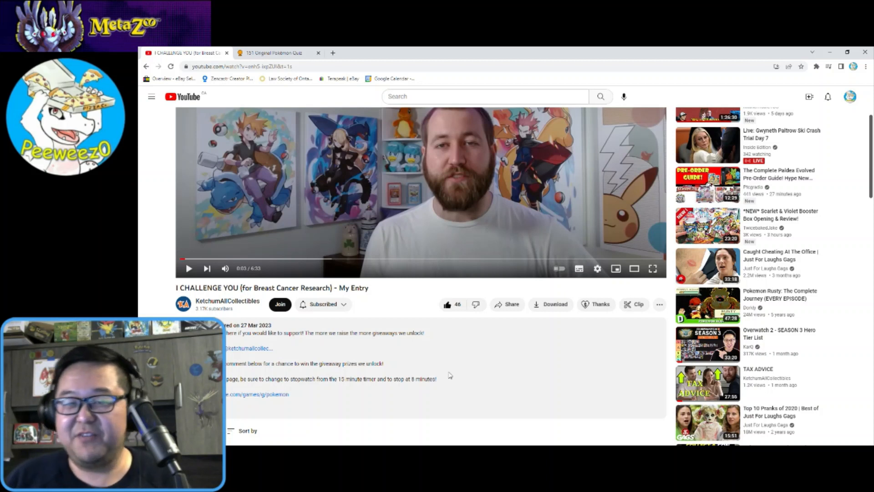
mouse_move(446, 367)
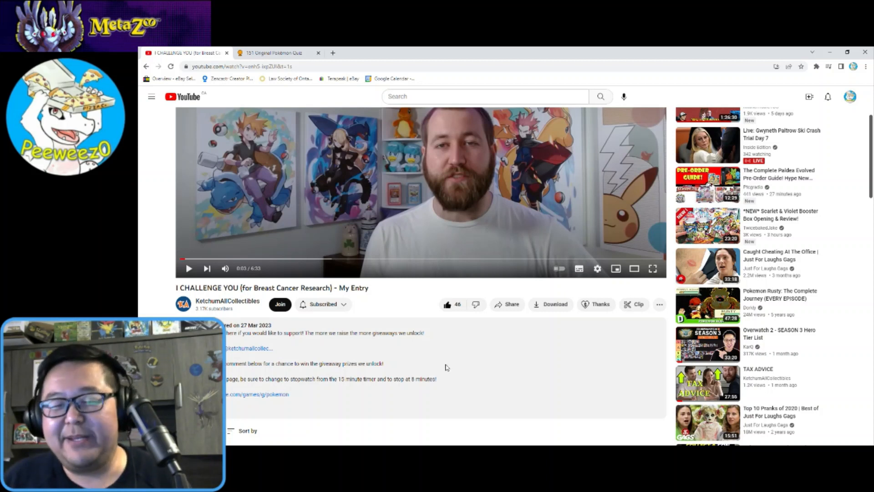
mouse_move(446, 359)
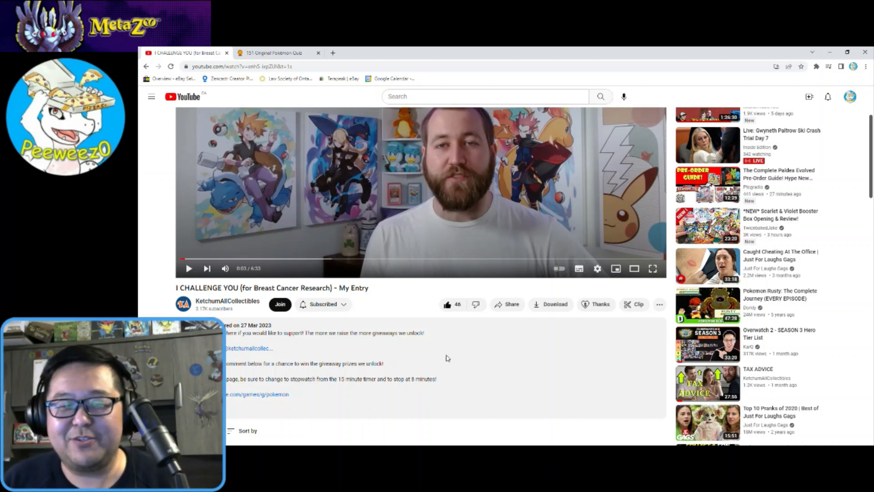
mouse_move(448, 361)
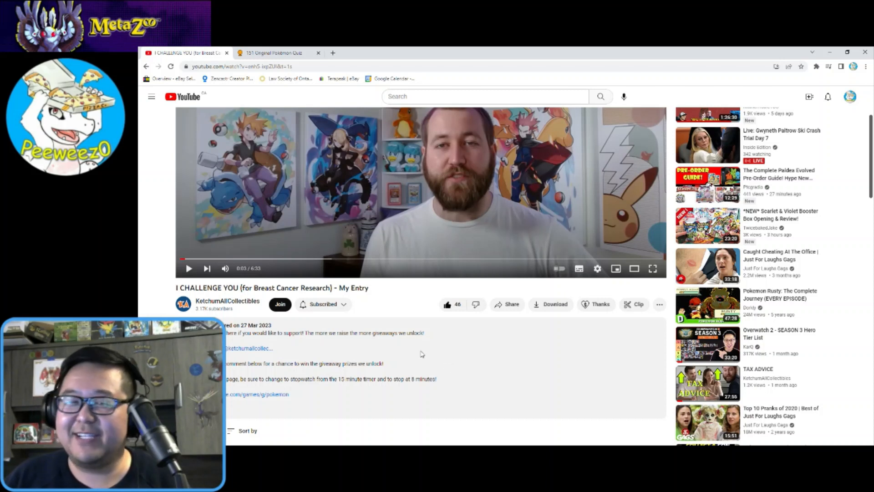
mouse_move(352, 279)
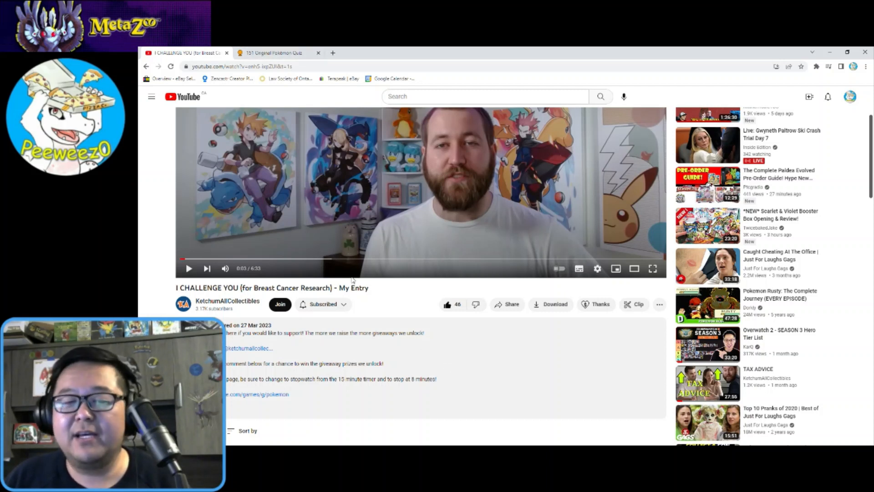
mouse_move(430, 191)
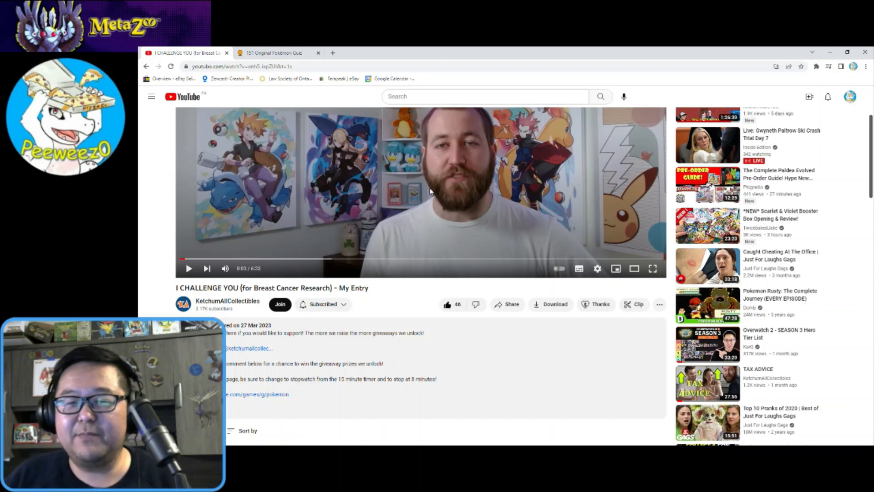
mouse_move(412, 188)
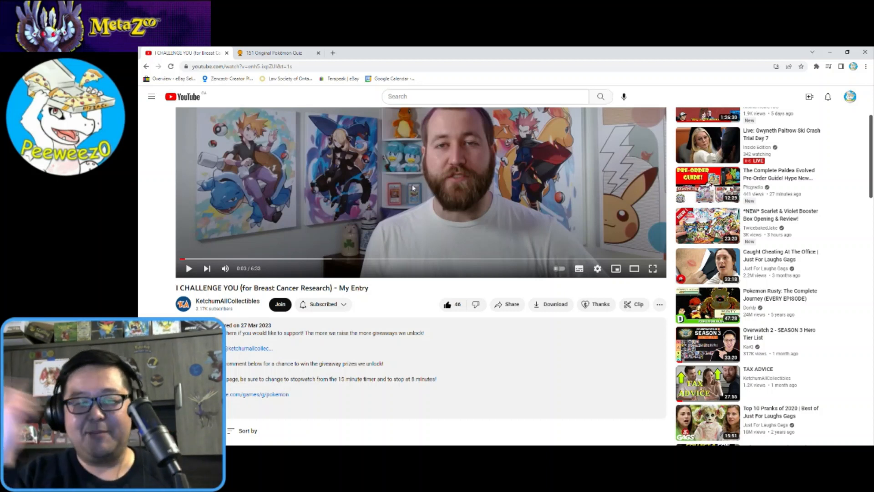
mouse_move(412, 177)
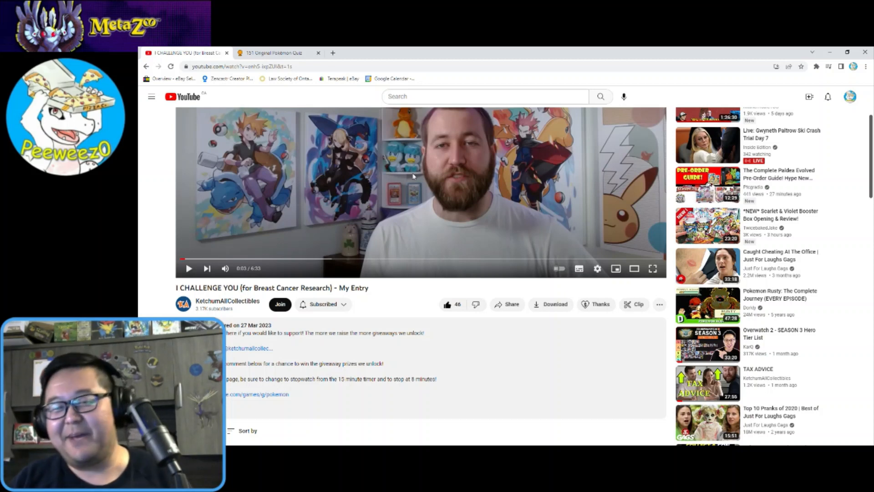